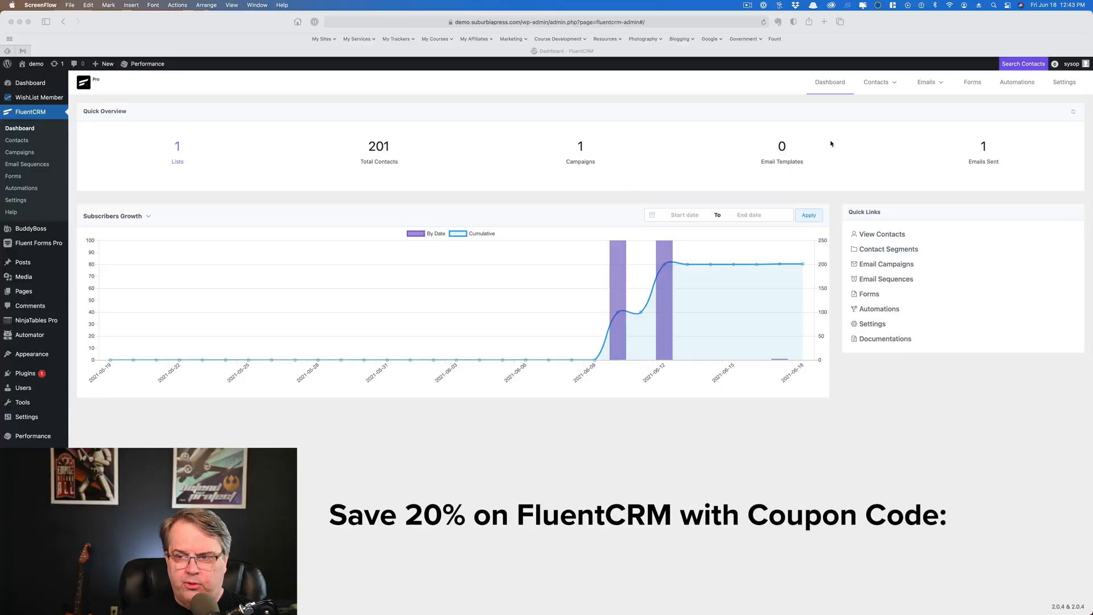
Reveal the Emails menu listing campaigns, sequences, templates and all emails.
click(928, 82)
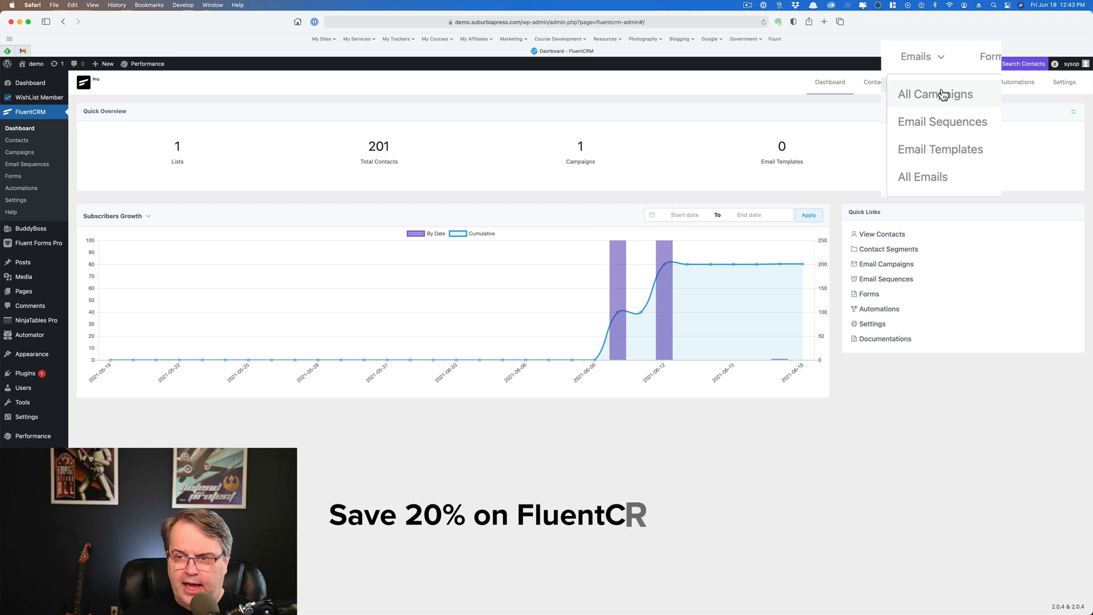
mouse_move(939, 149)
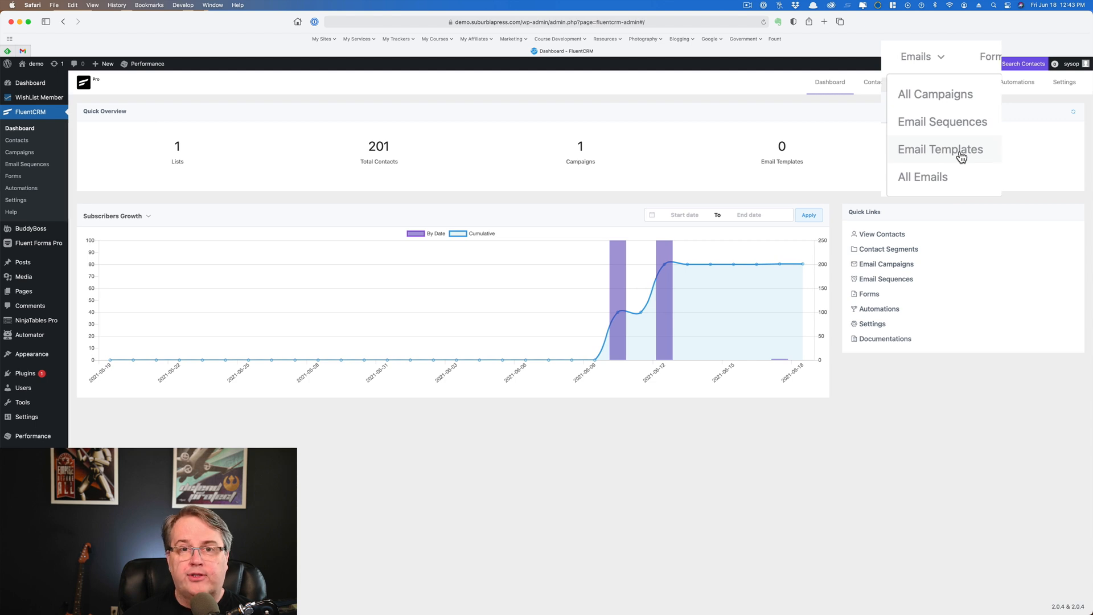
Start a new email template from the empty Email Templates list.
click(940, 149)
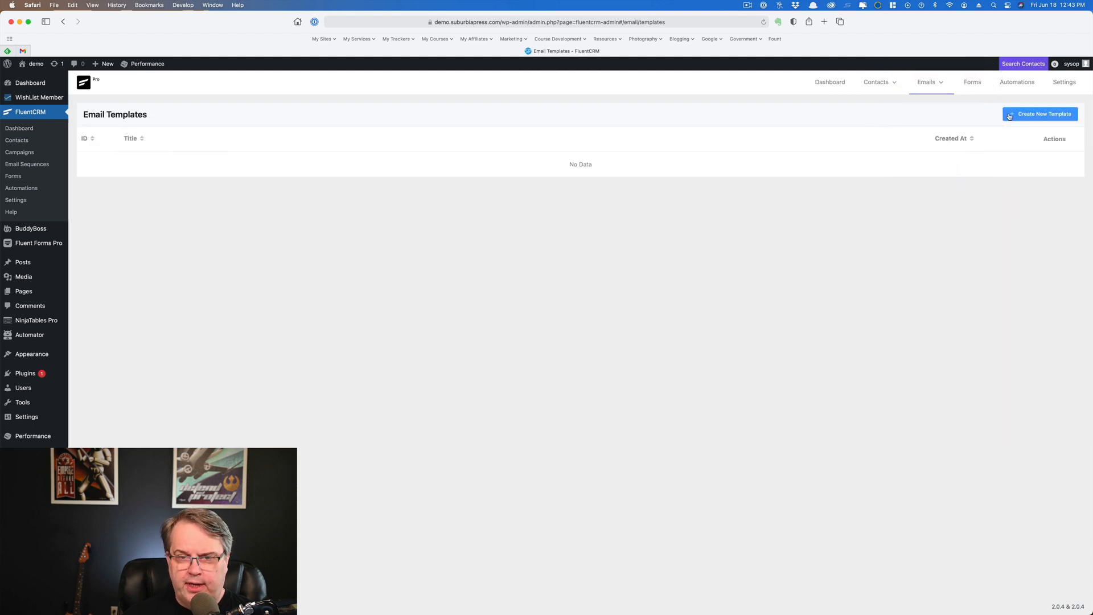
click(1040, 114)
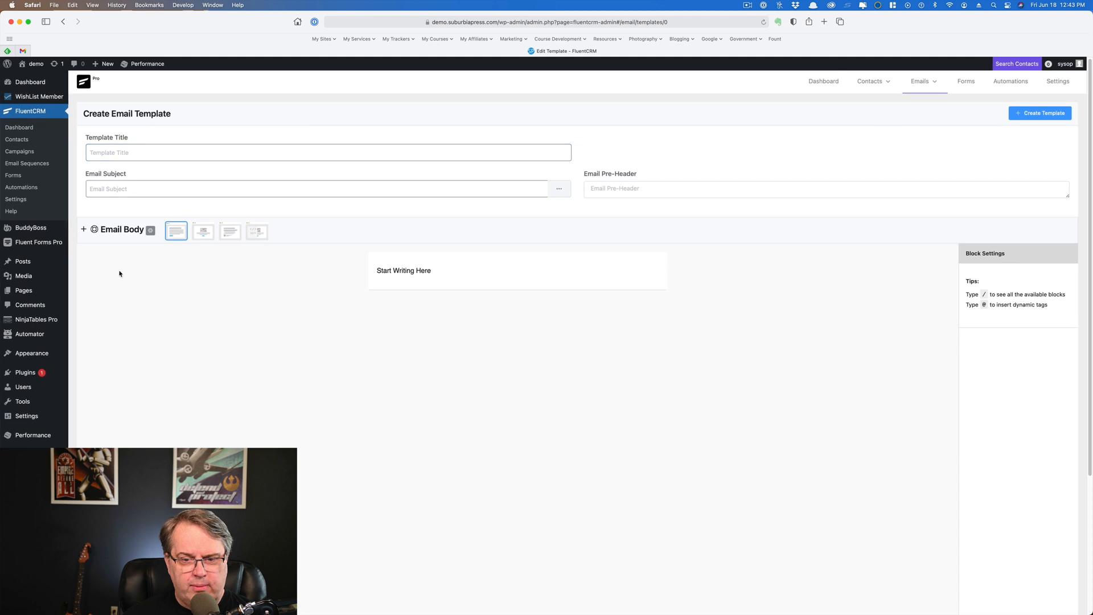
mouse_move(84, 229)
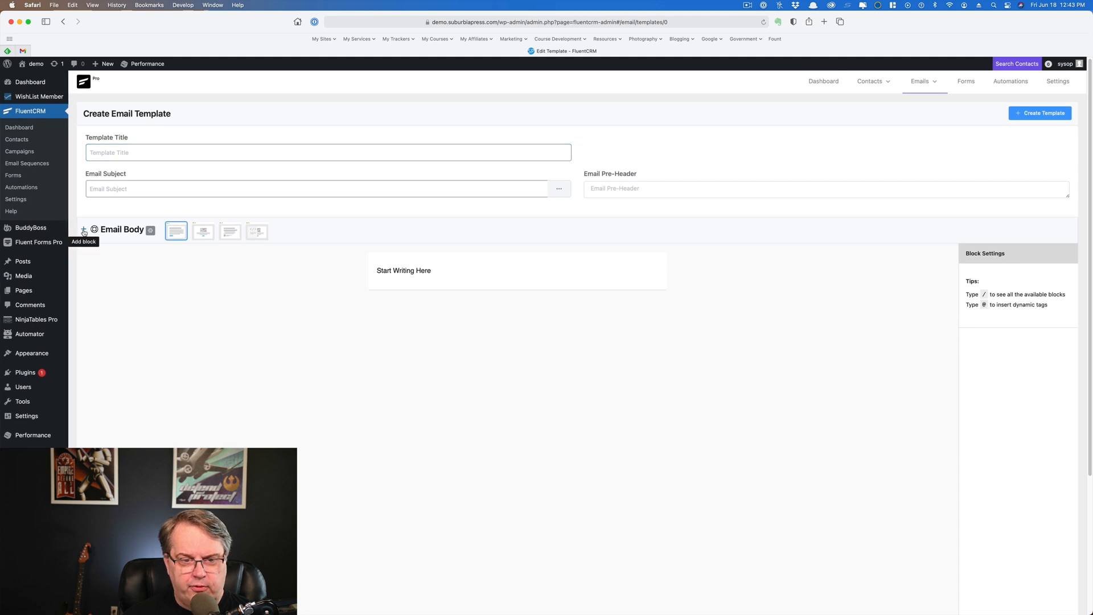
click(83, 231)
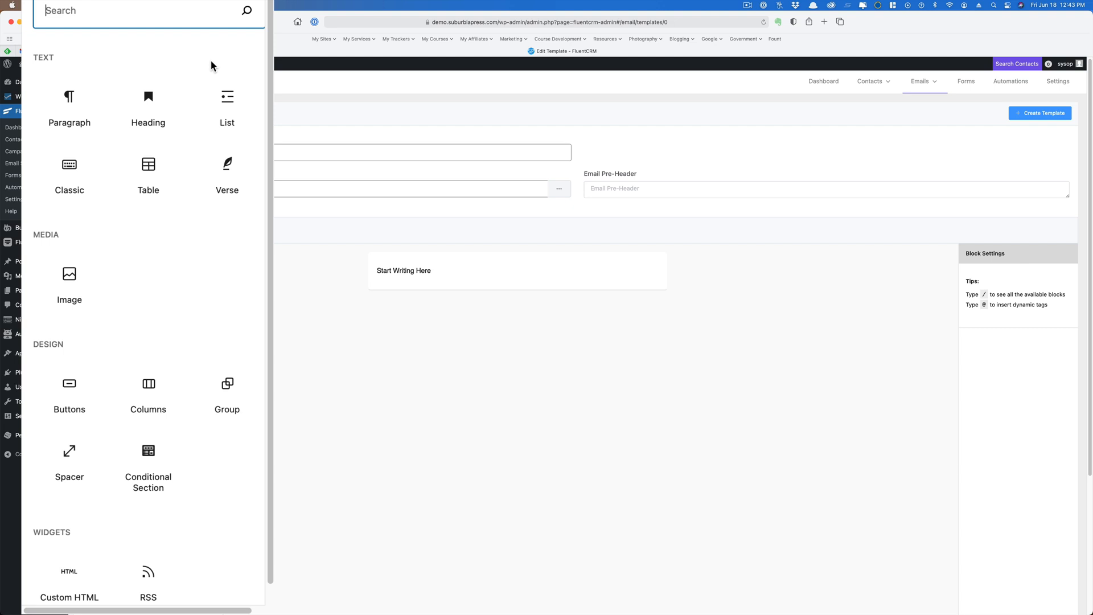
mouse_move(141, 235)
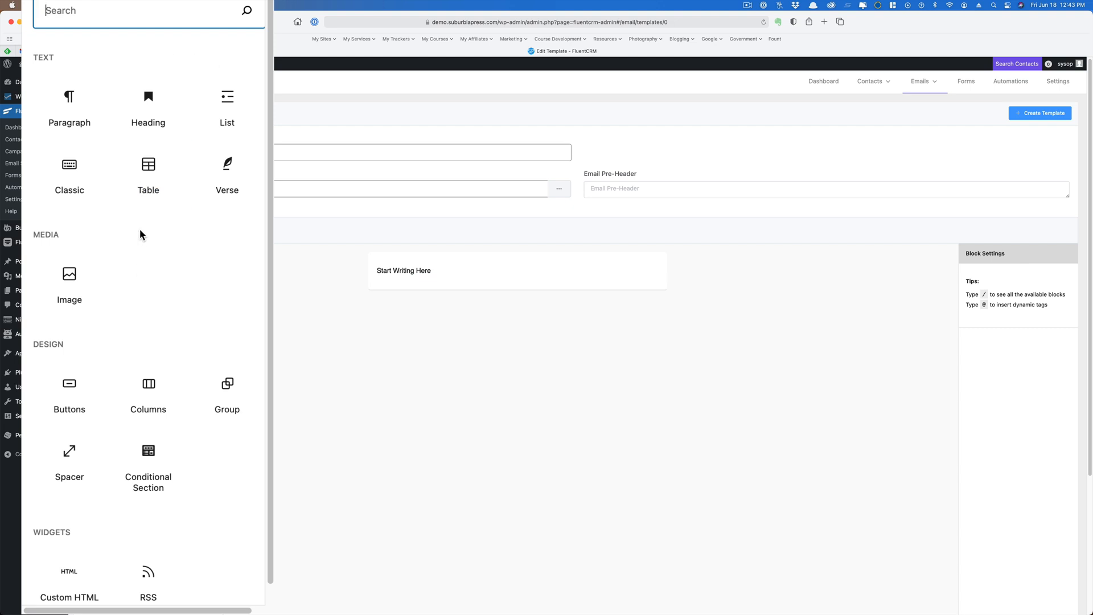
mouse_move(158, 289)
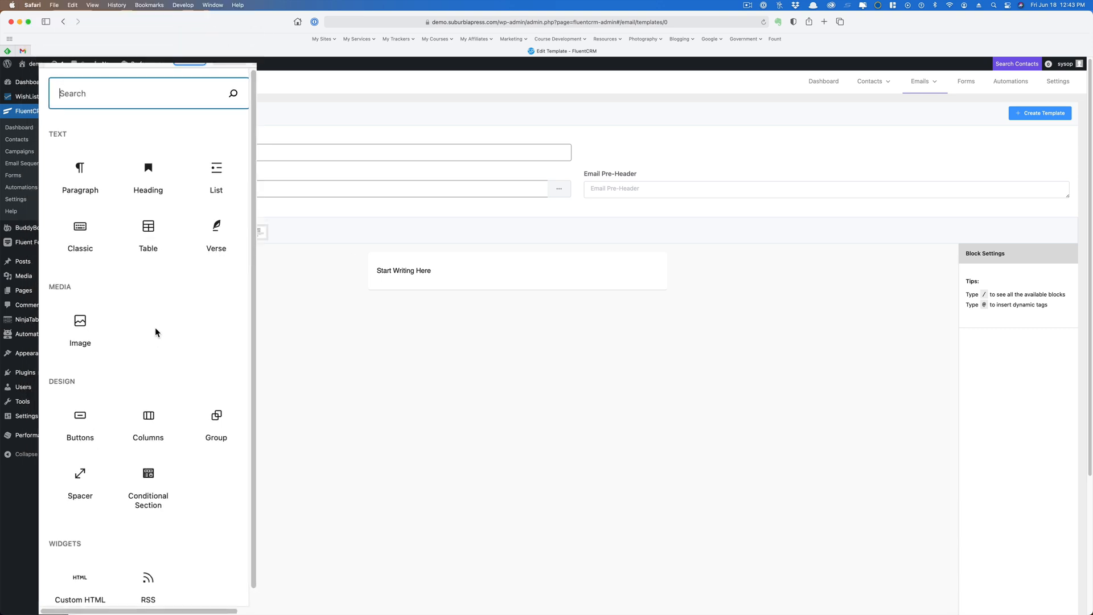
click(285, 395)
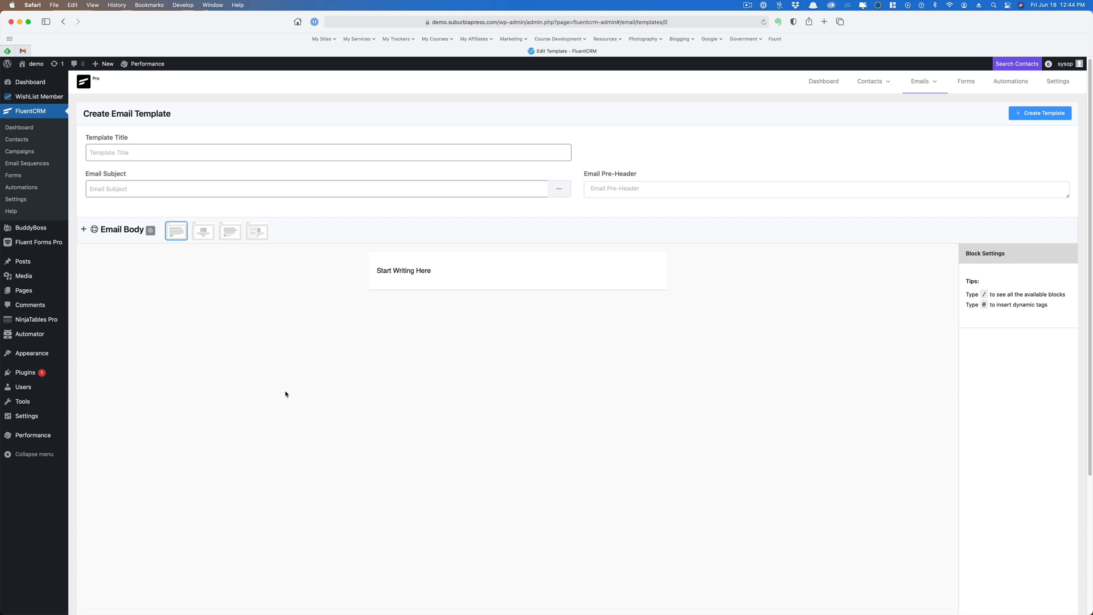
mouse_move(278, 392)
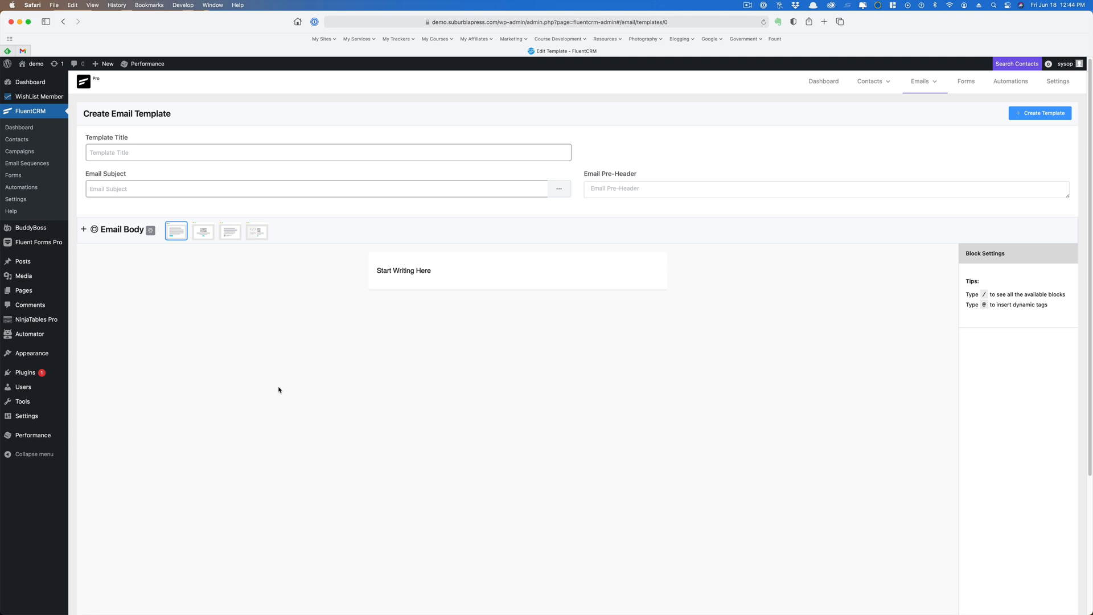
mouse_move(256, 232)
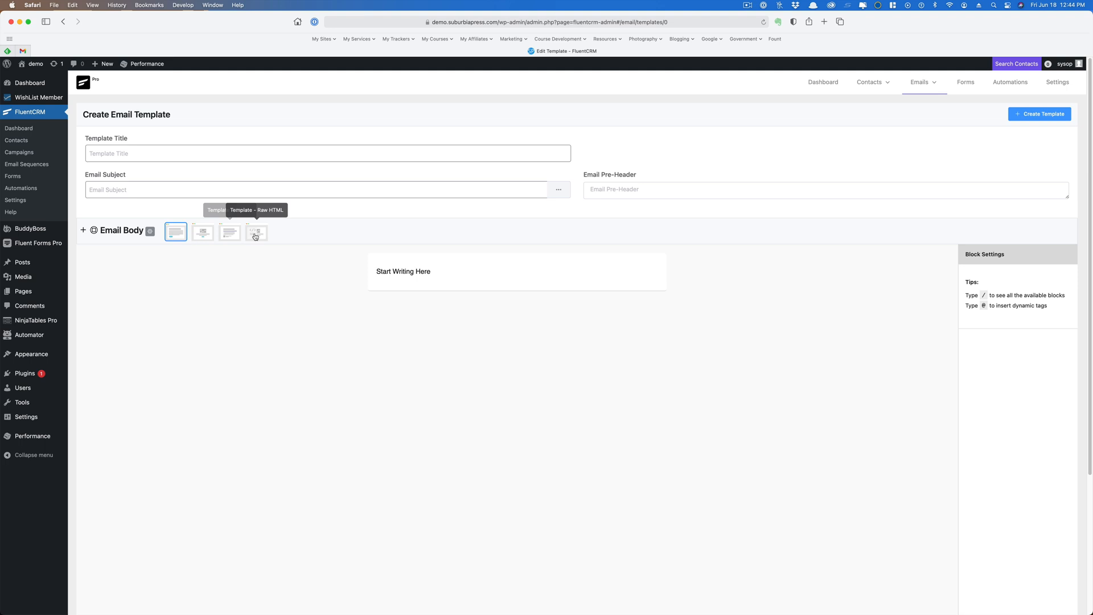
click(256, 231)
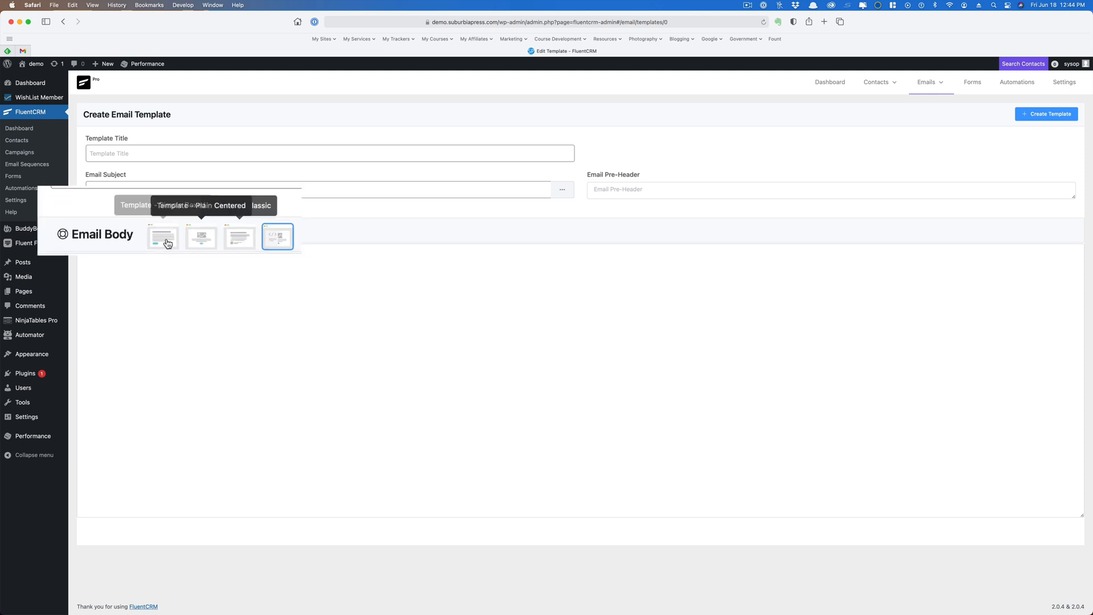
click(161, 237)
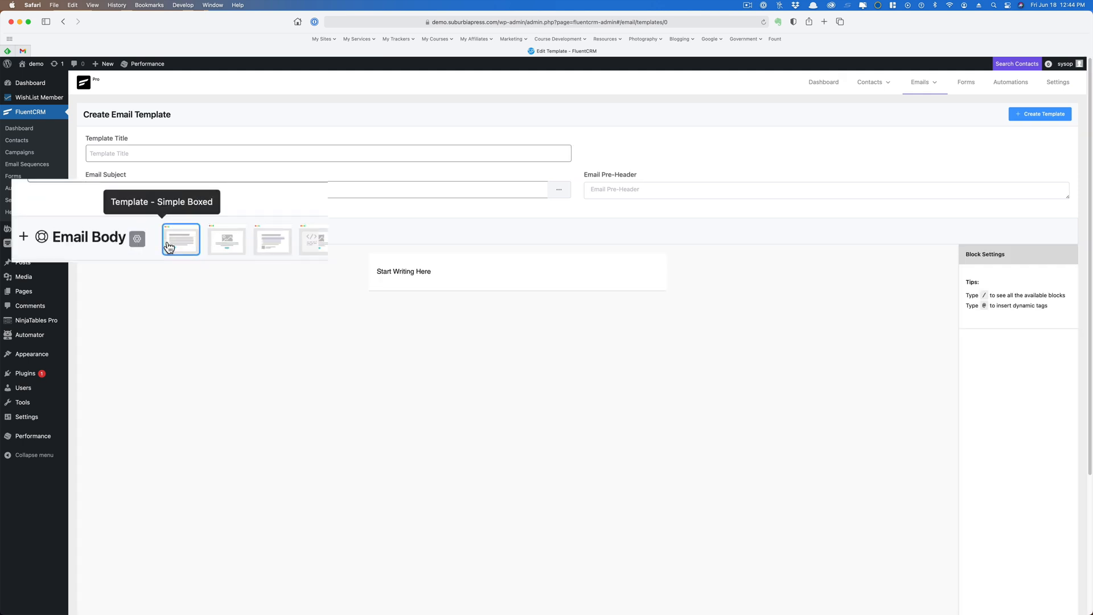
mouse_move(368, 276)
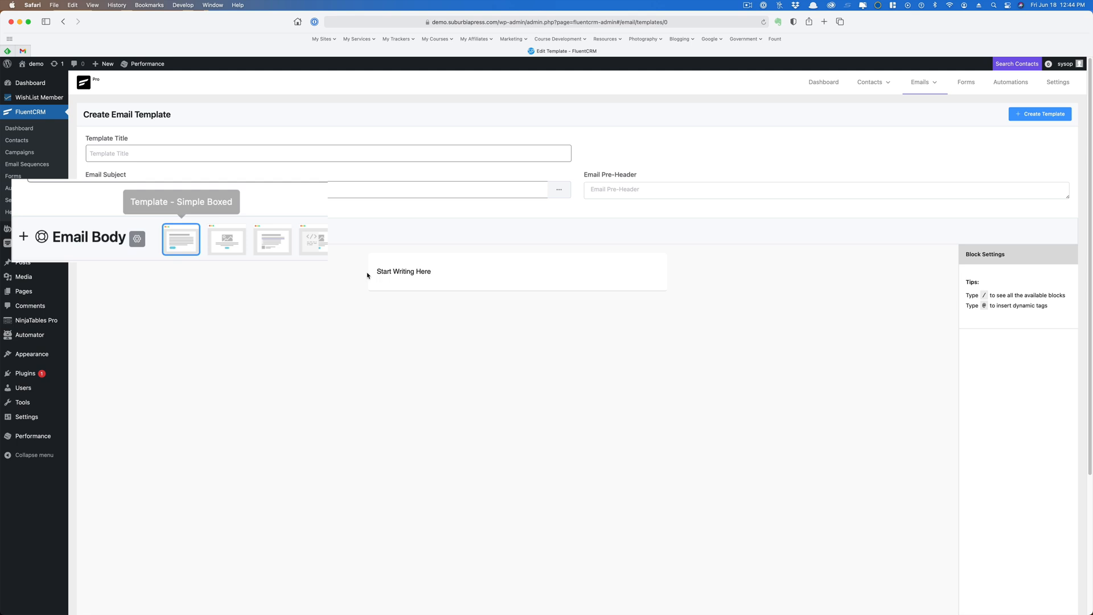
mouse_move(671, 274)
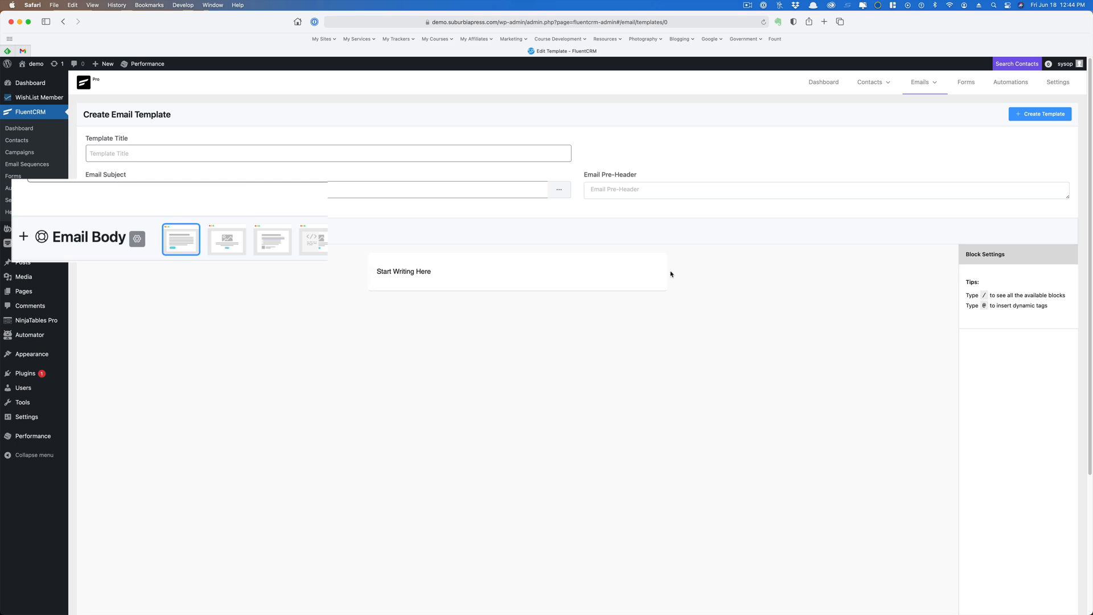
mouse_move(226, 239)
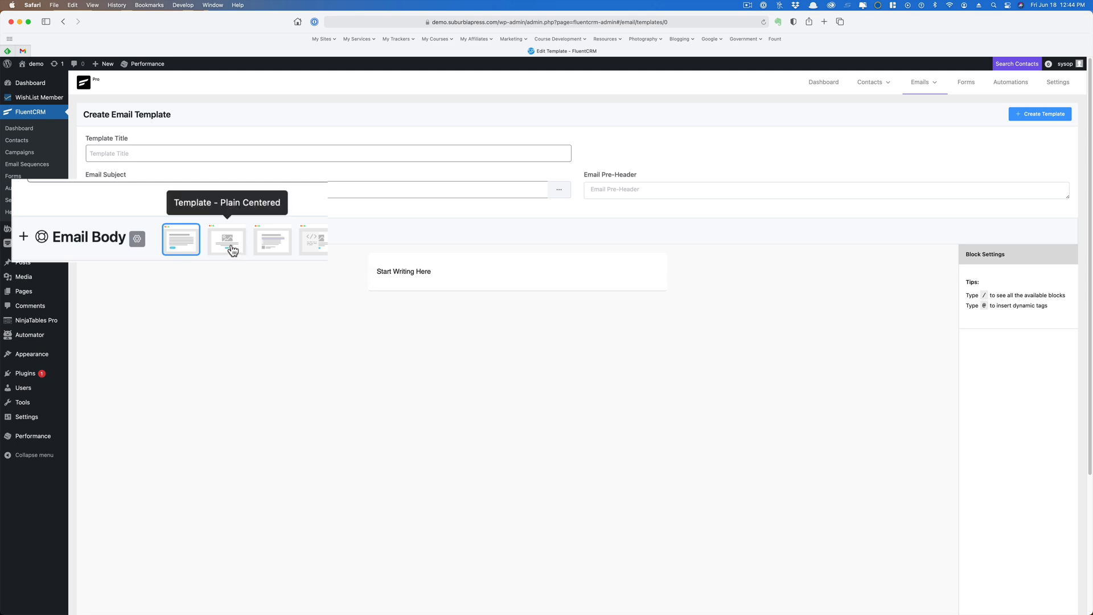
click(226, 240)
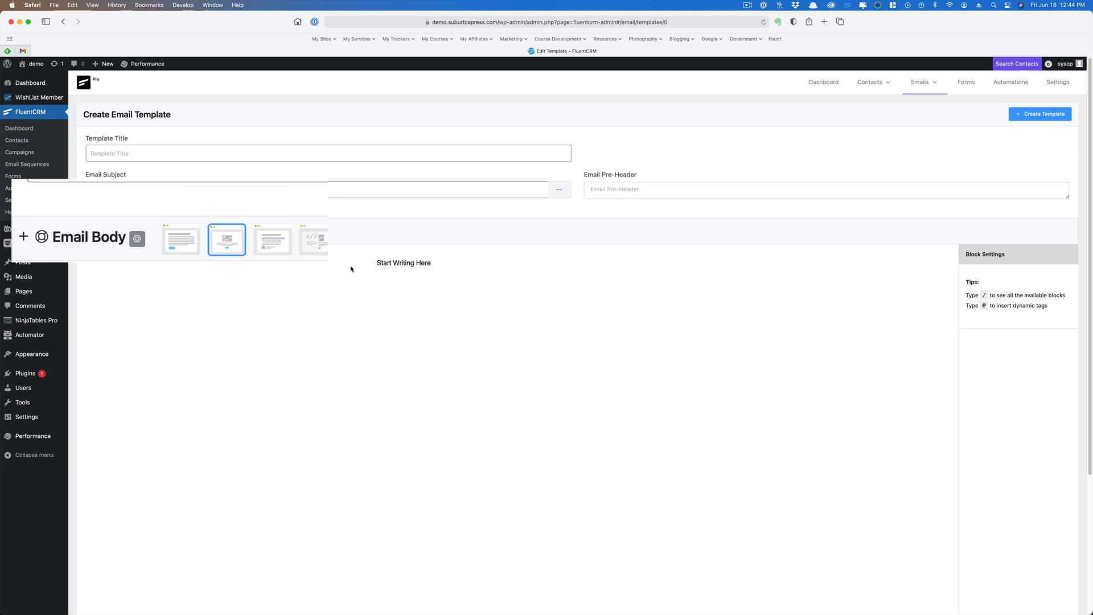
mouse_move(370, 266)
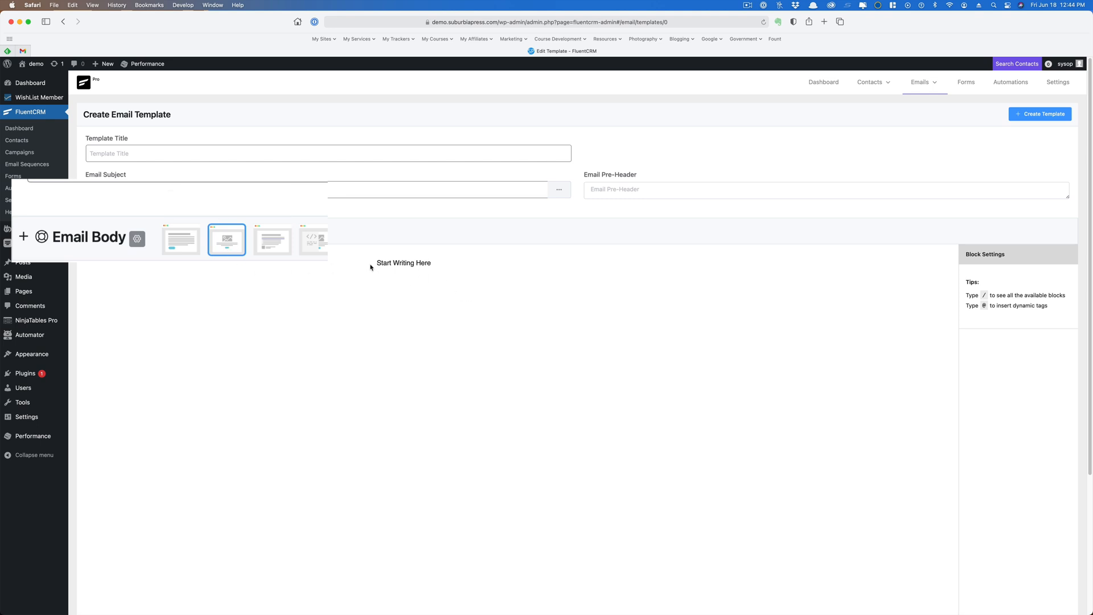
mouse_move(272, 239)
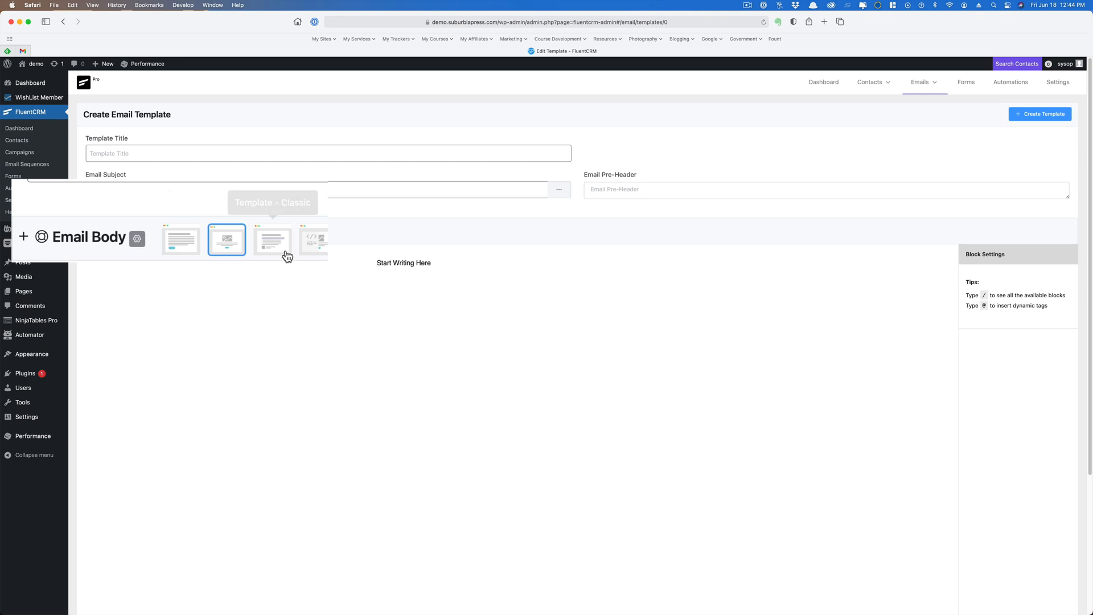
click(272, 240)
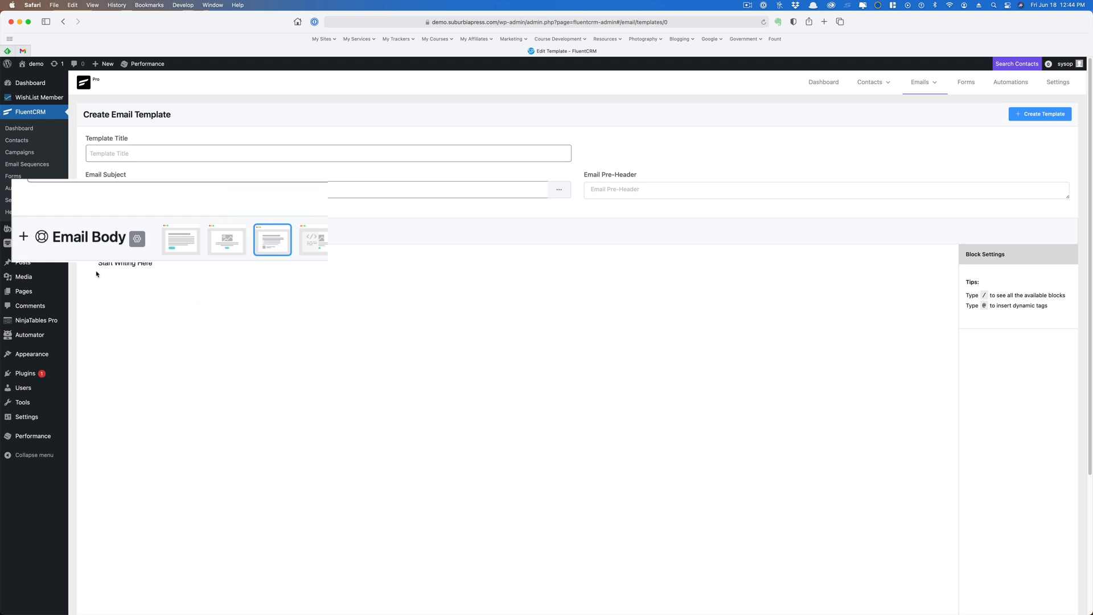
mouse_move(595, 293)
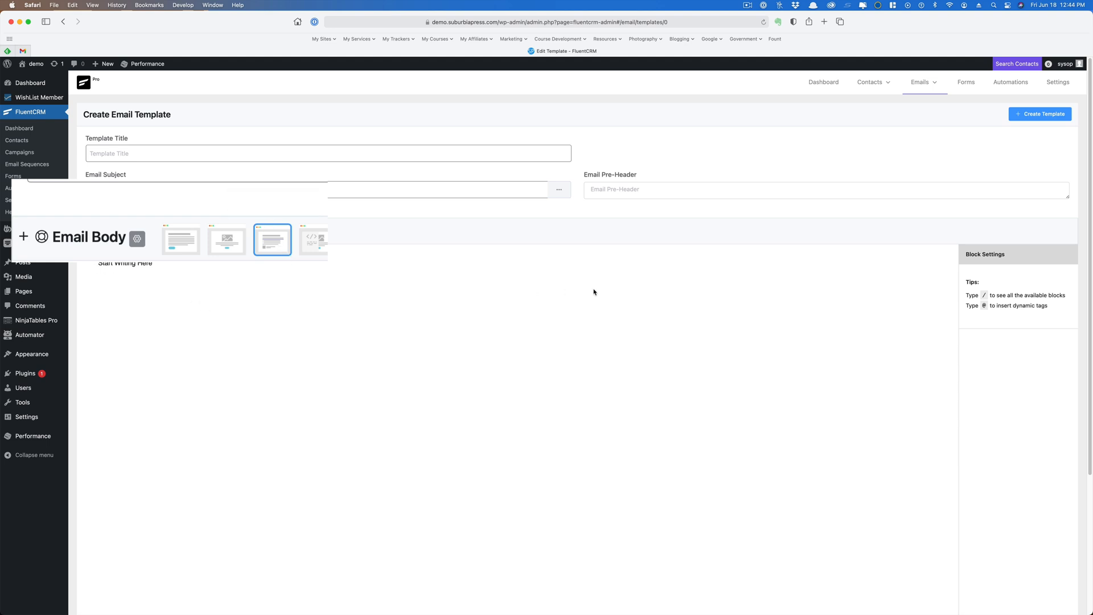
click(181, 240)
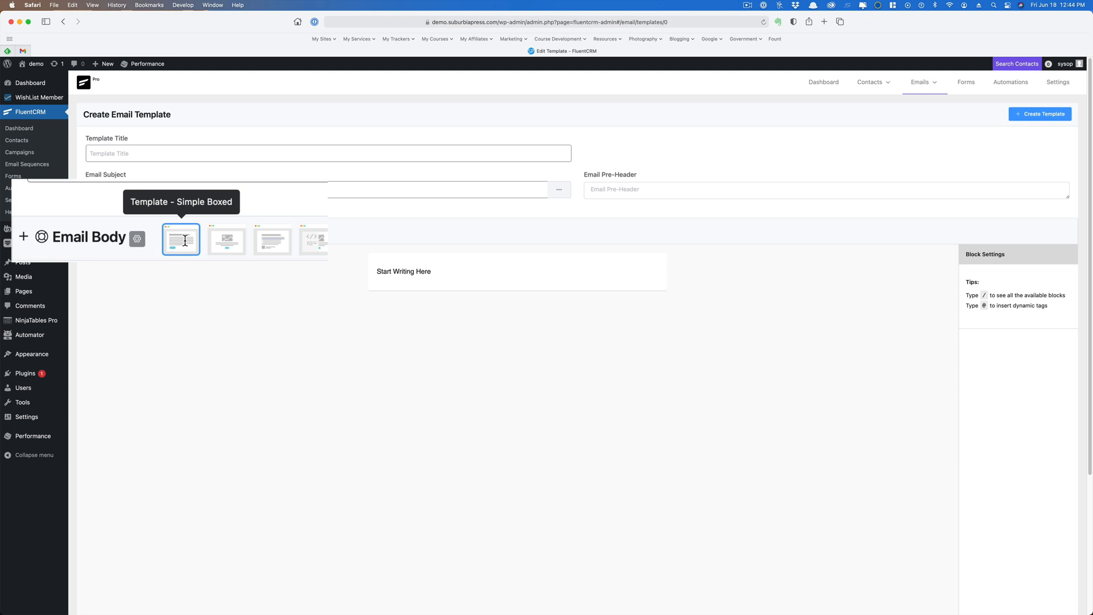
mouse_move(145, 280)
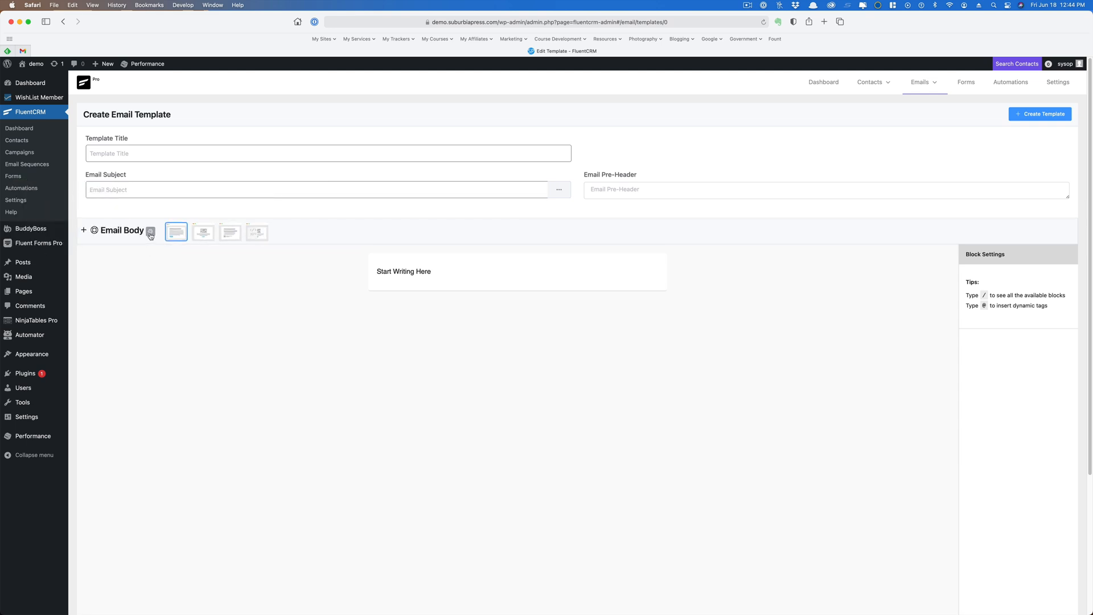
Browse Email Styling Settings, including footer text colour, then close without updating.
click(151, 230)
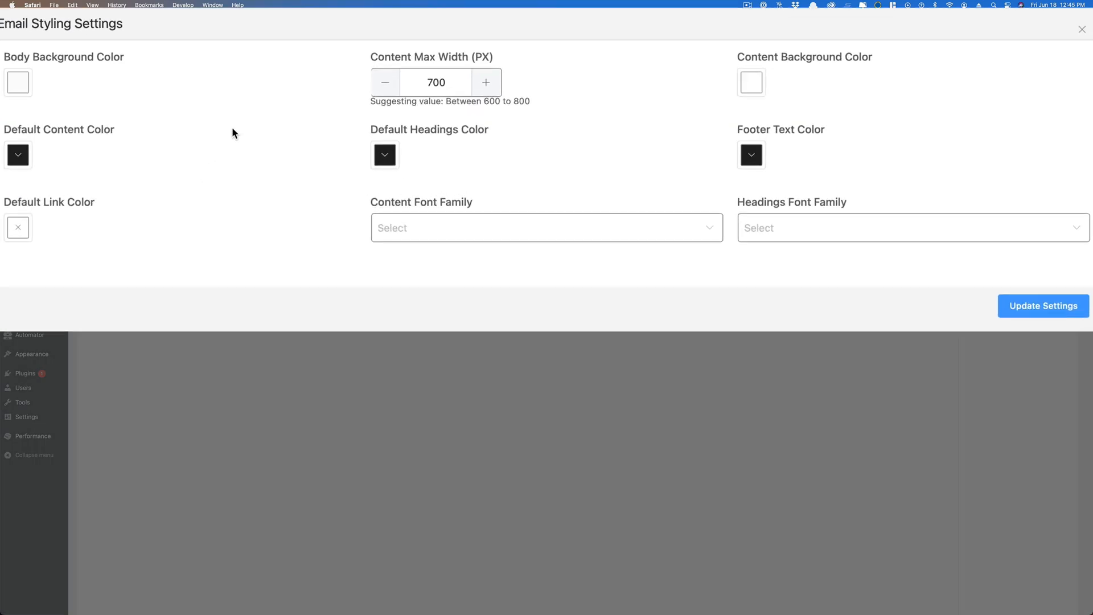
mouse_move(69, 91)
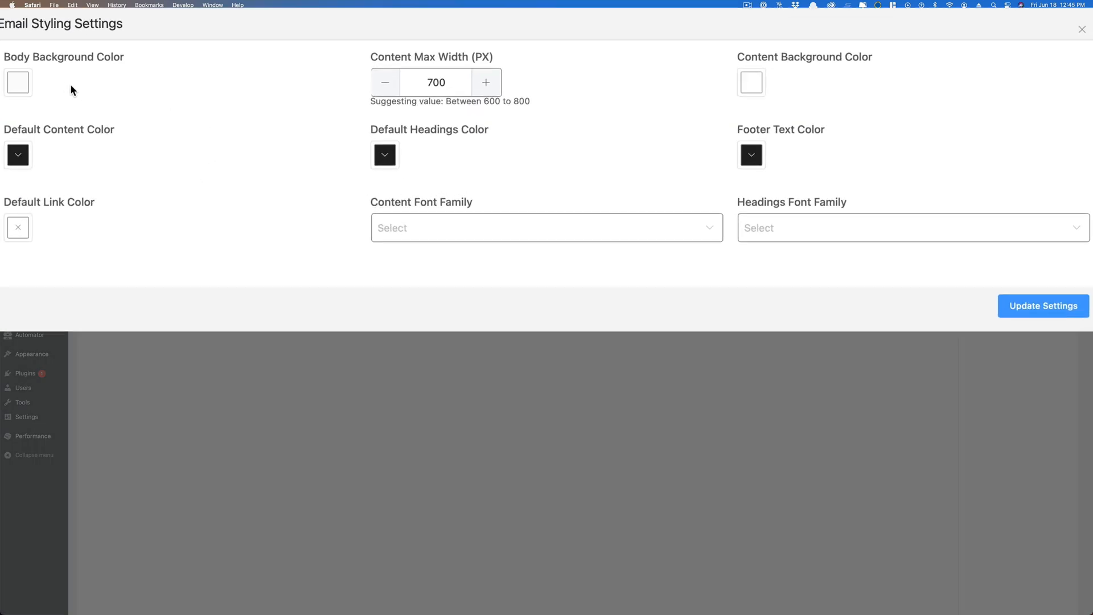
mouse_move(58, 79)
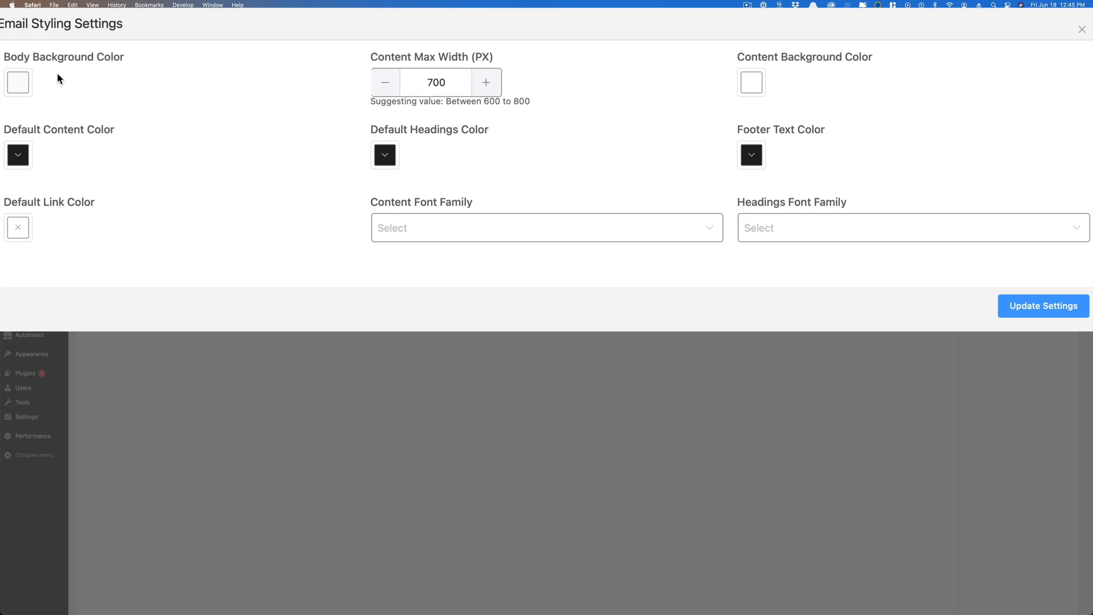
mouse_move(772, 79)
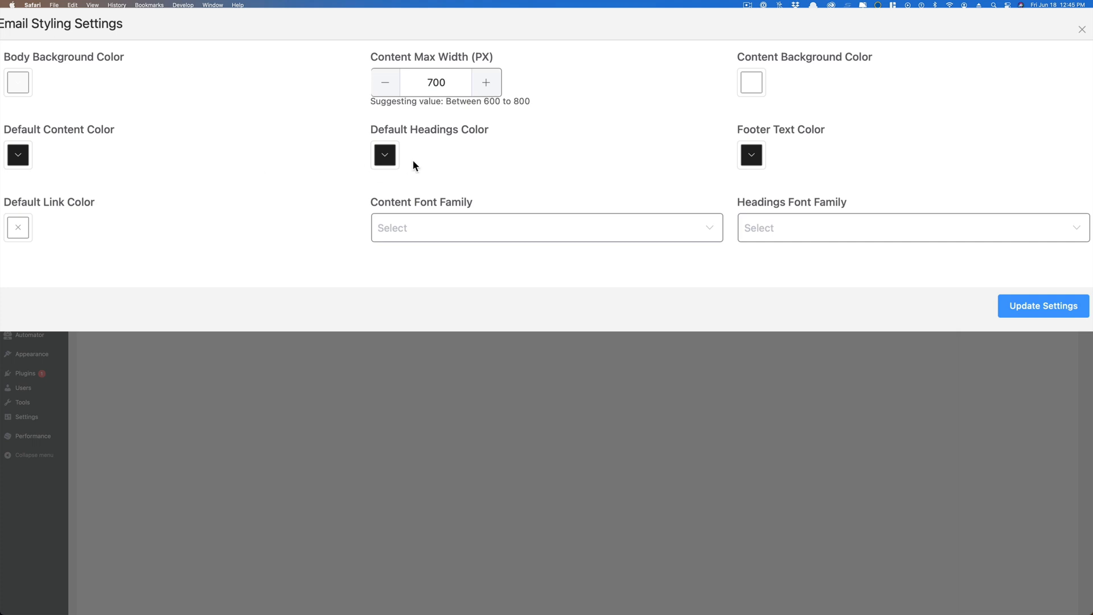
click(751, 155)
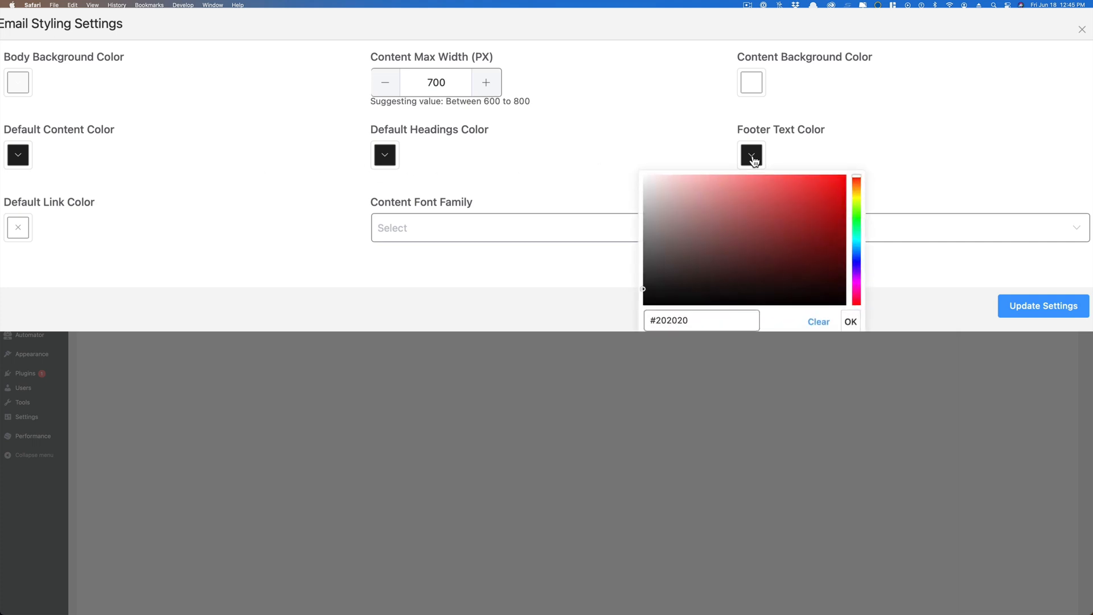
mouse_move(710, 158)
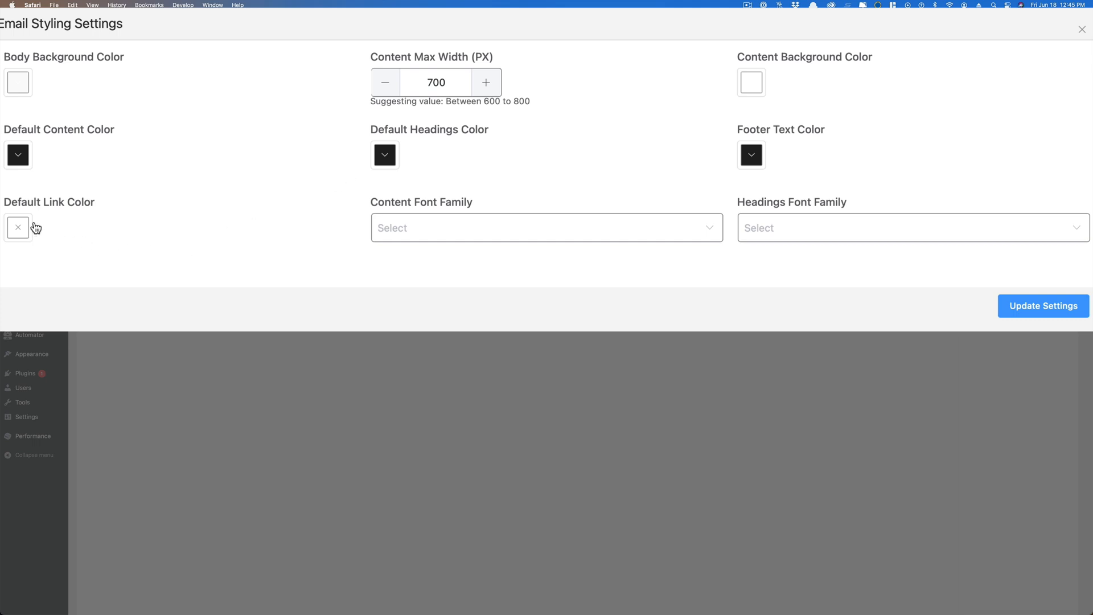
mouse_move(479, 236)
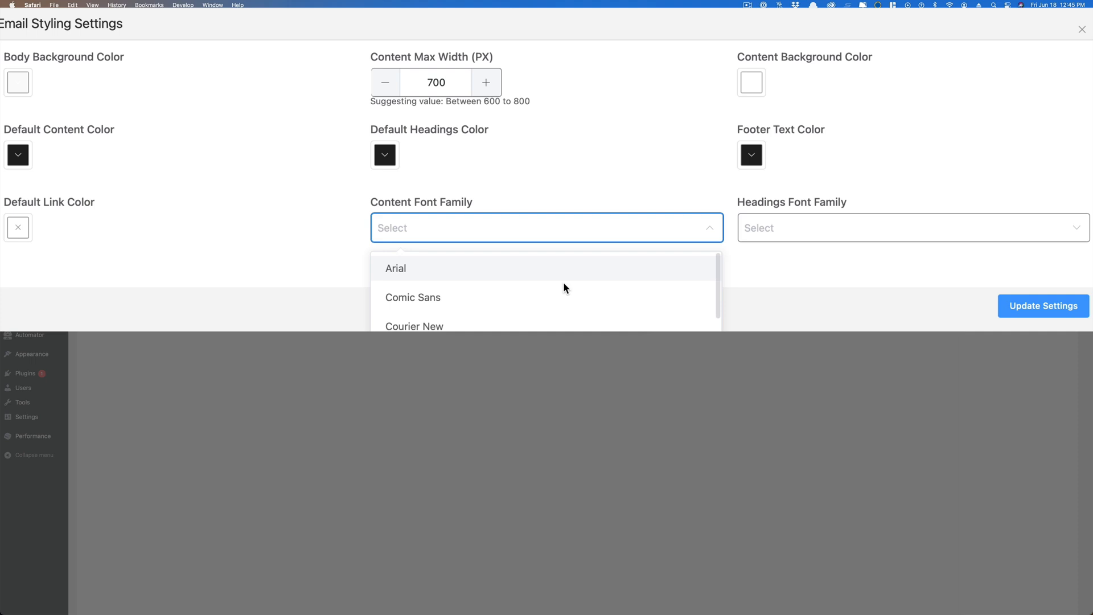
scroll(down, 3)
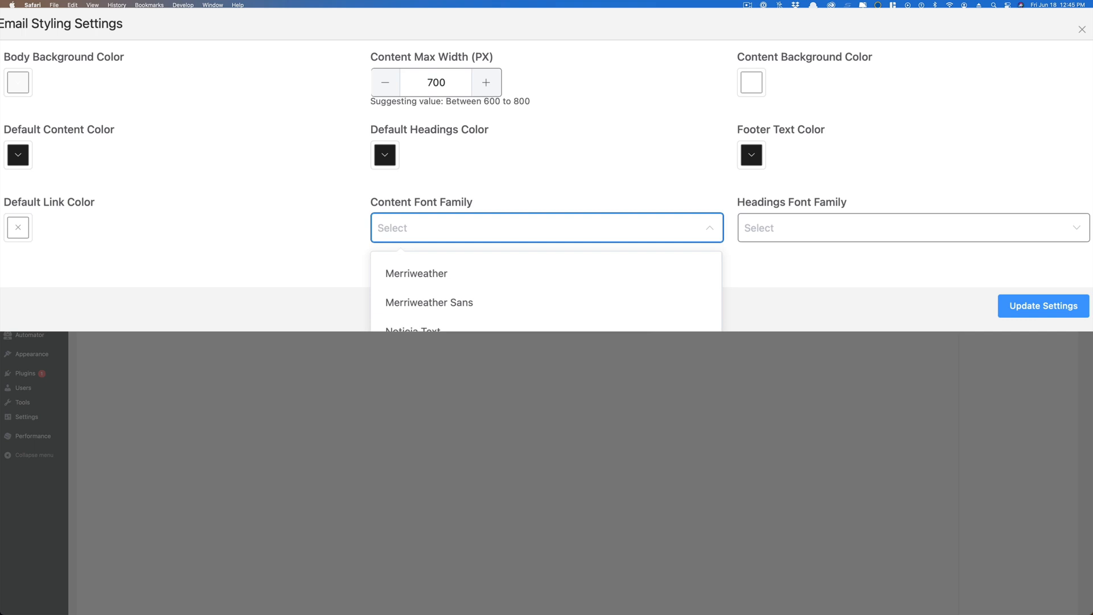
click(787, 228)
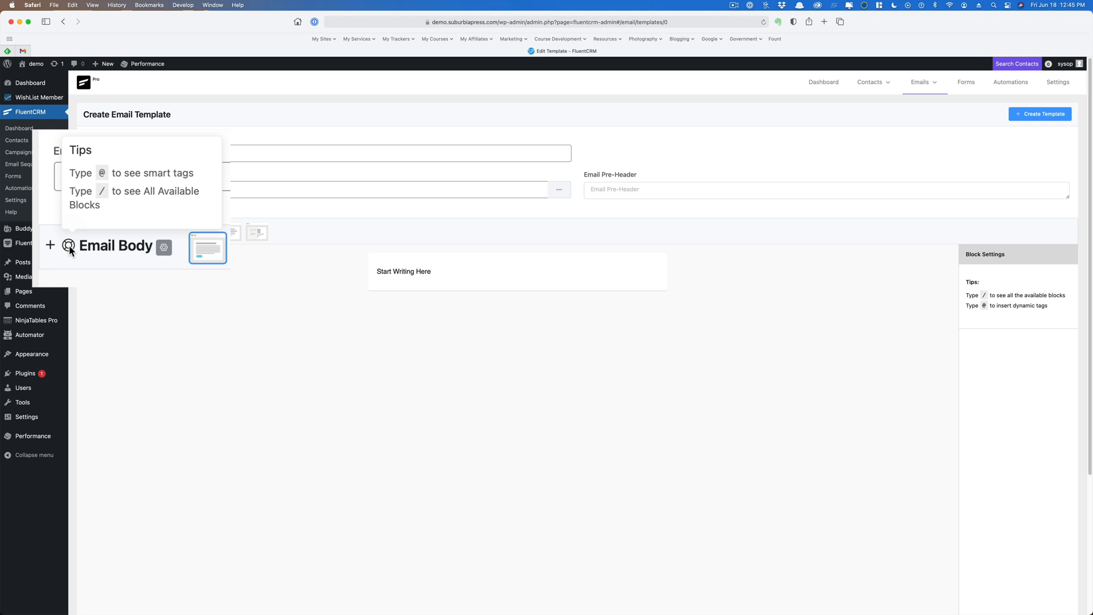
mouse_move(147, 190)
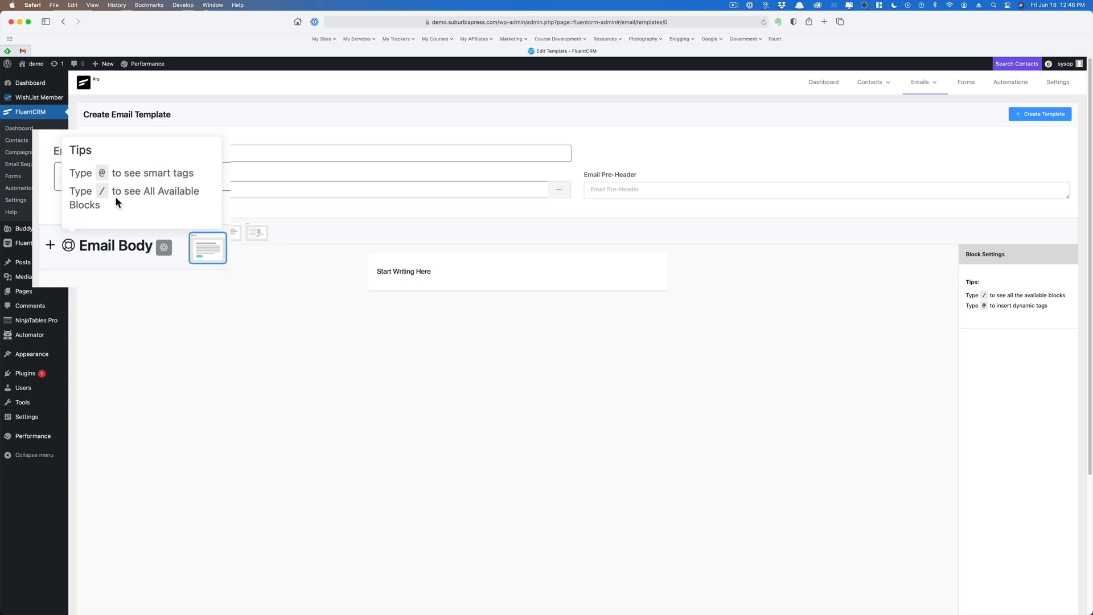
mouse_move(333, 296)
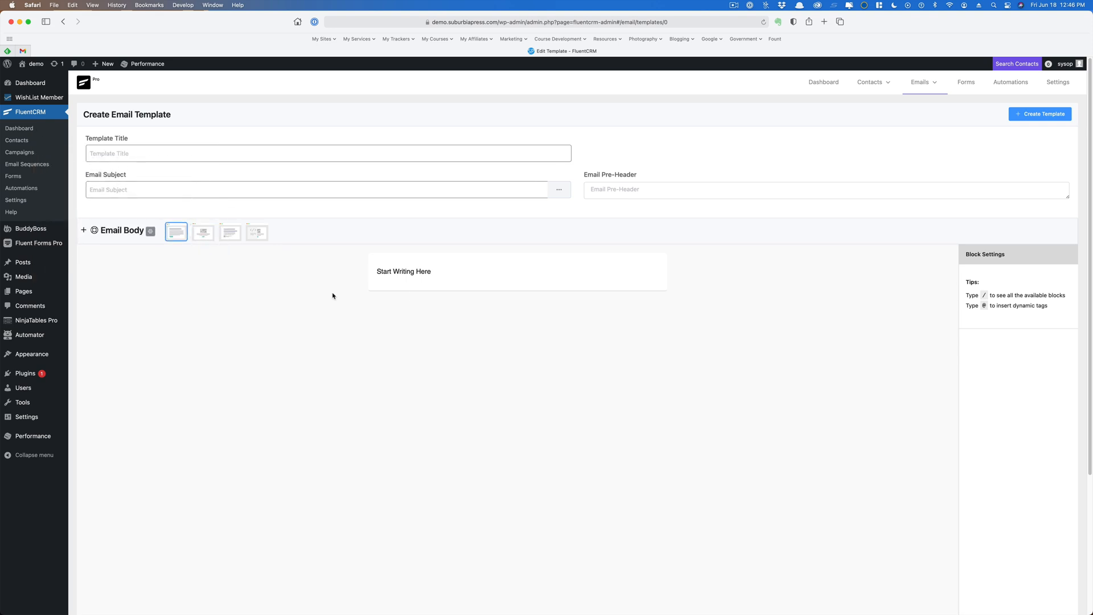
Place the cursor in the Start Writing Here area of the email body.
click(403, 271)
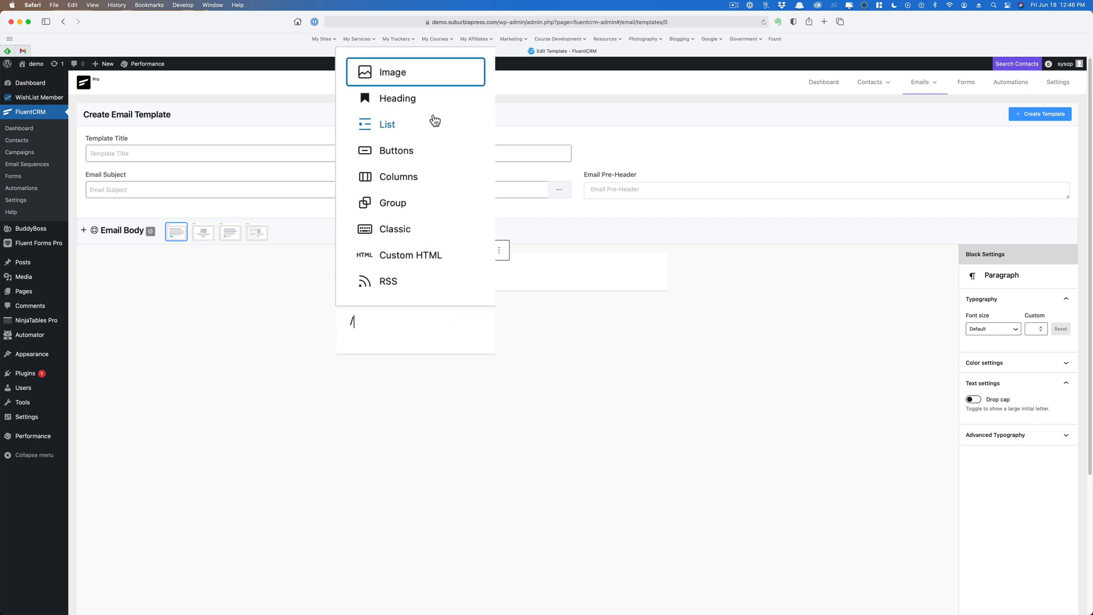
mouse_move(436, 319)
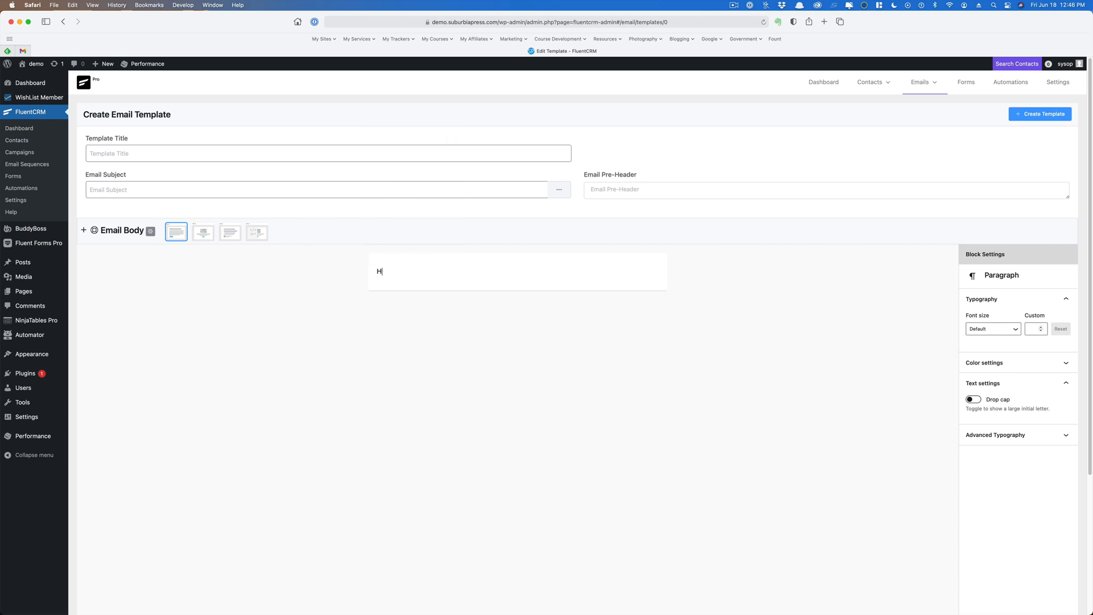
Complete the greeting as 'Hi, {{contact.first_name}}' using the First Name smart tag.
text(i,)
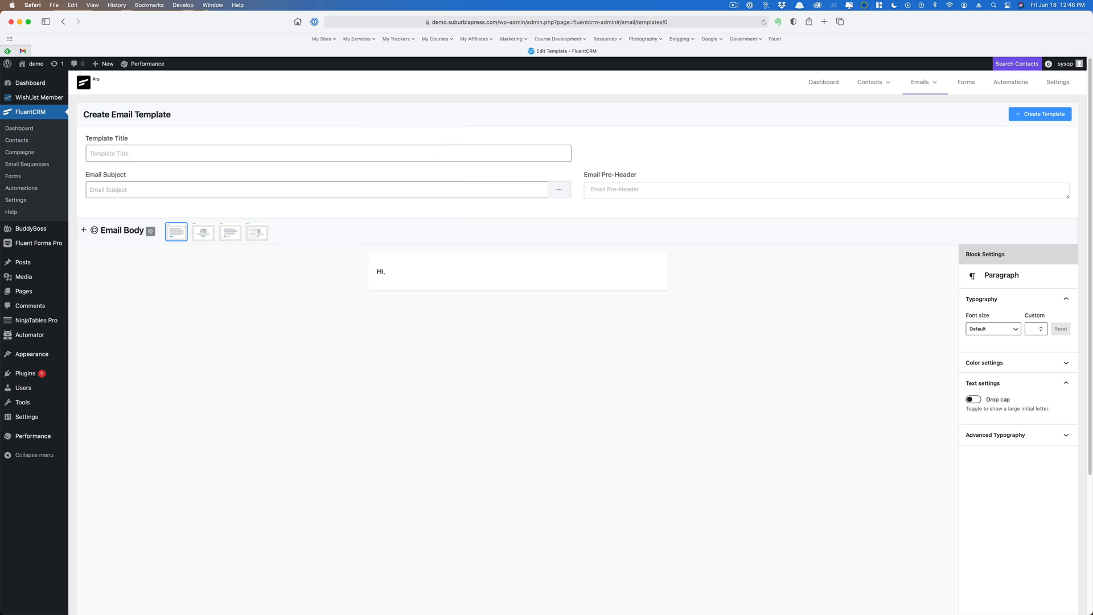
text(@)
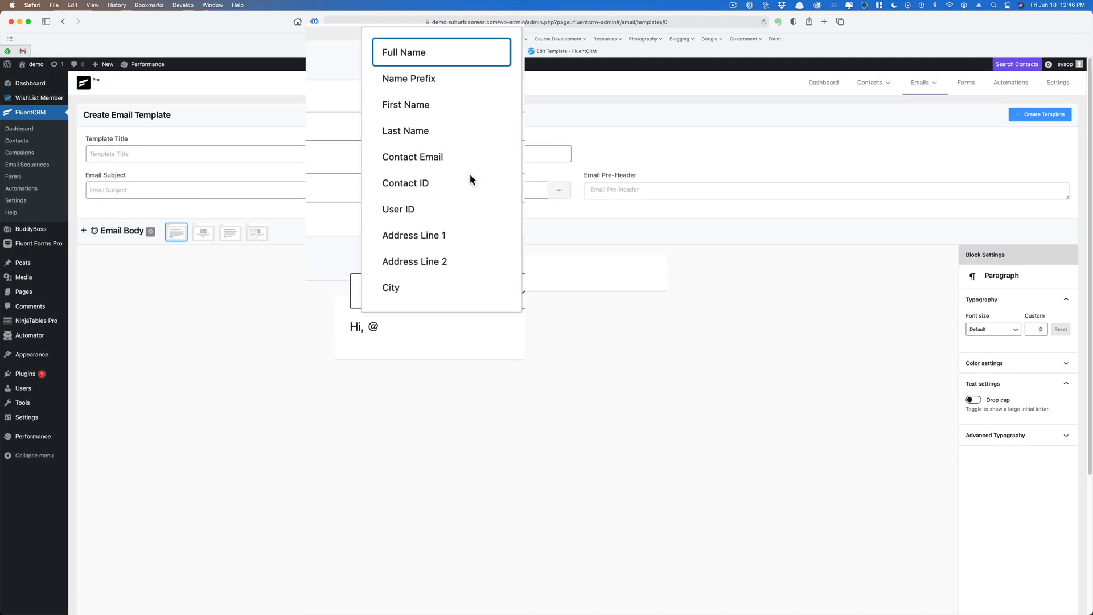
mouse_move(414, 107)
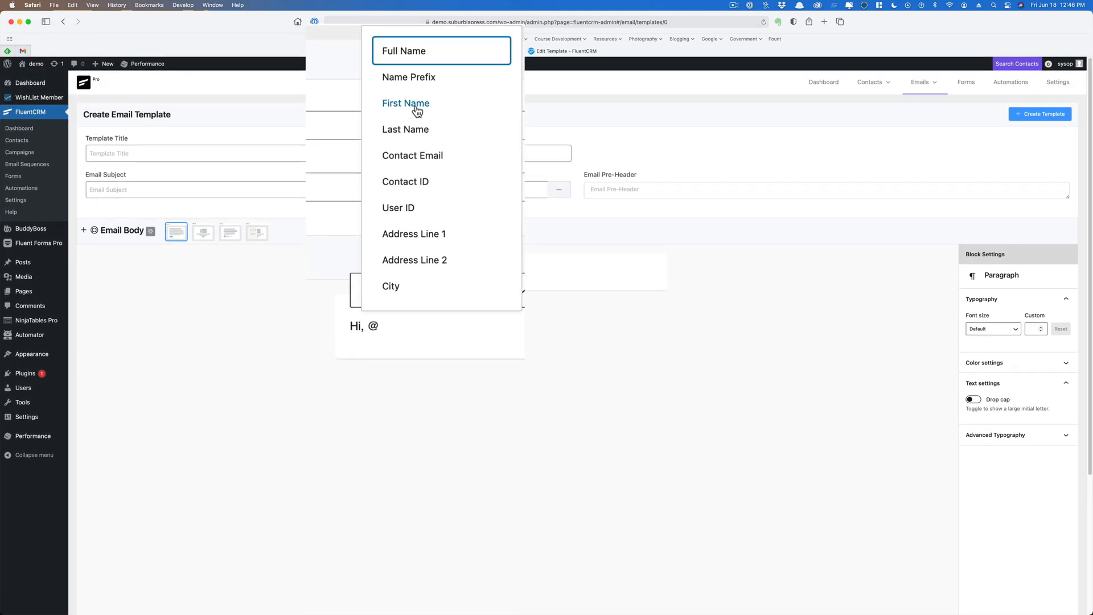
click(405, 103)
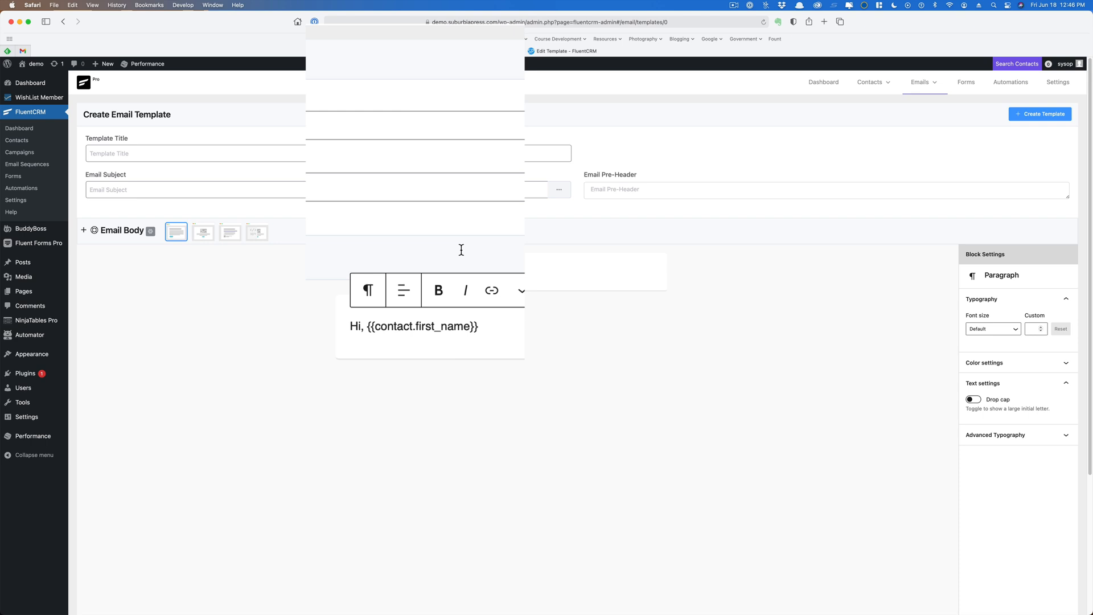
mouse_move(498, 357)
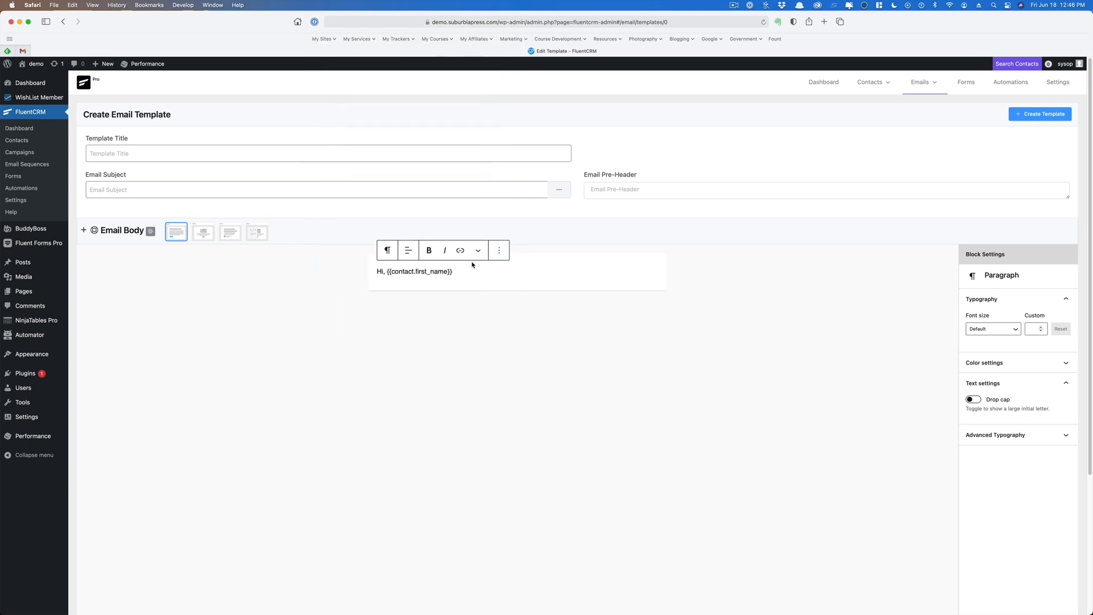
mouse_move(477, 250)
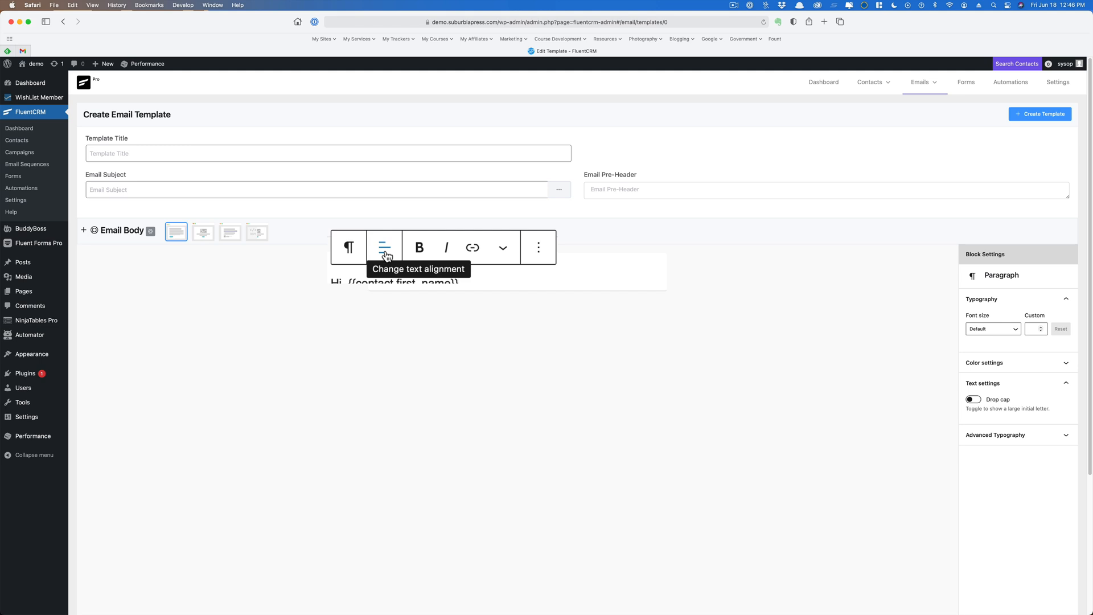
mouse_move(447, 247)
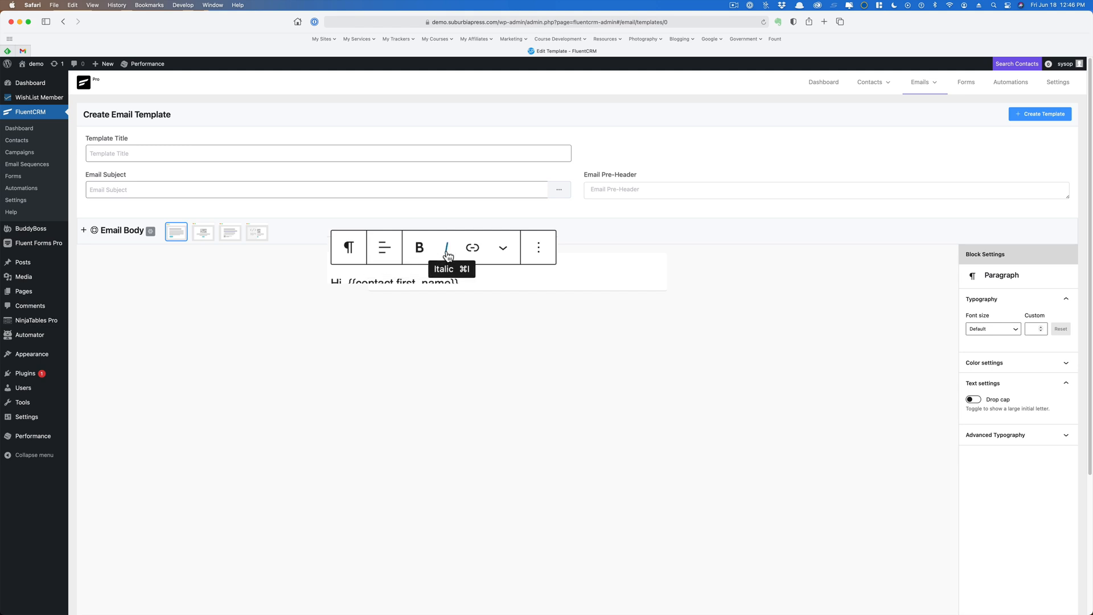
mouse_move(471, 247)
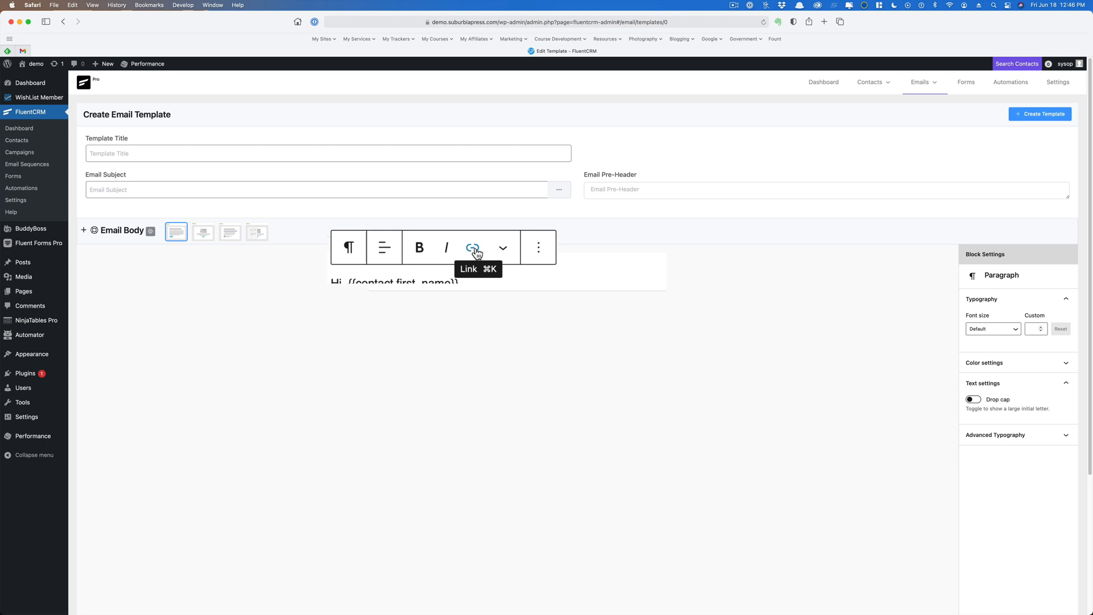
click(504, 247)
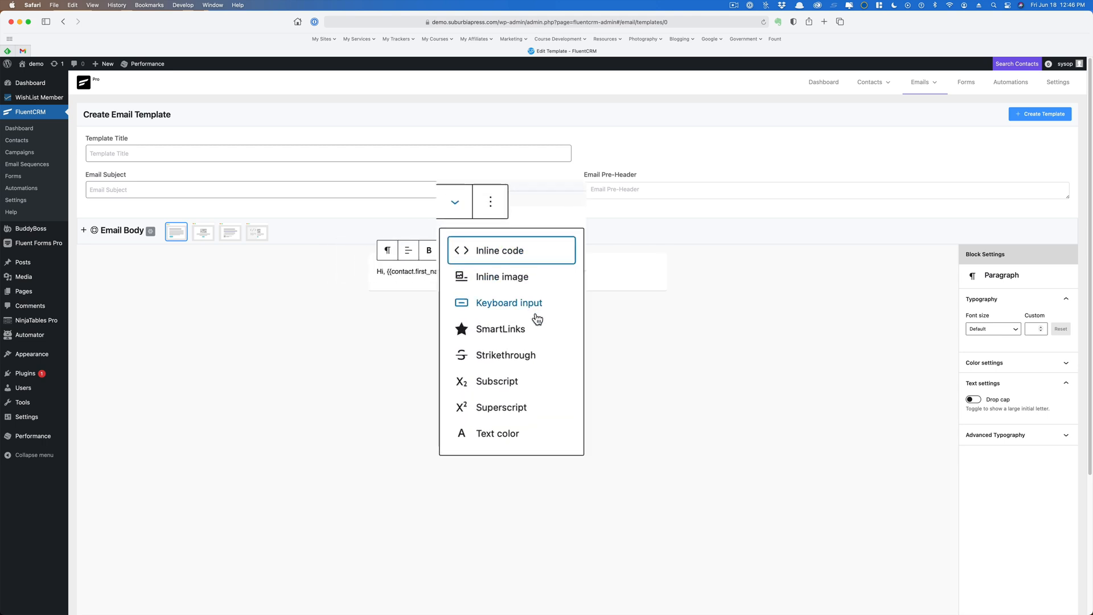
mouse_move(501, 328)
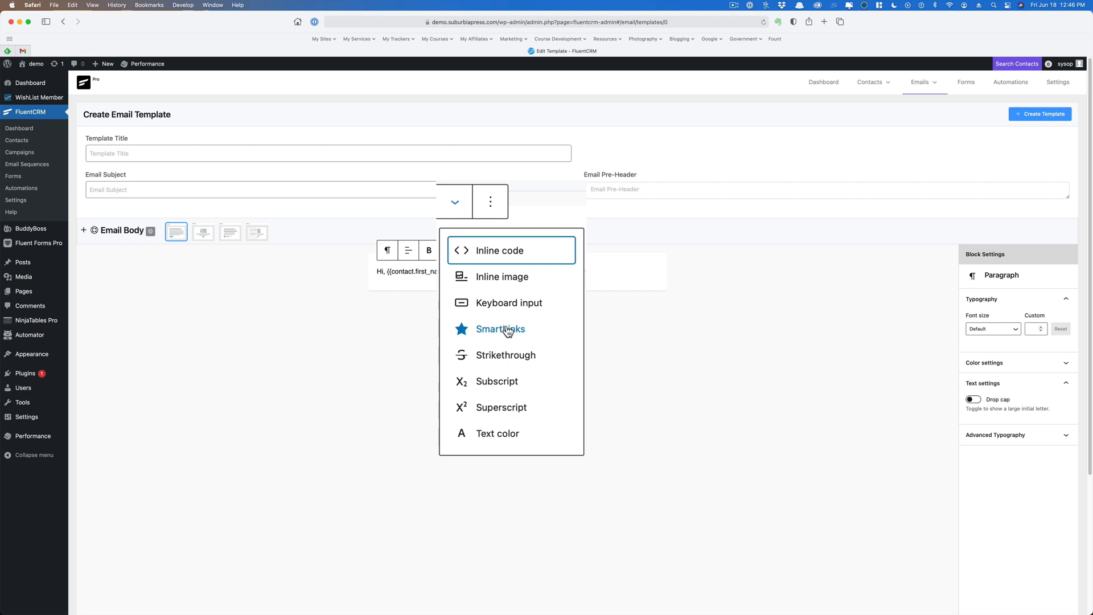
mouse_move(501, 407)
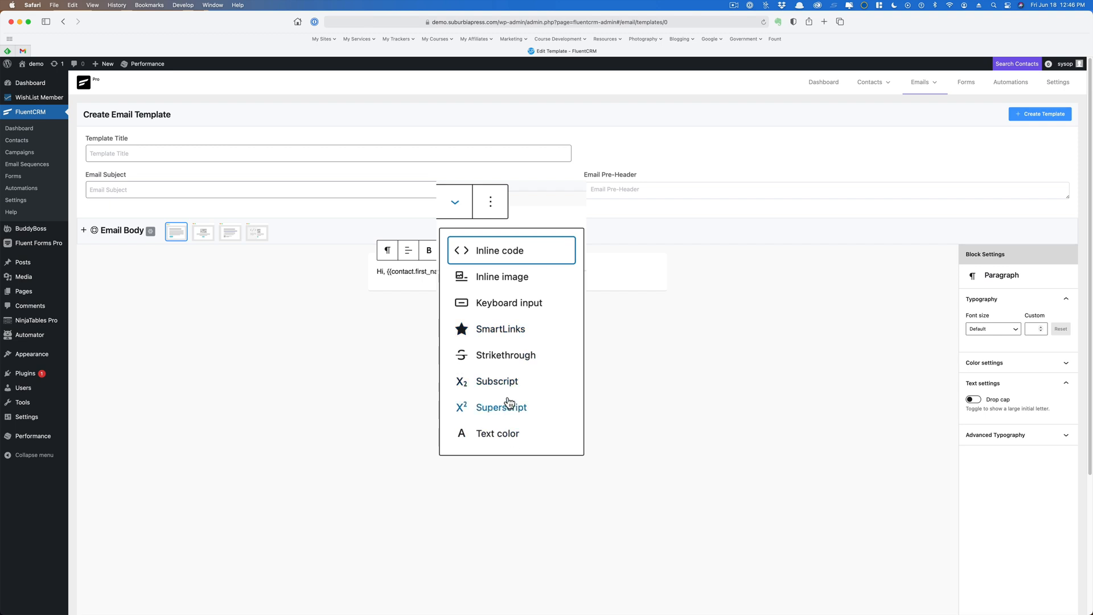
mouse_move(509, 303)
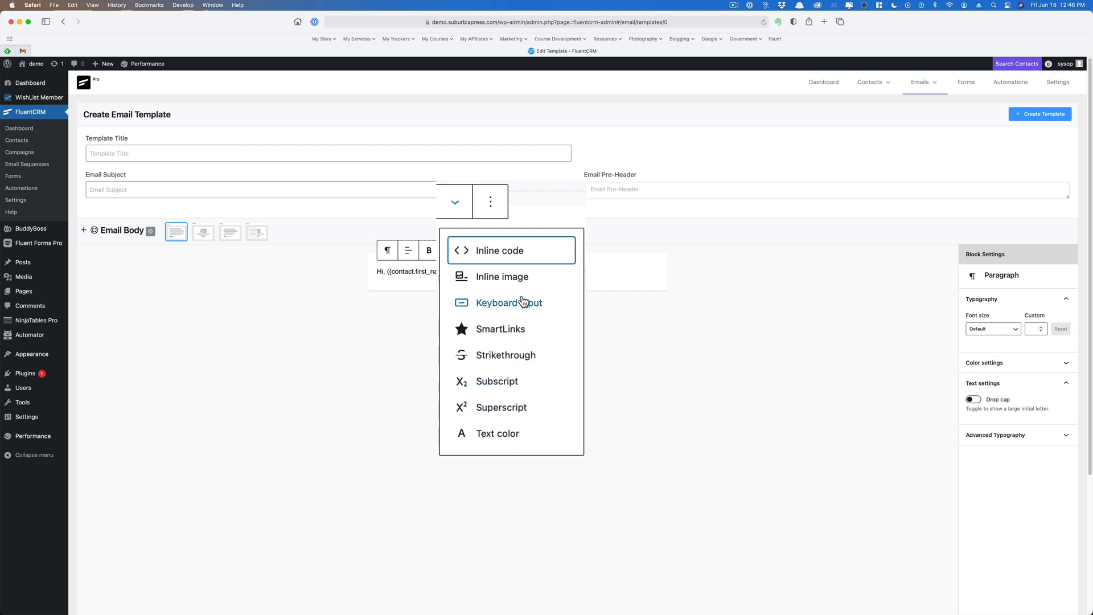
mouse_move(501, 276)
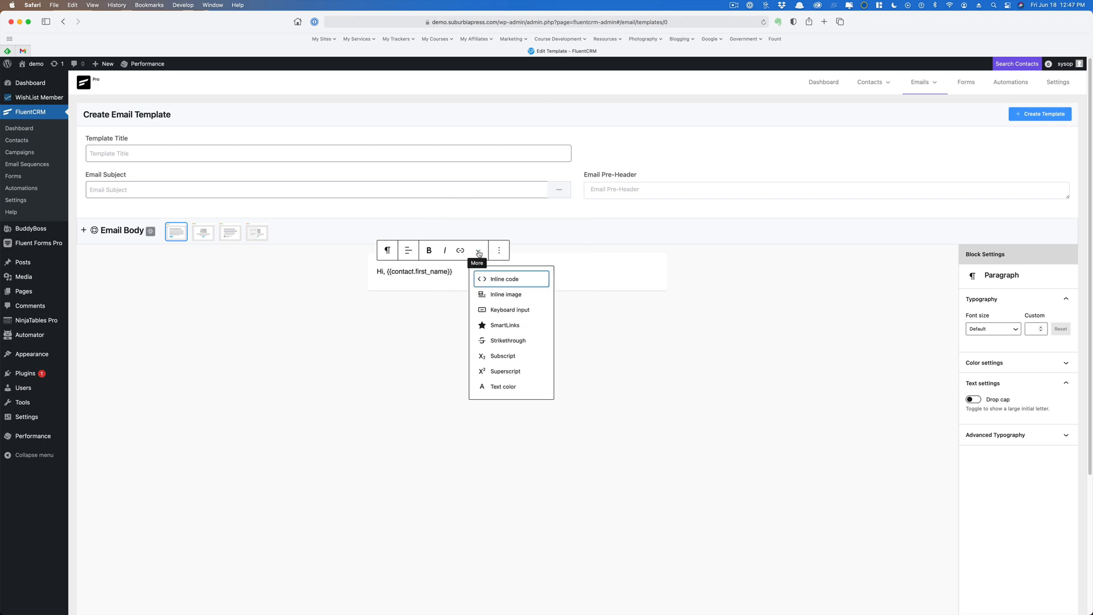
click(499, 250)
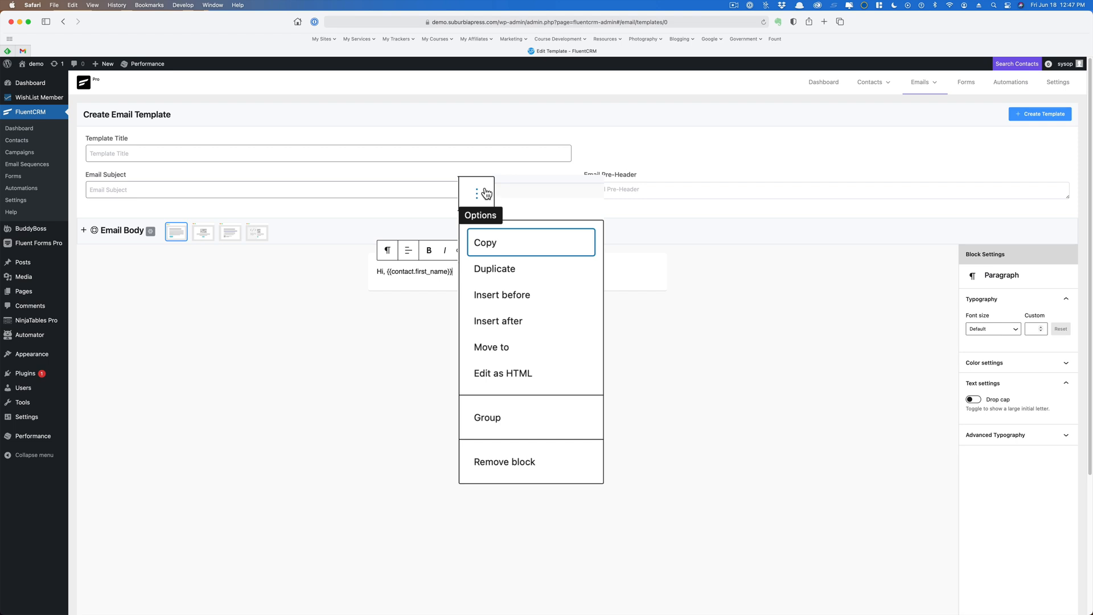
mouse_move(494, 269)
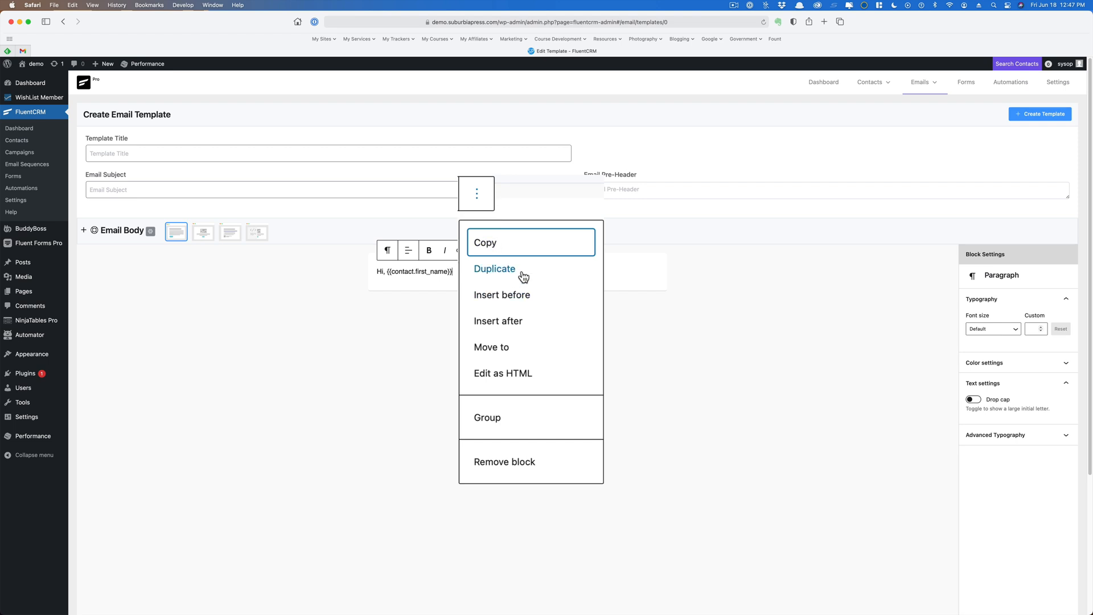
mouse_move(522, 325)
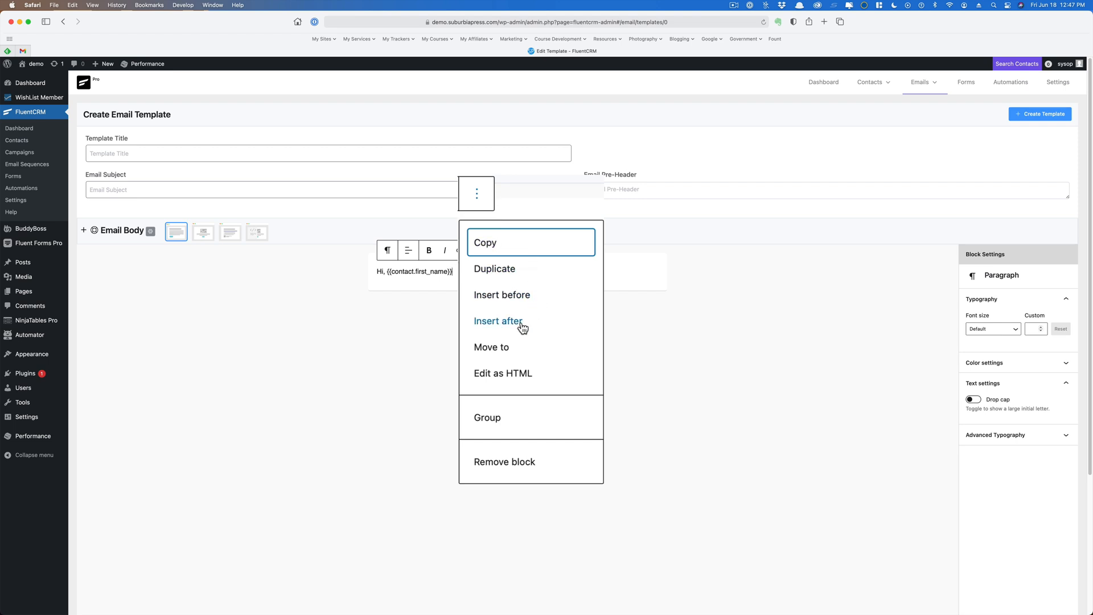
mouse_move(515, 407)
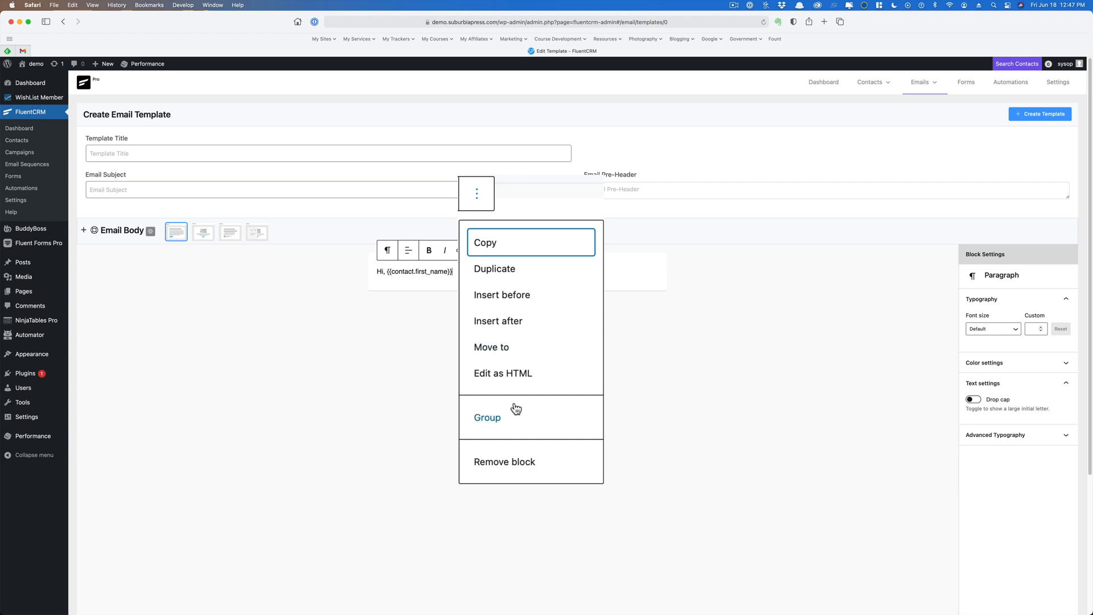
mouse_move(566, 312)
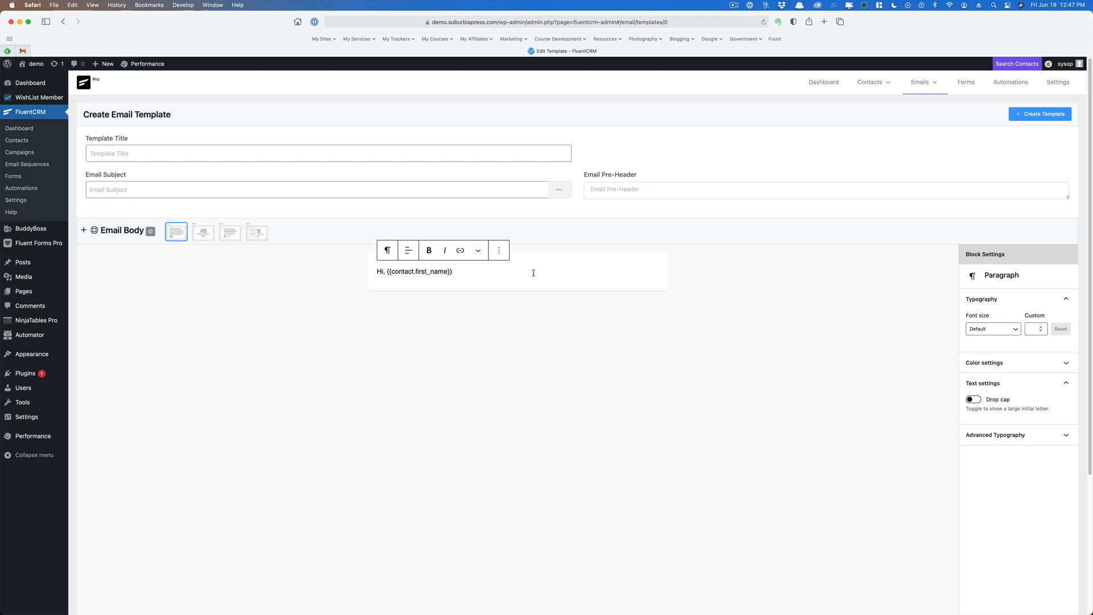
mouse_move(686, 282)
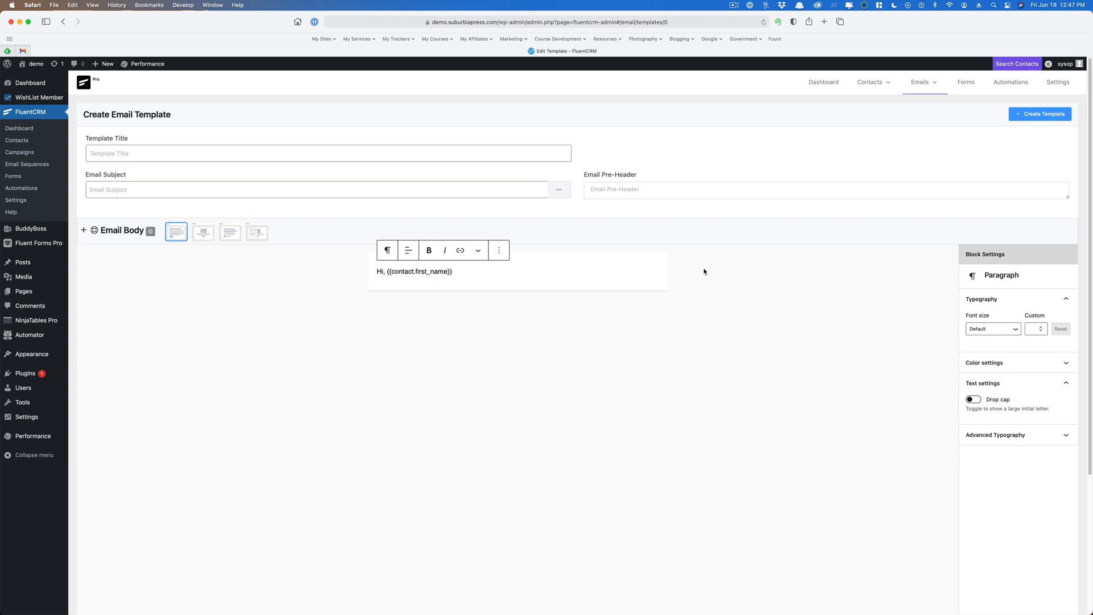
mouse_move(879, 228)
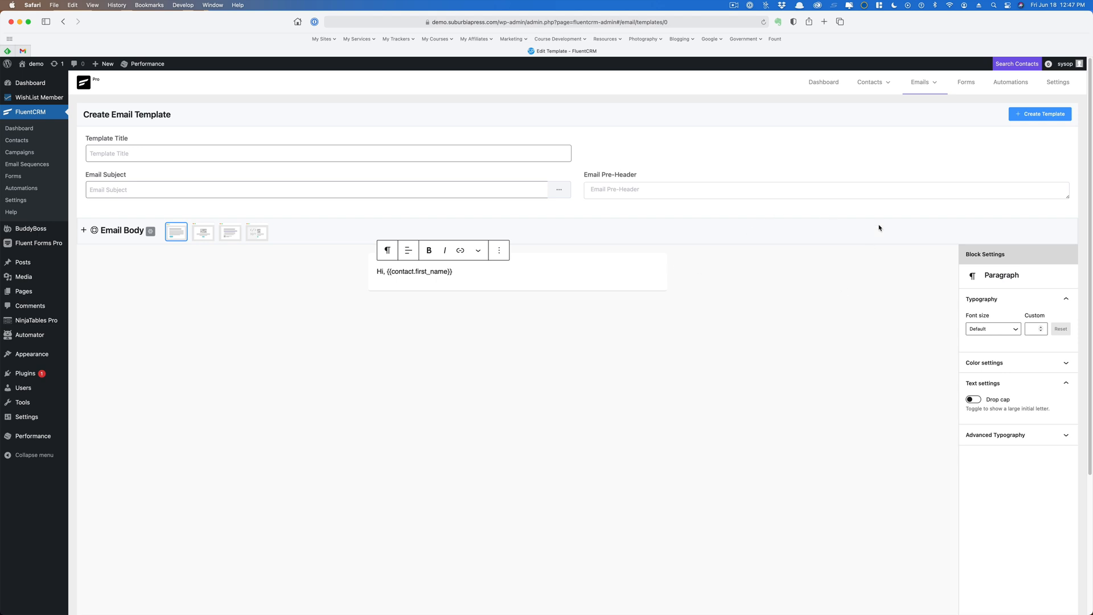
Go to the Email Campaigns list showing the draft First Email Campaign.
click(921, 82)
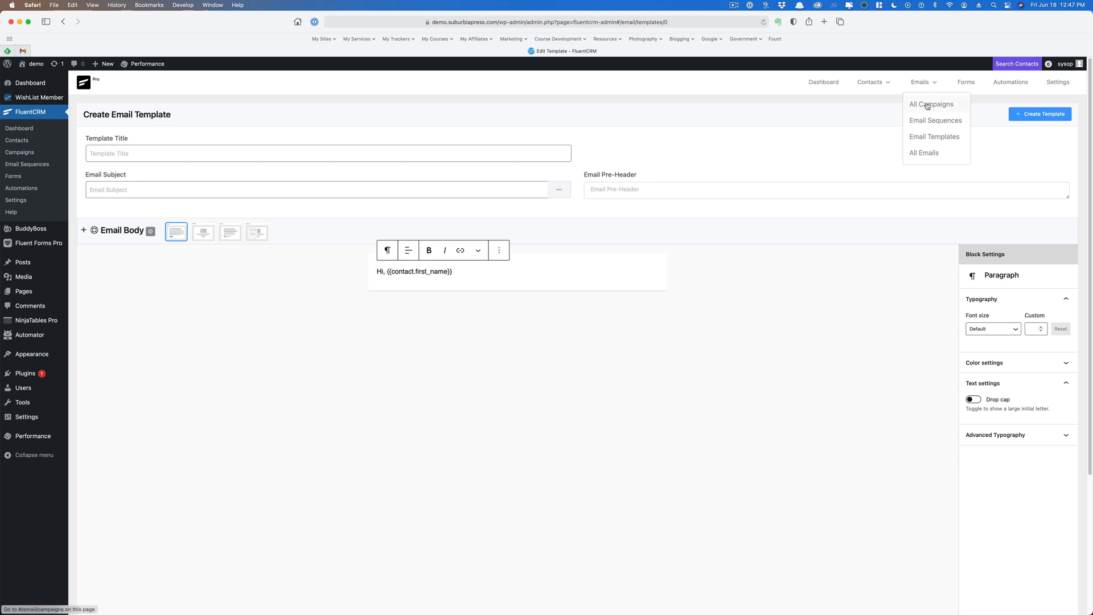
click(930, 104)
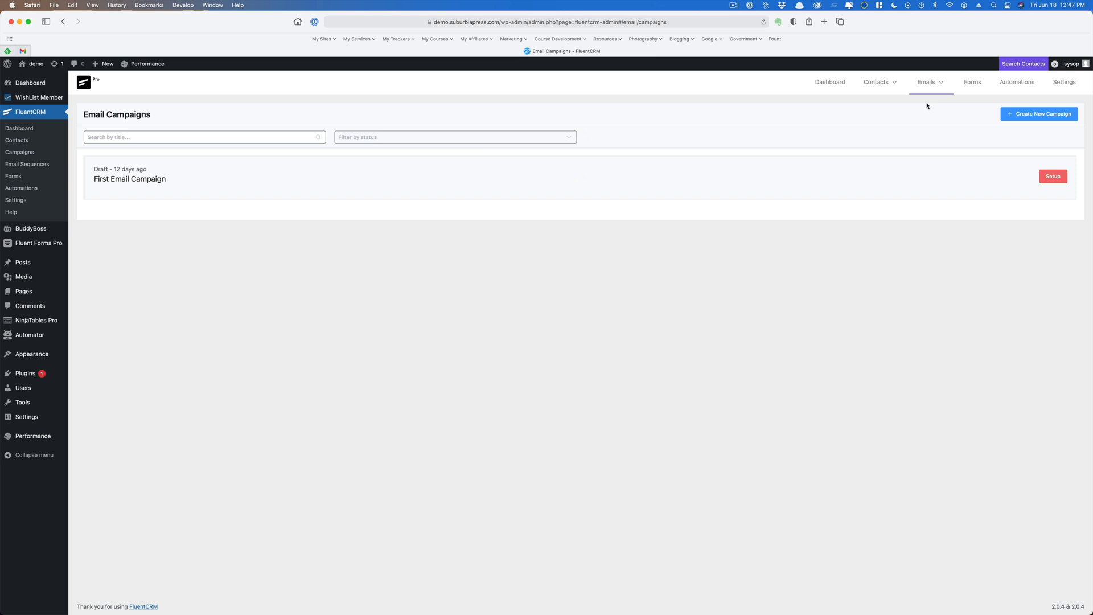
mouse_move(1039, 114)
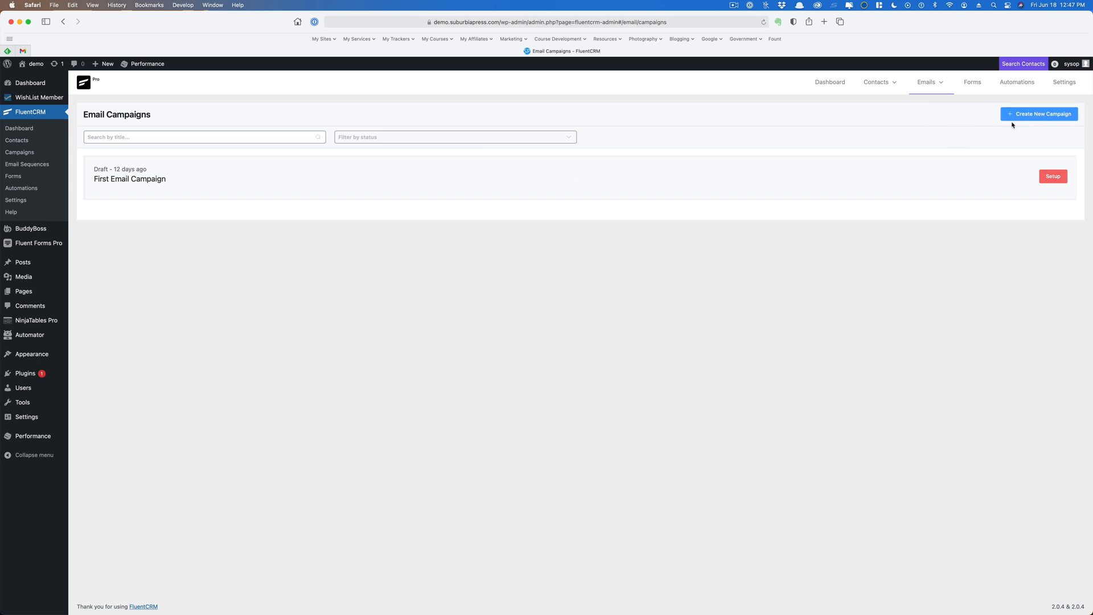
mouse_move(1042, 114)
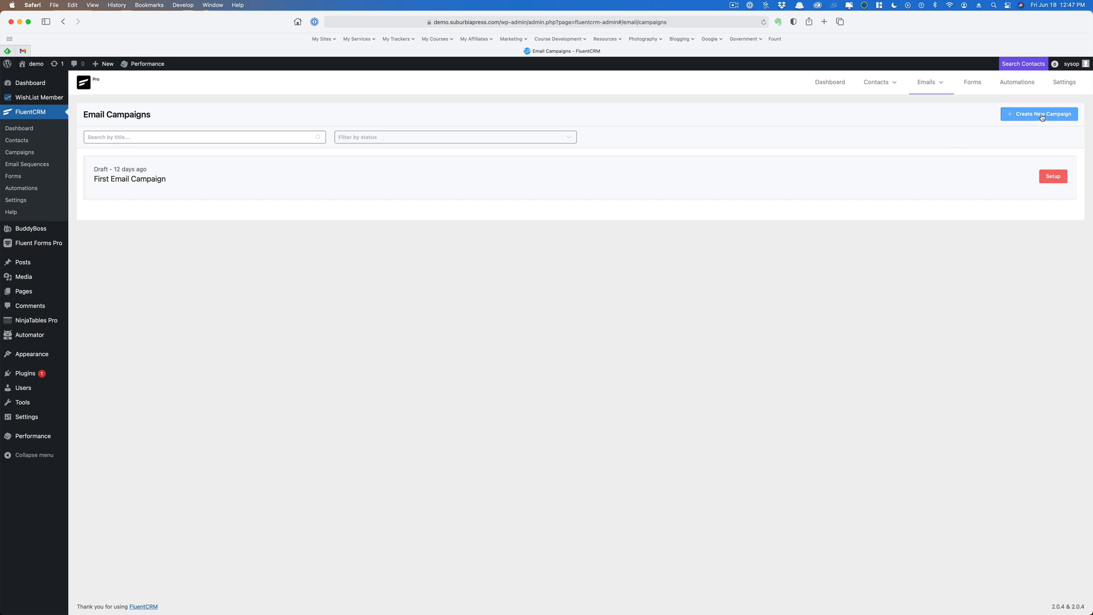
Create a campaign titled 'Test Campaign Email' and continue to the Compose step.
click(1038, 114)
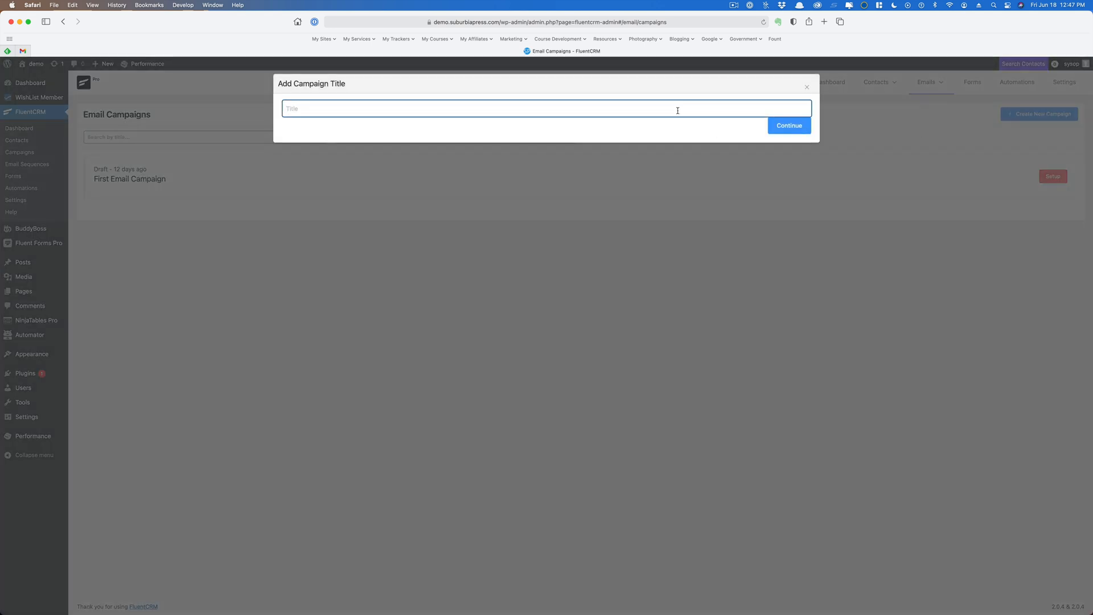
text(T)
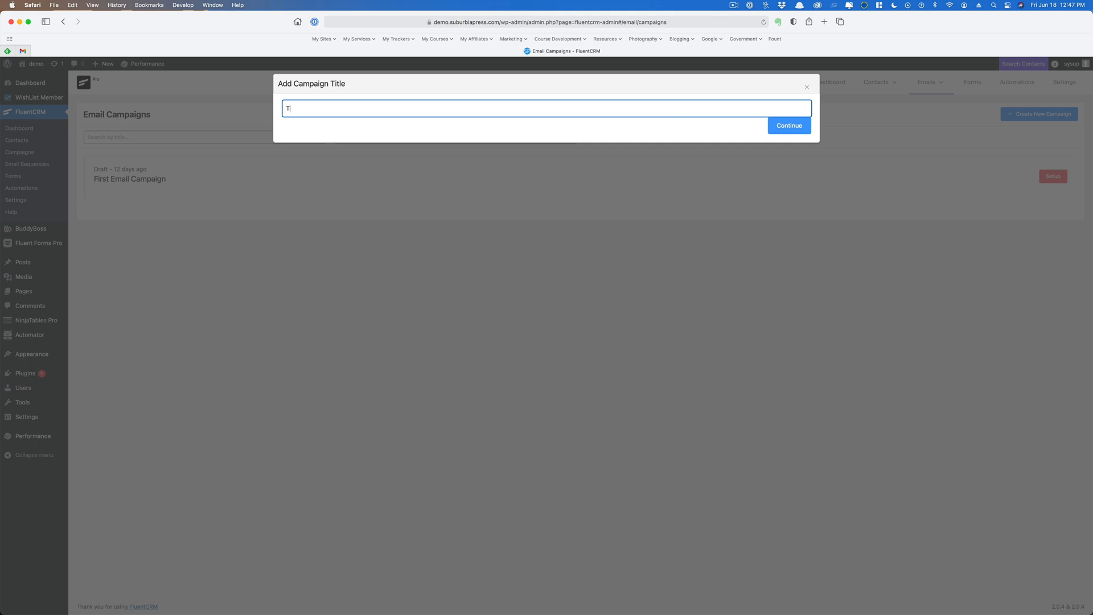
text(est Campaign Email)
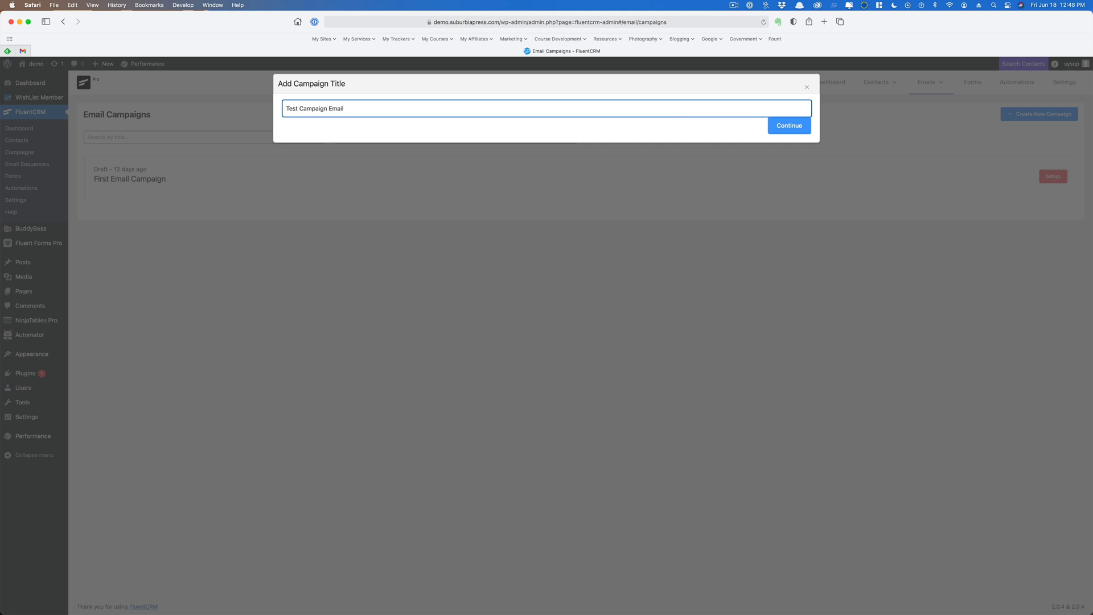
click(788, 126)
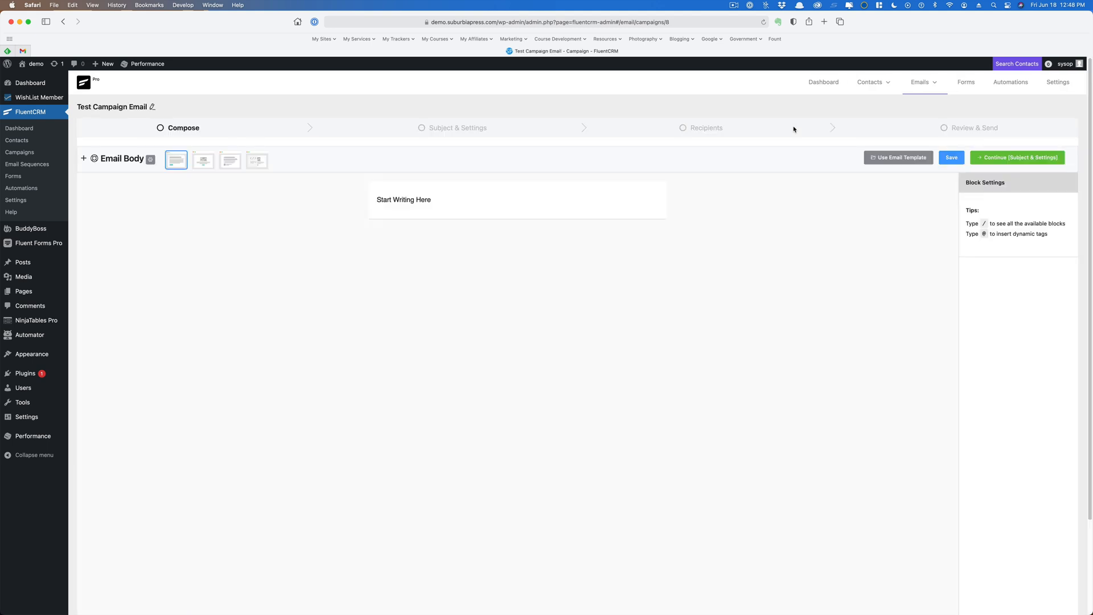
mouse_move(406, 171)
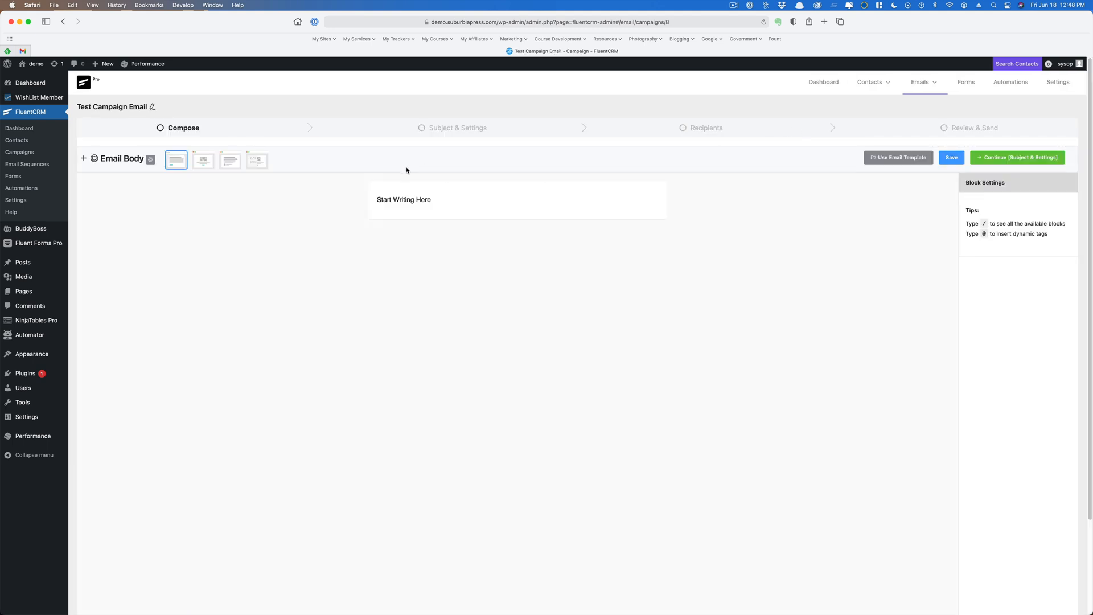
mouse_move(102, 116)
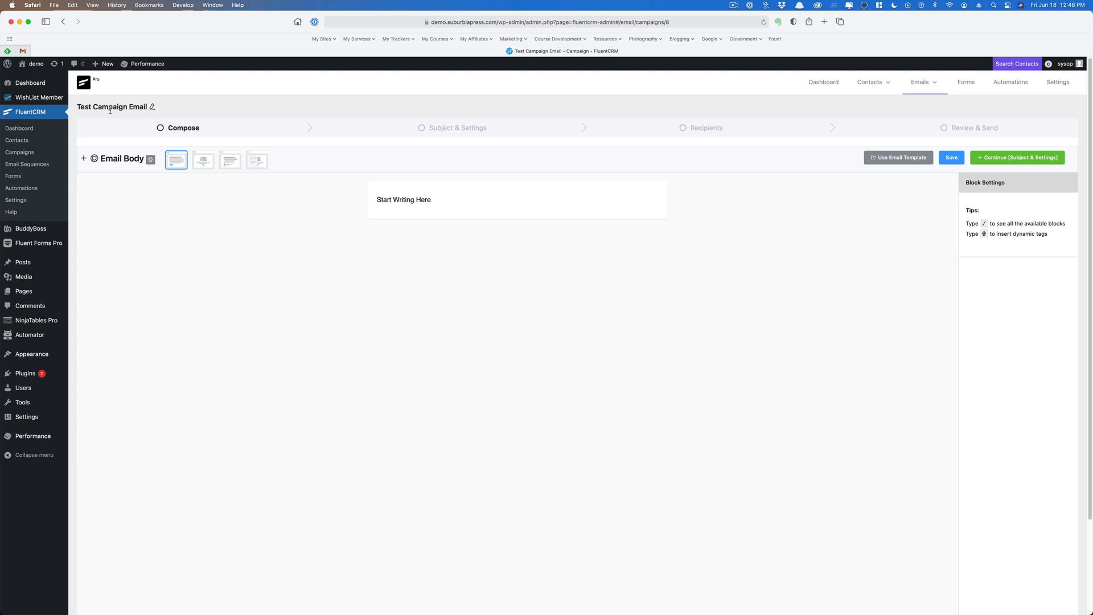
mouse_move(436, 130)
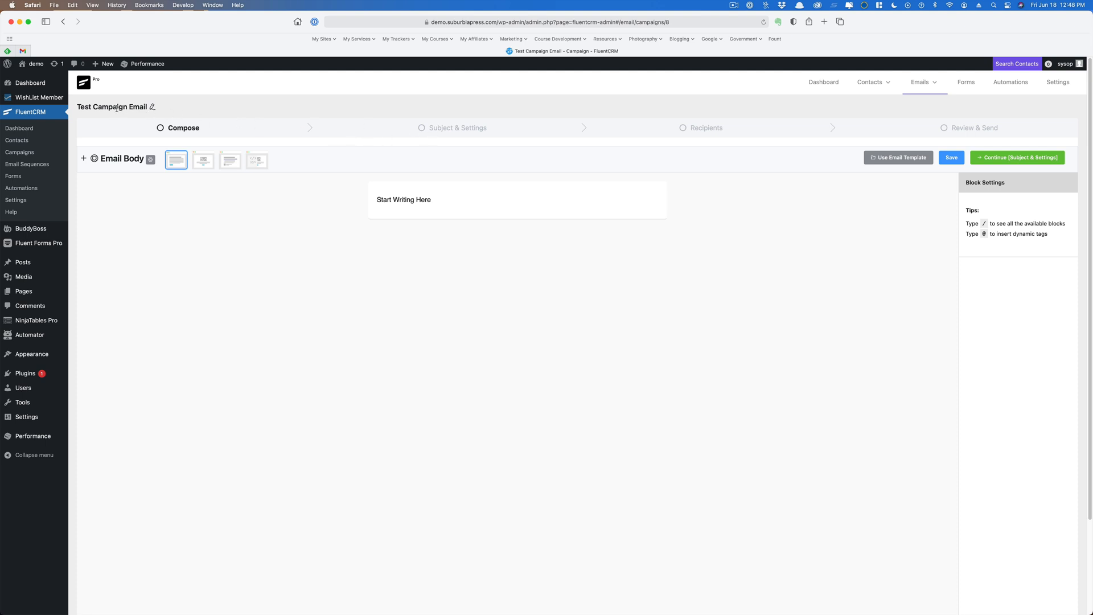
mouse_move(238, 116)
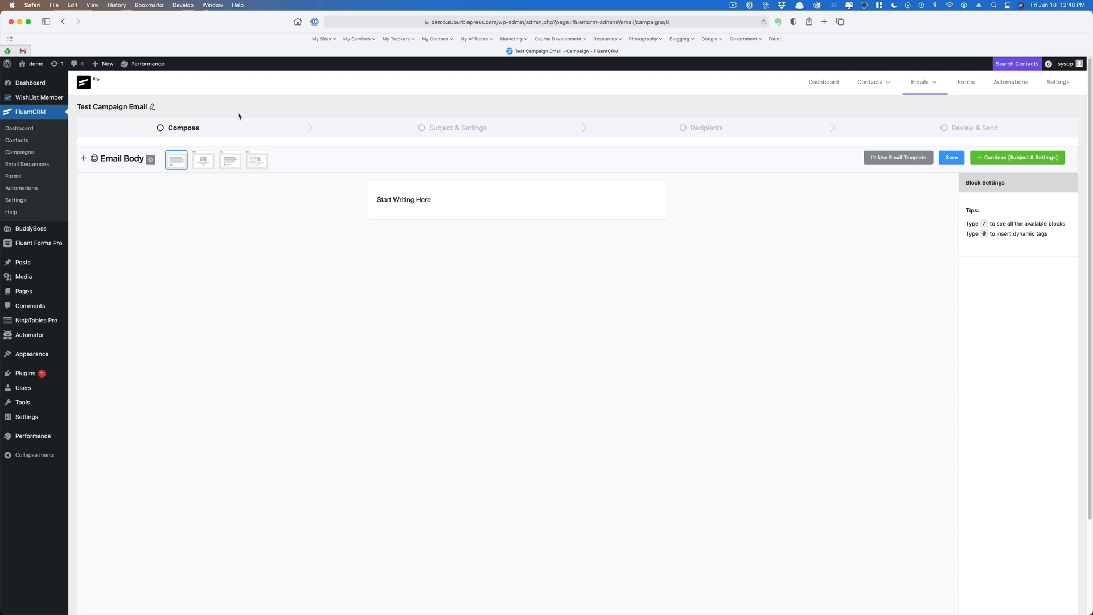
mouse_move(120, 115)
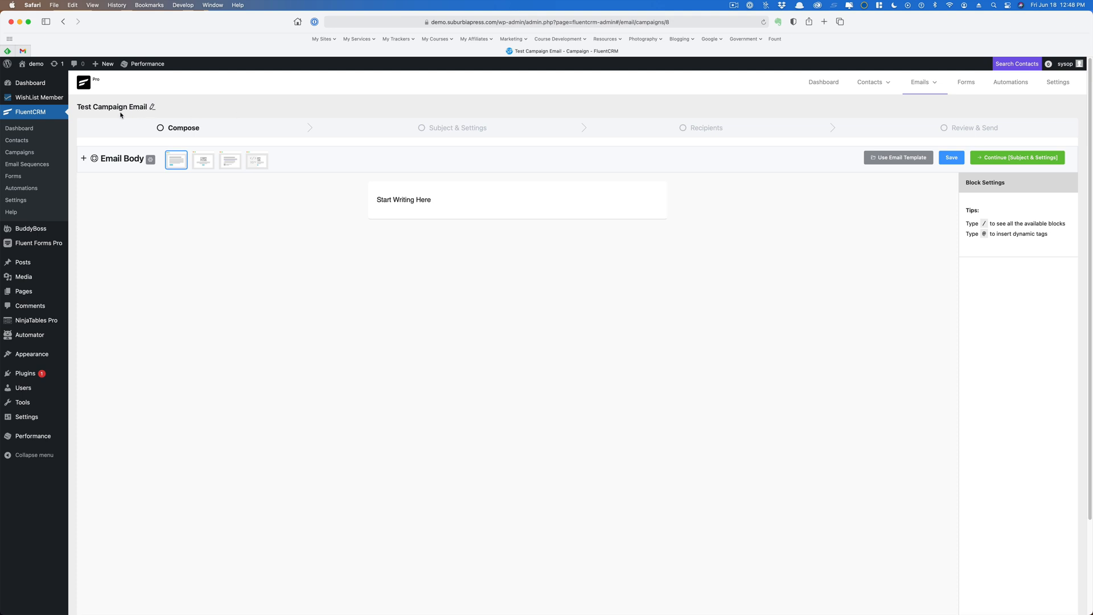
click(152, 107)
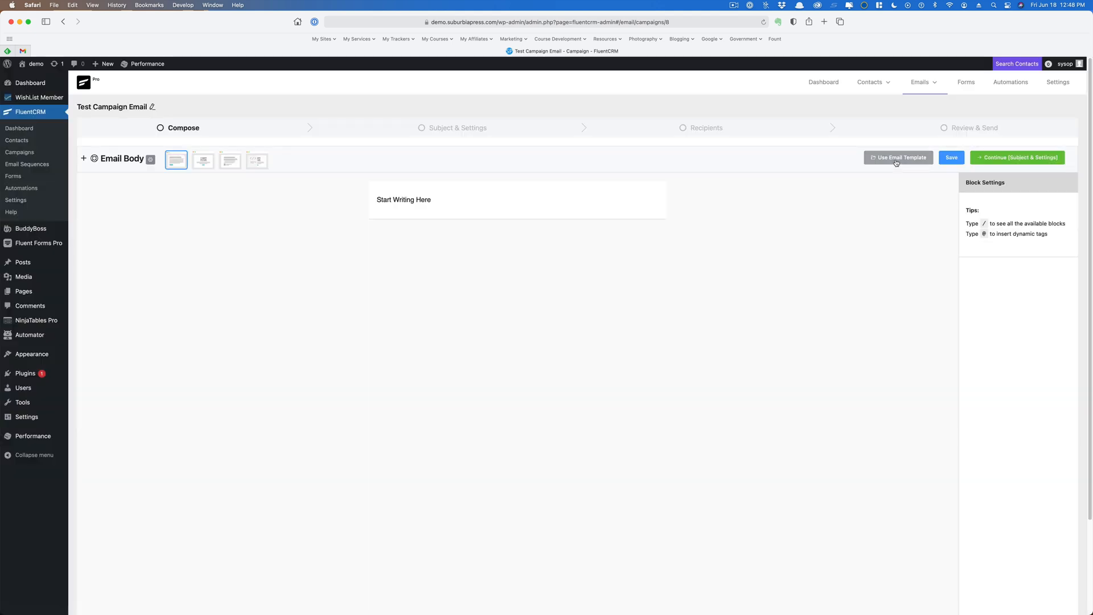
click(899, 157)
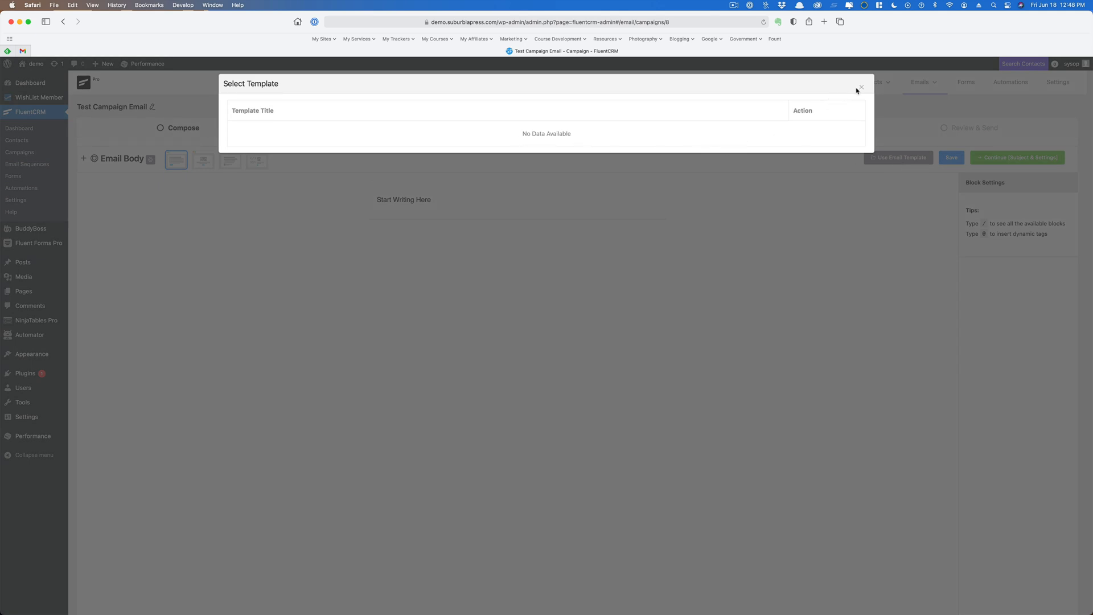
click(860, 87)
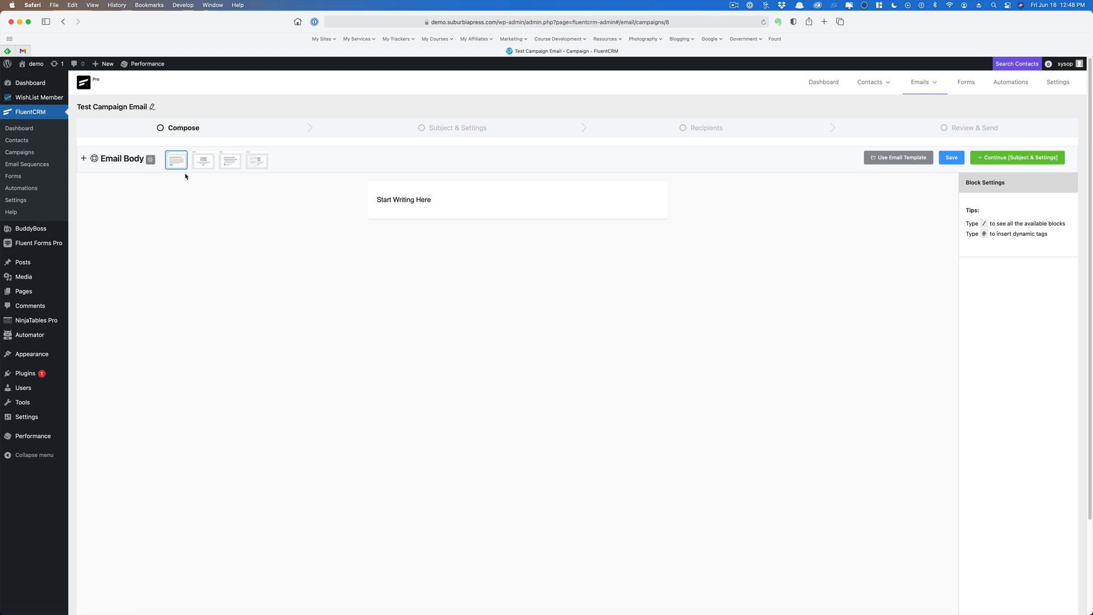
mouse_move(230, 161)
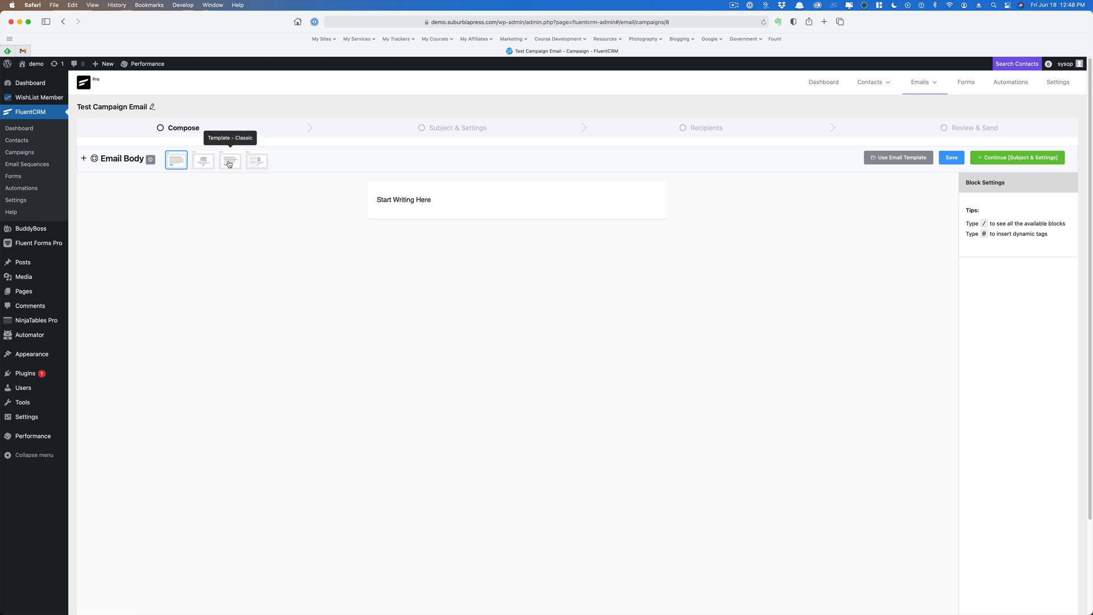
Write 'Hi, {{contact.first_name}}' then 'This is a test email' in the campaign body.
click(403, 199)
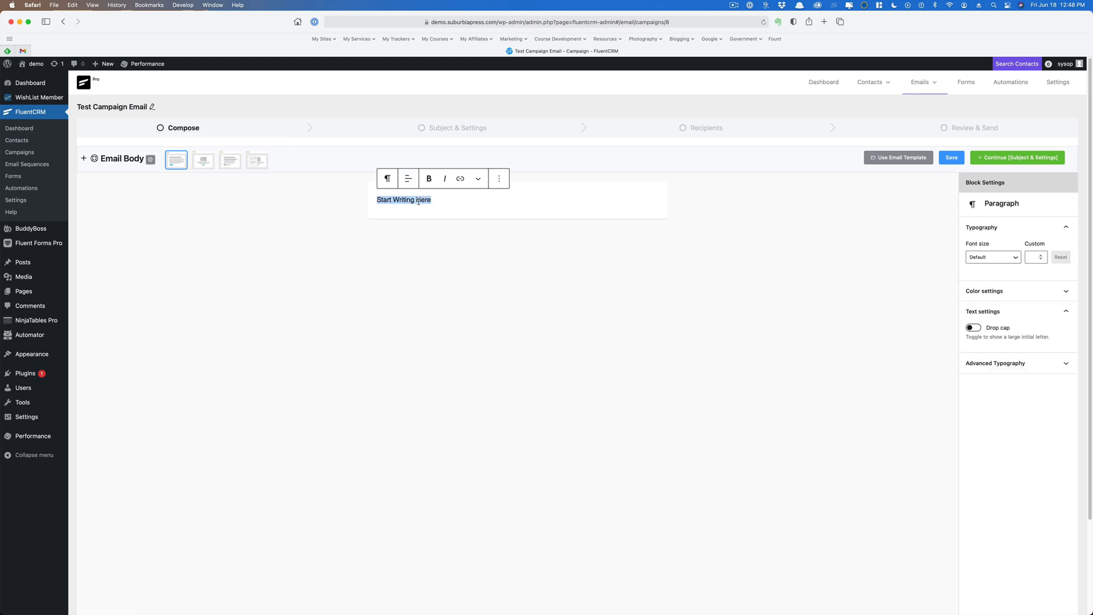
text(Hi,)
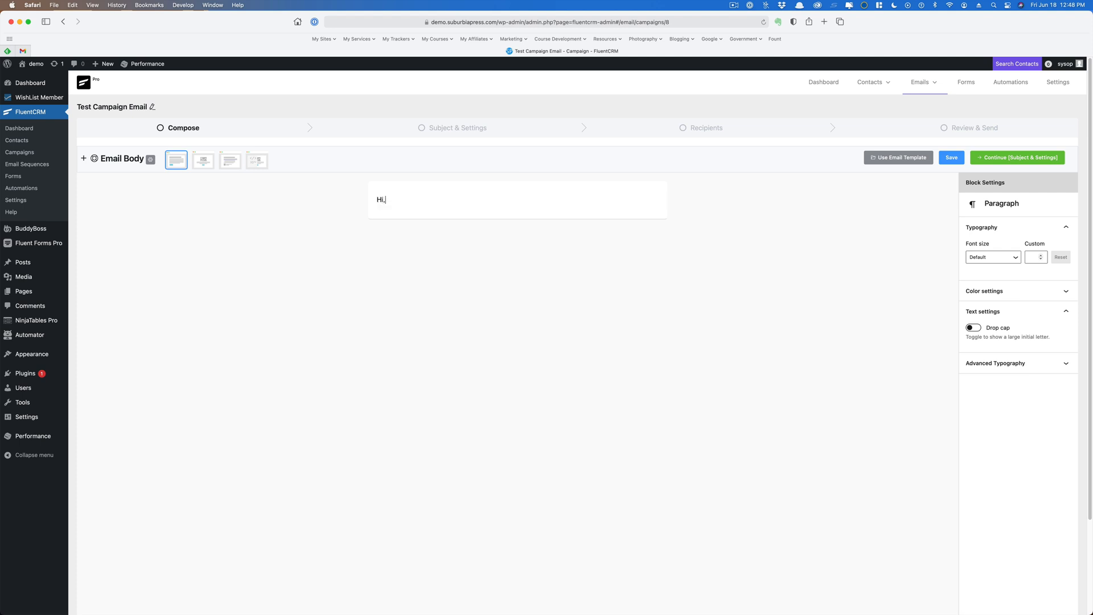
text(@)
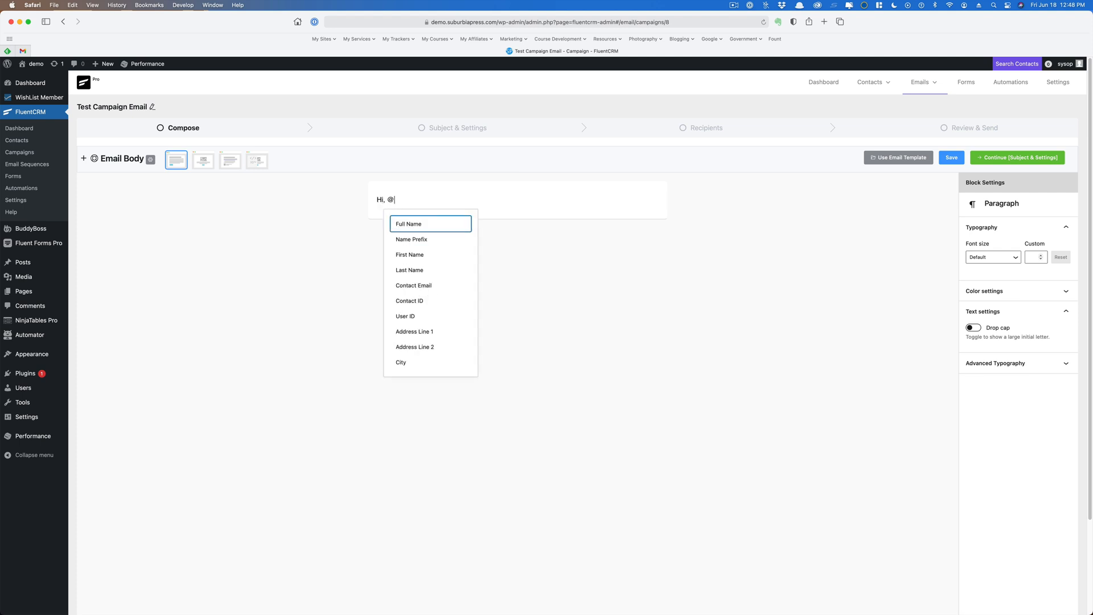
click(410, 254)
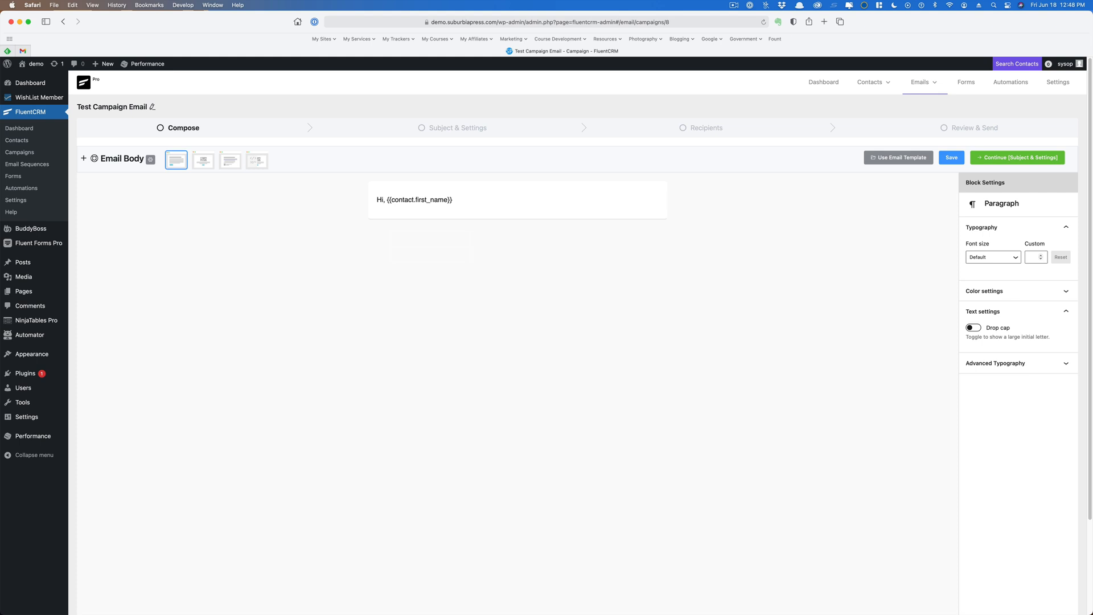
text(This is a test email.)
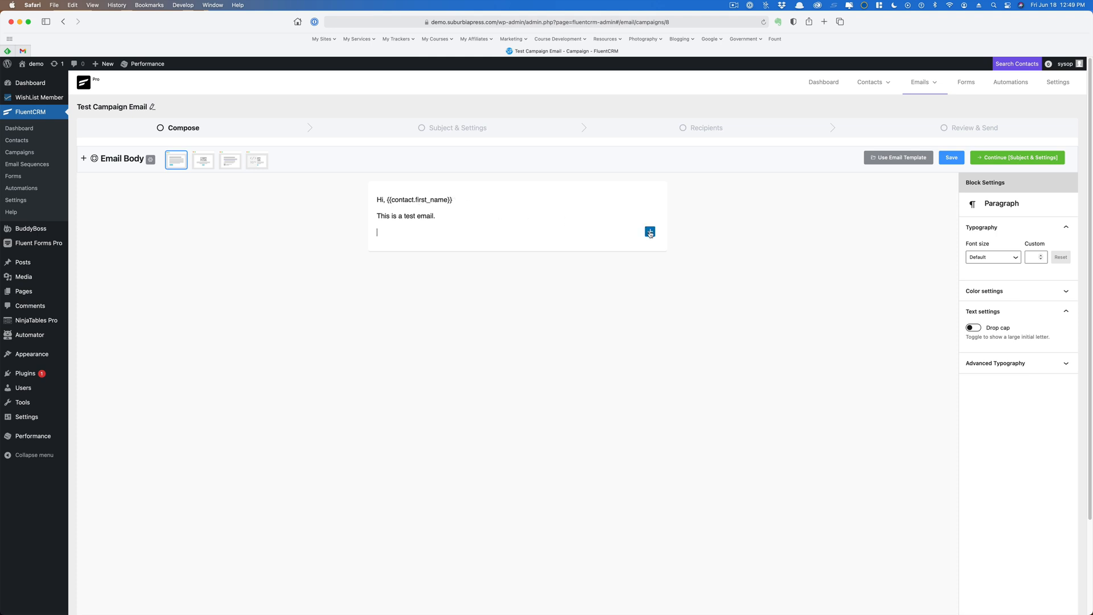
click(649, 232)
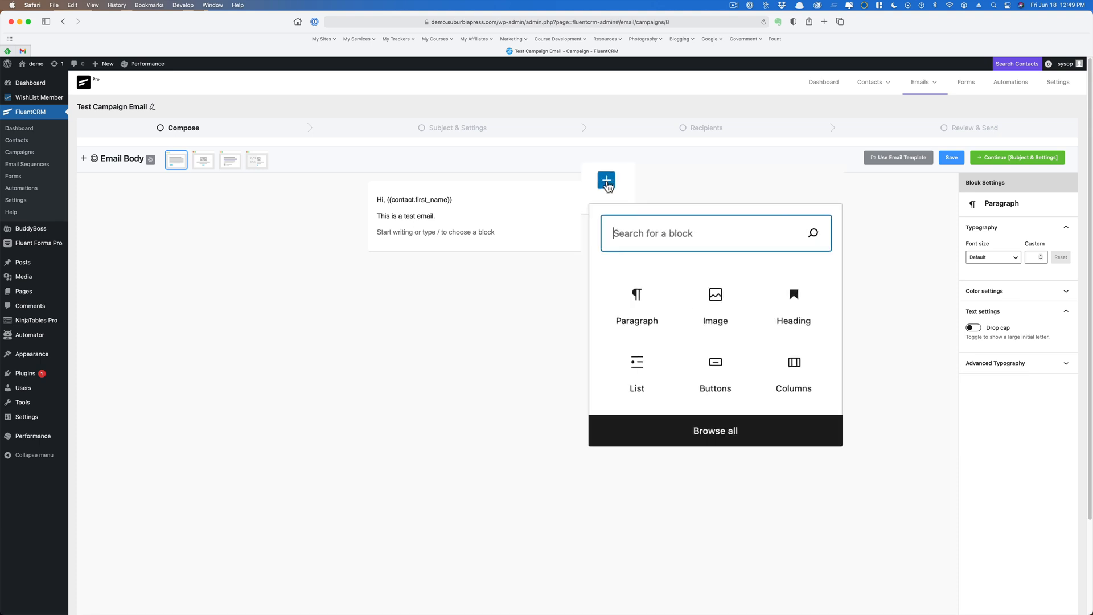
mouse_move(695, 373)
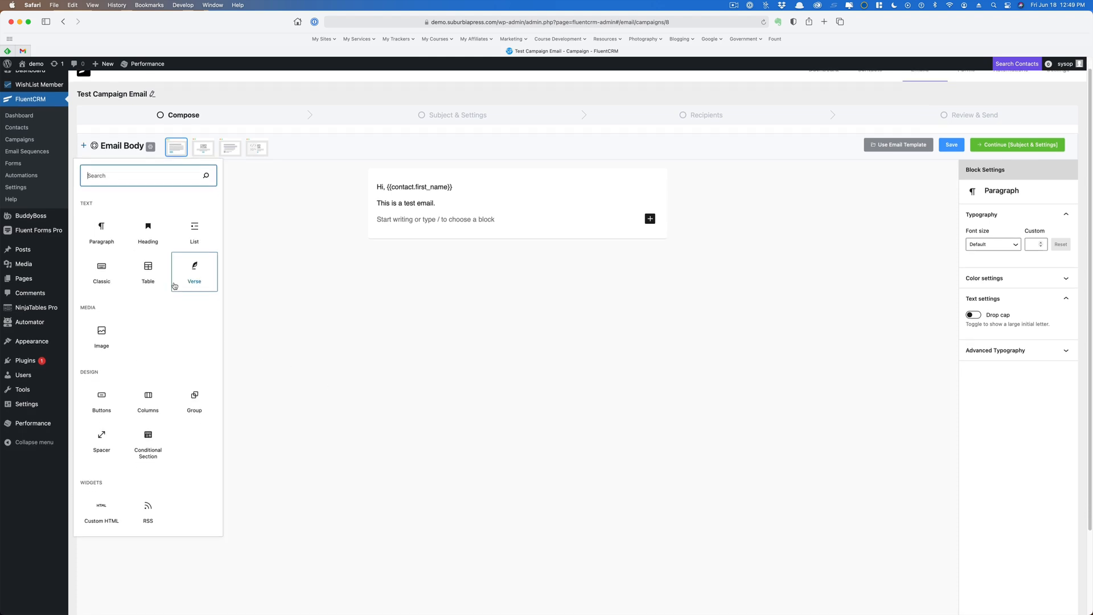
mouse_move(188, 378)
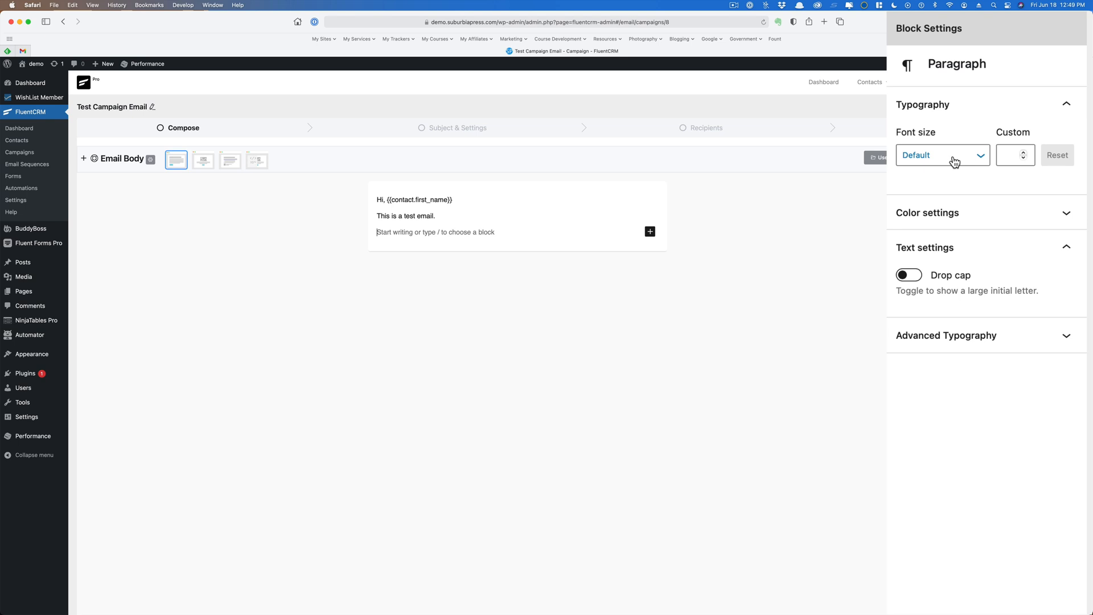
mouse_move(984, 160)
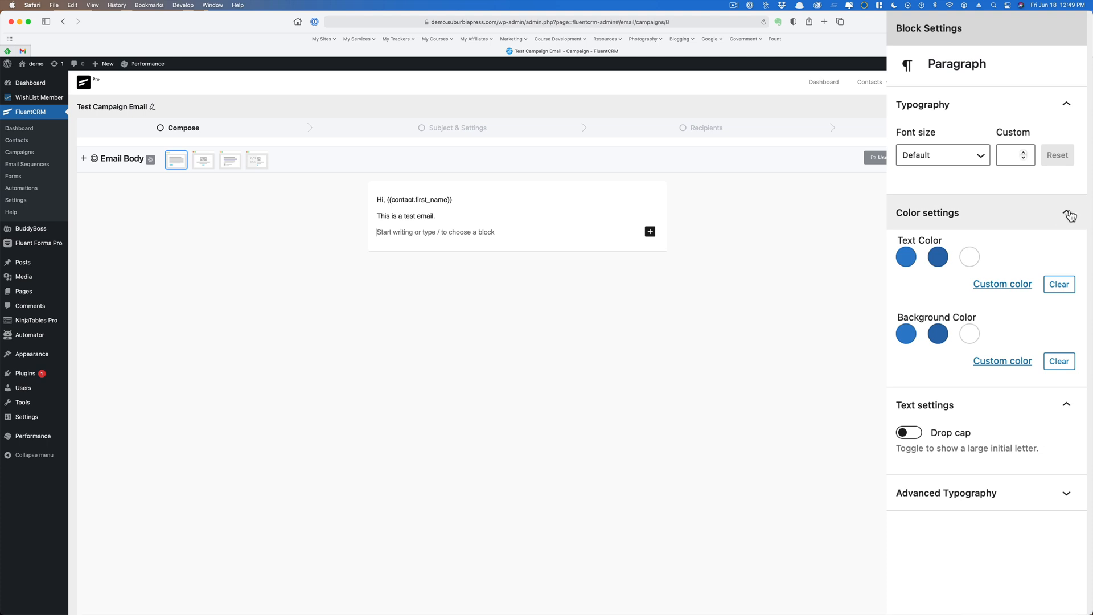
Expand Advanced Typography for the paragraph: font family, line height, padding and margin.
click(1066, 213)
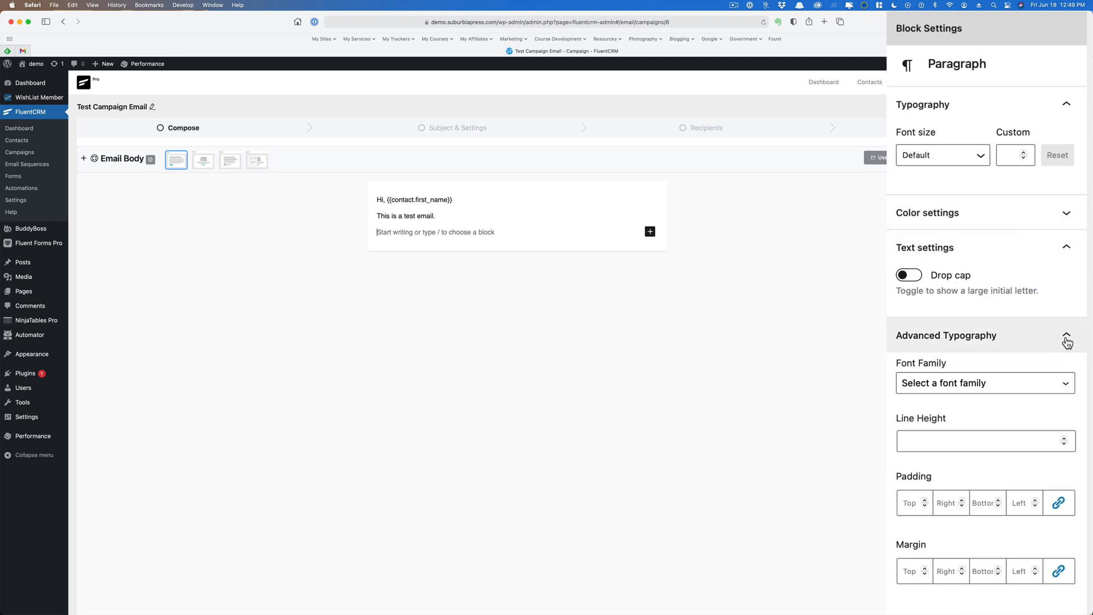
mouse_move(1029, 388)
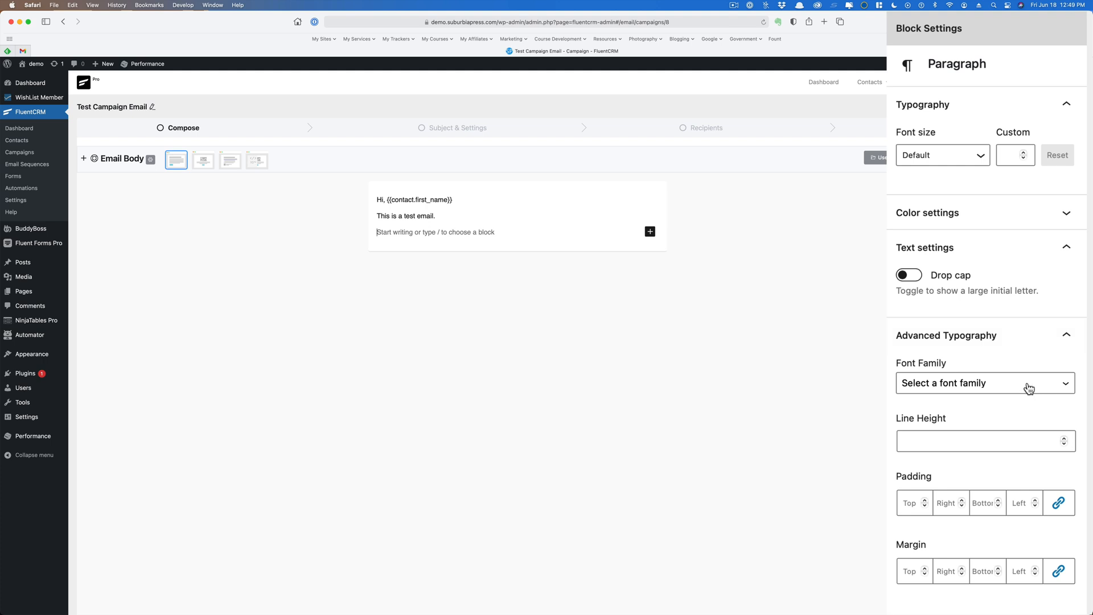
mouse_move(972, 501)
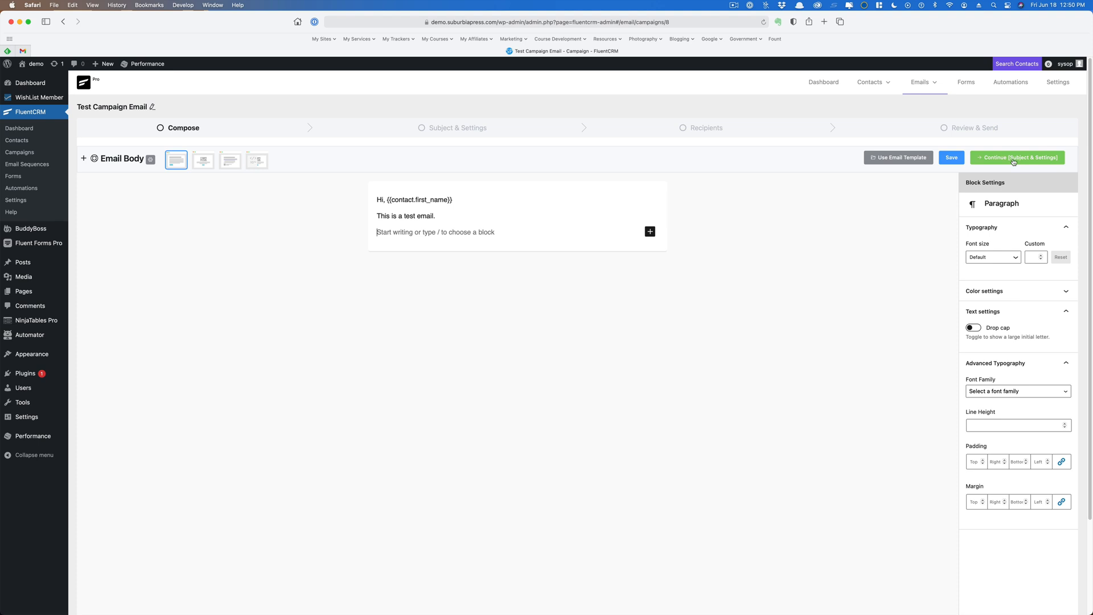
click(1017, 157)
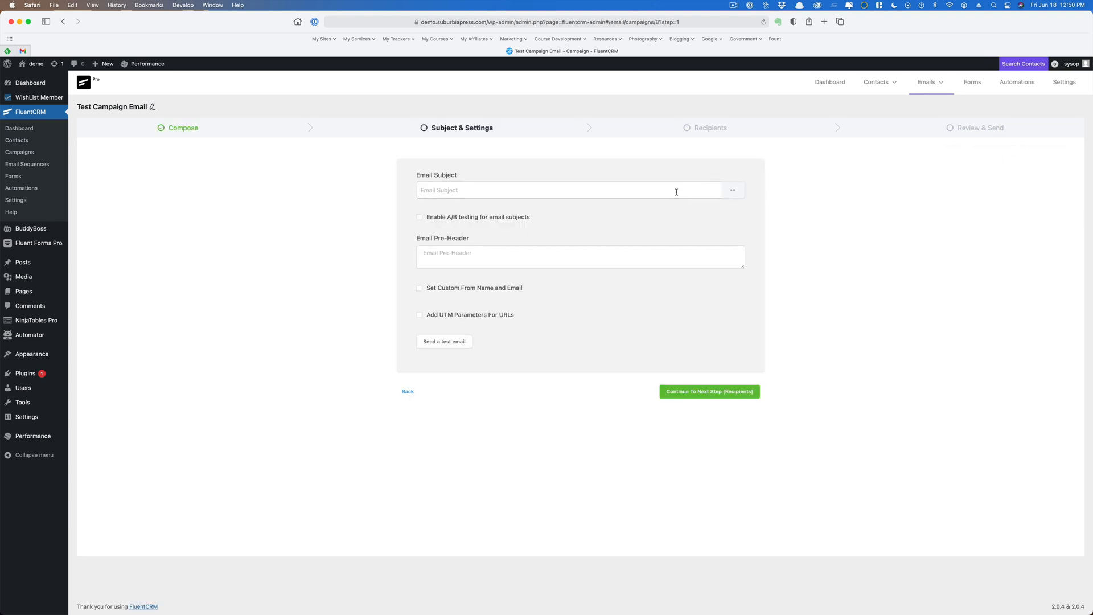
click(732, 190)
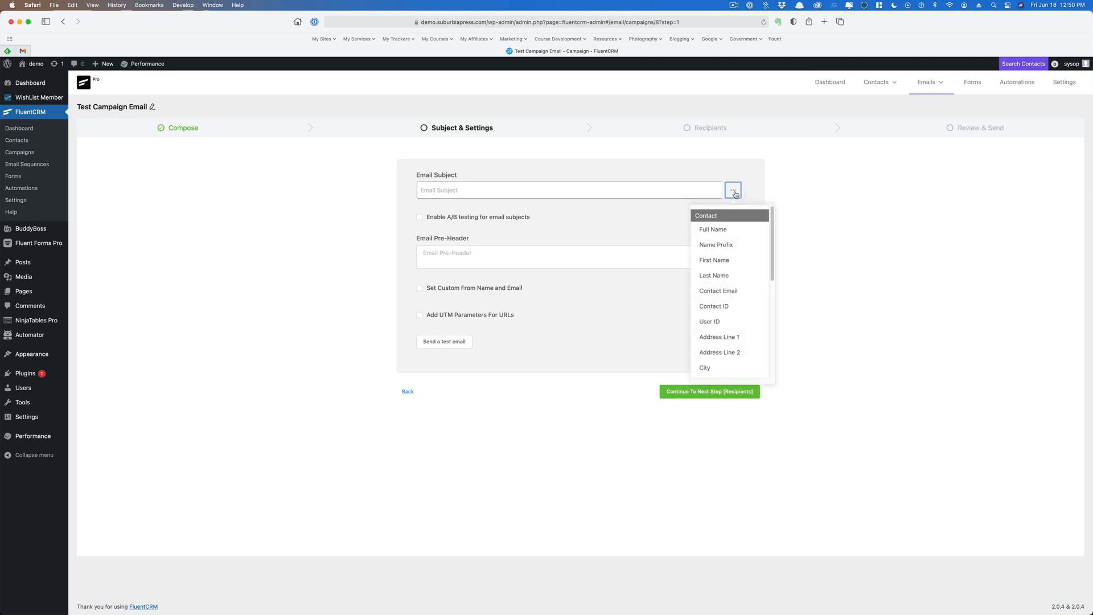
mouse_move(737, 249)
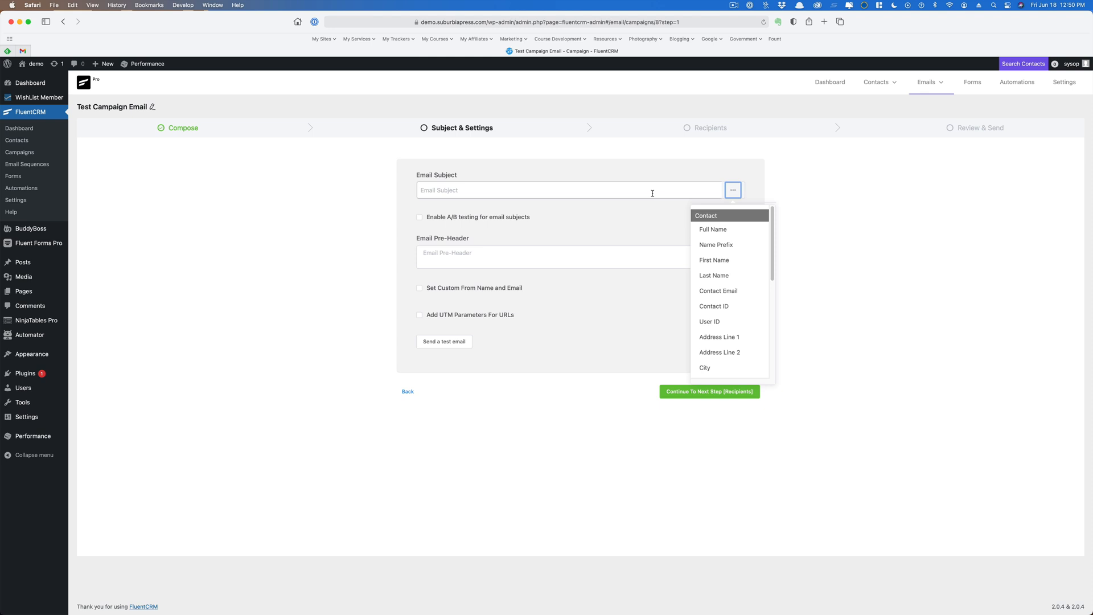
text(Hi,)
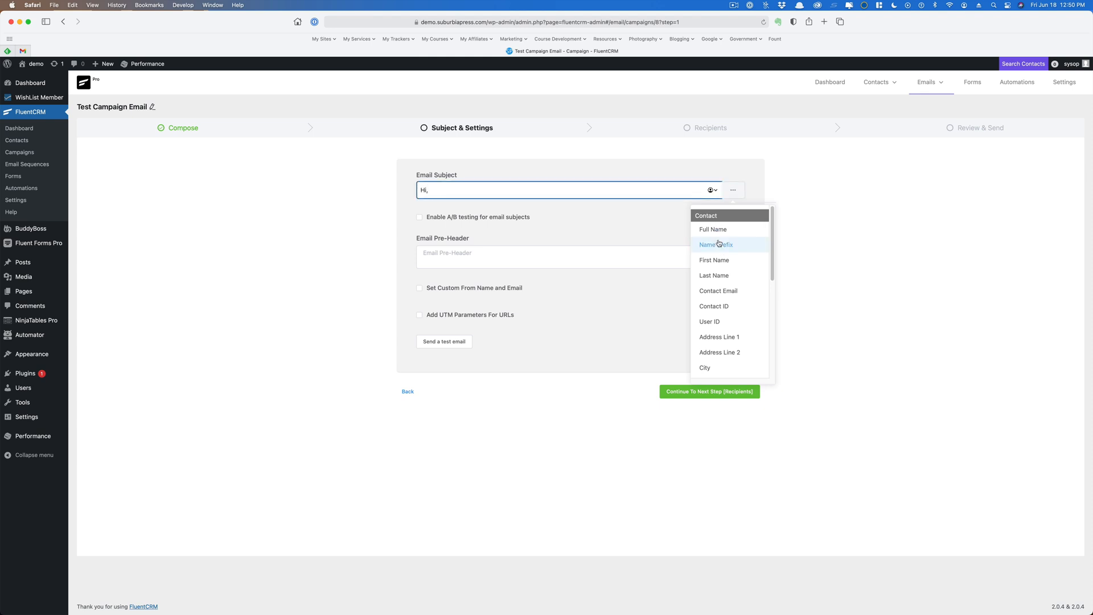
click(713, 260)
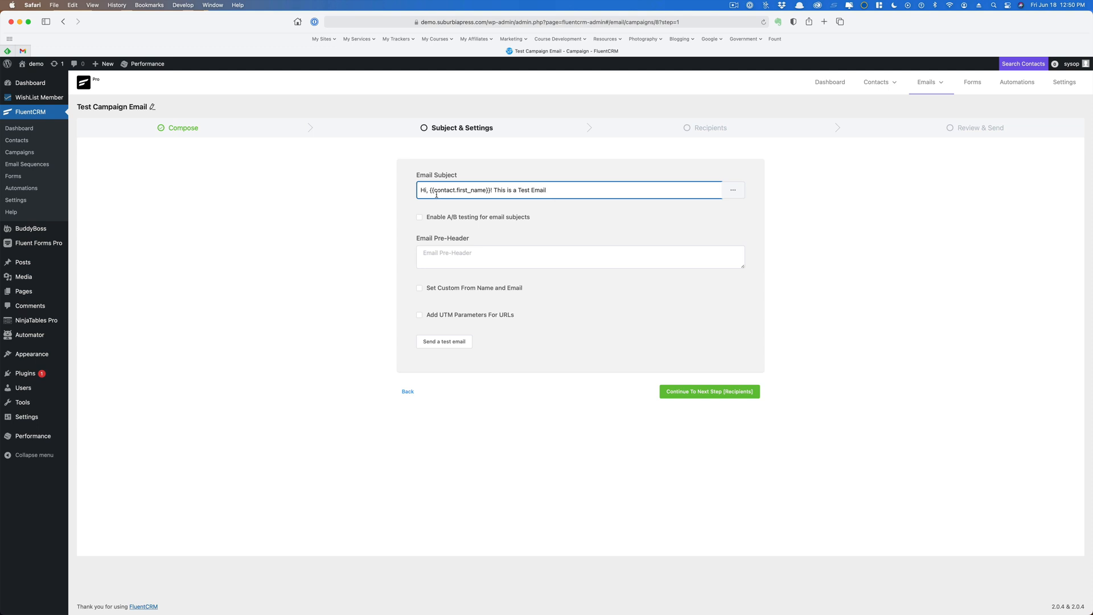
mouse_move(483, 186)
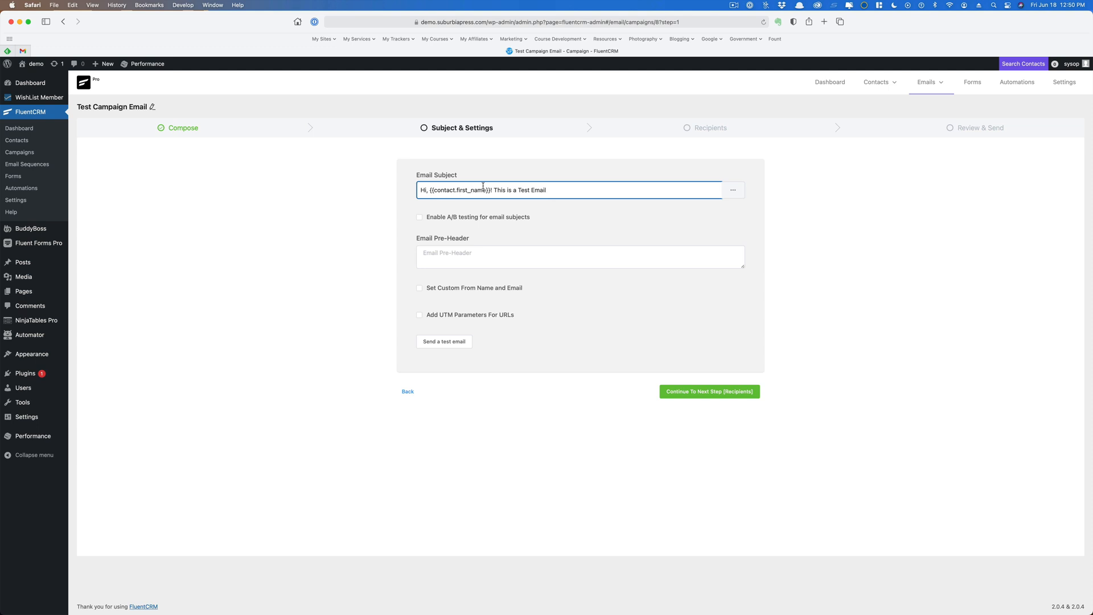
mouse_move(473, 240)
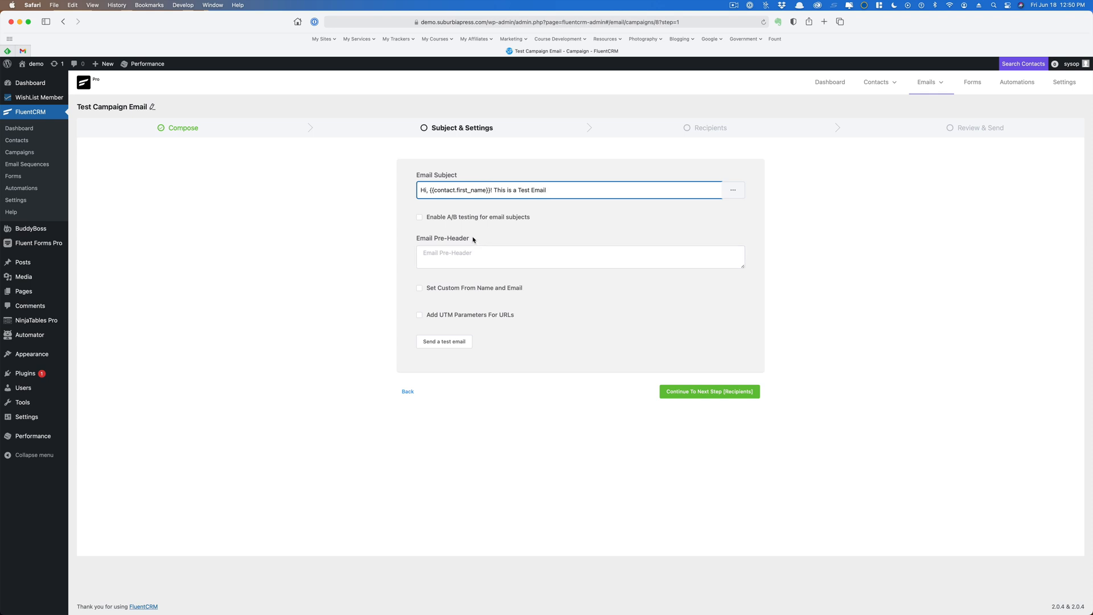
click(419, 216)
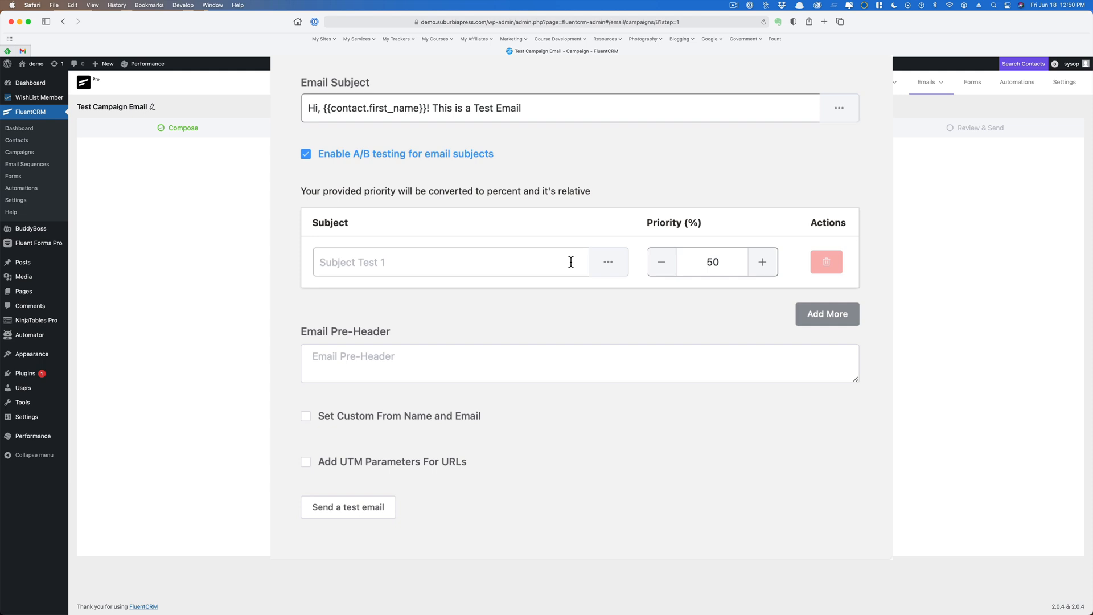
mouse_move(585, 266)
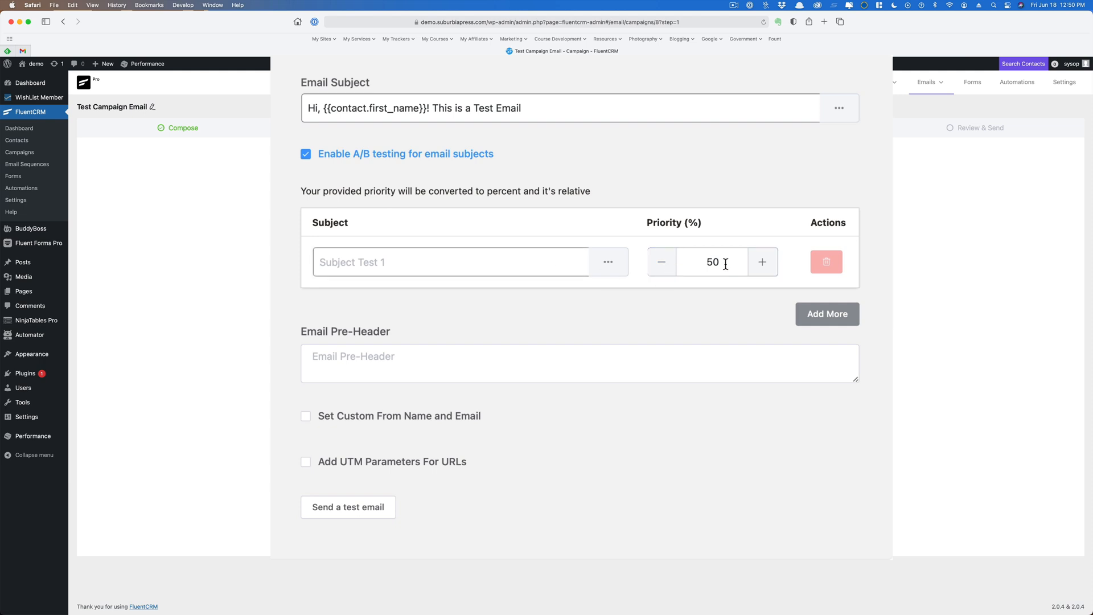
mouse_move(359, 283)
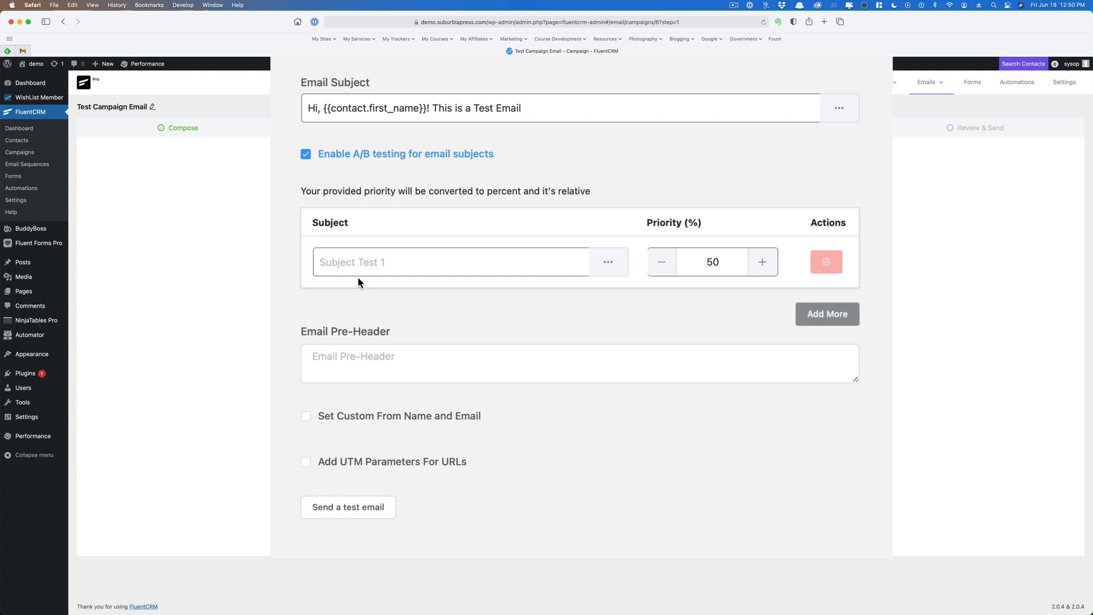
click(305, 153)
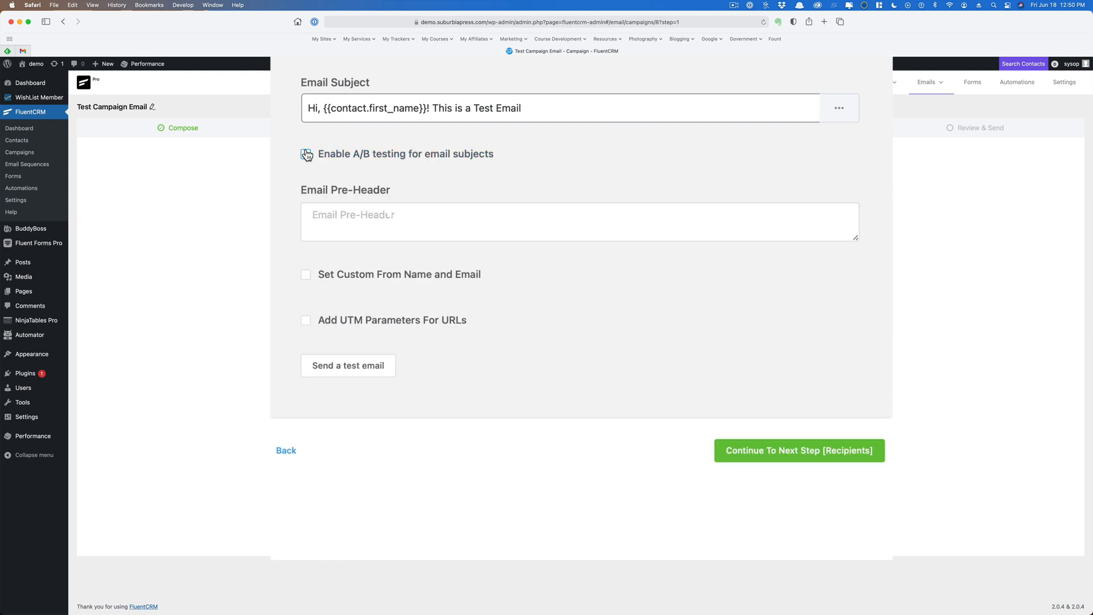
click(579, 256)
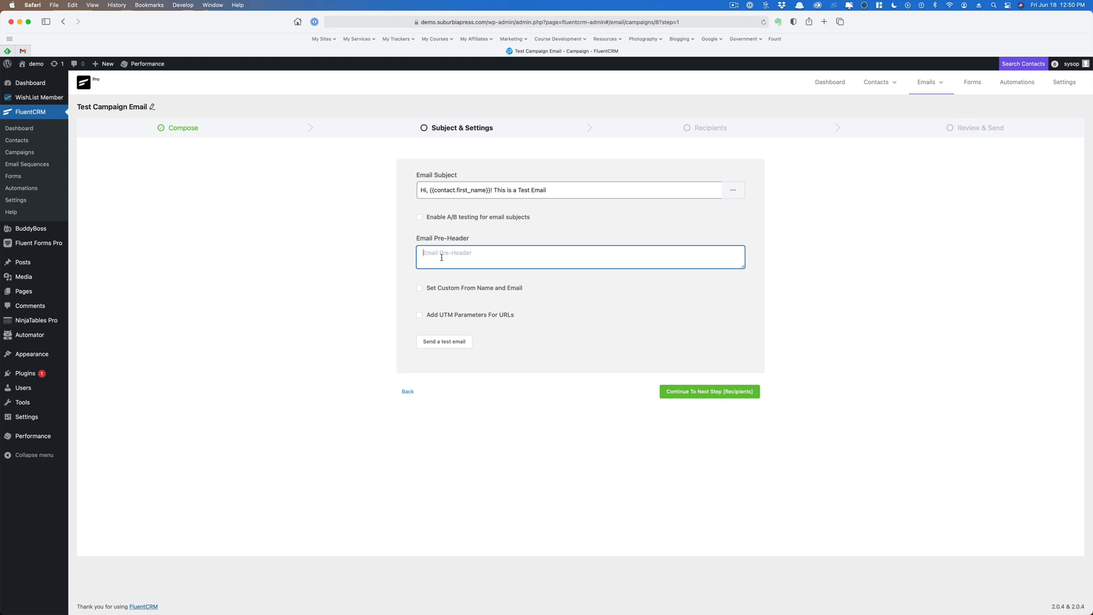
mouse_move(507, 263)
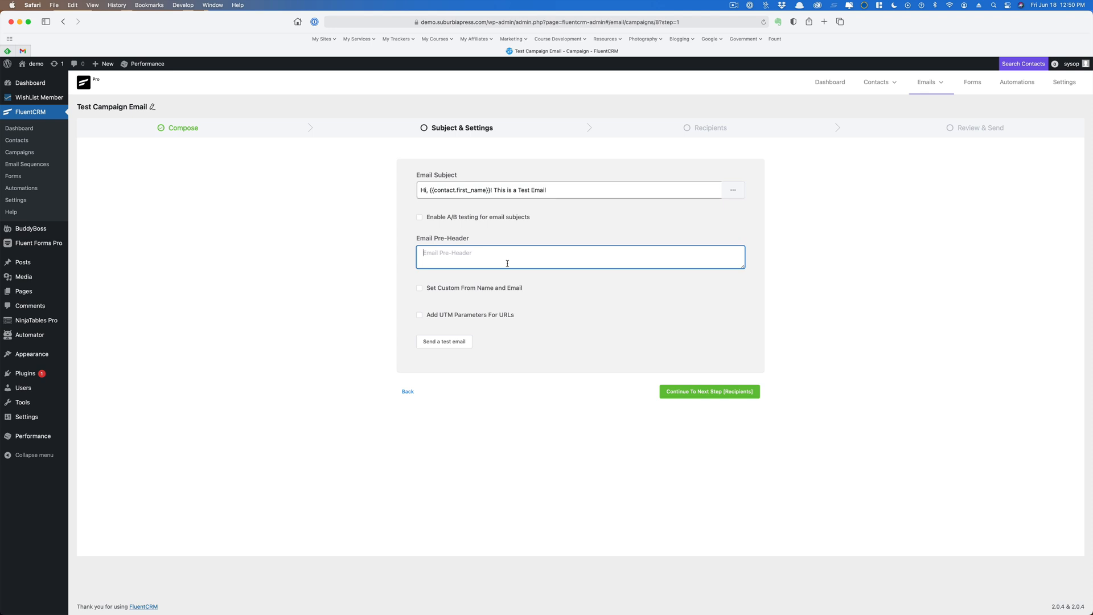
mouse_move(570, 256)
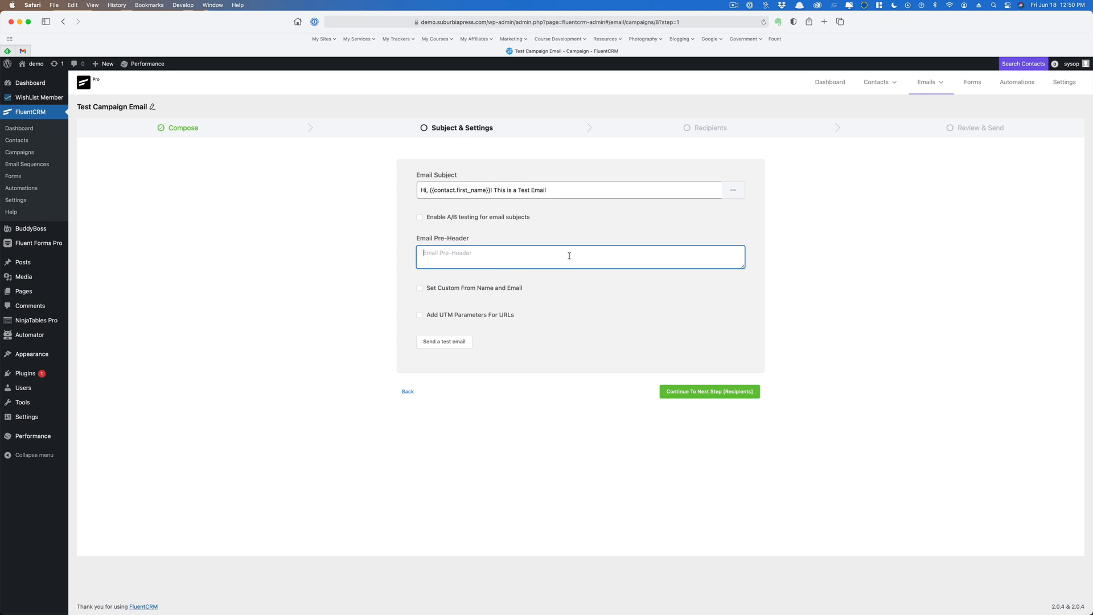
mouse_move(431, 294)
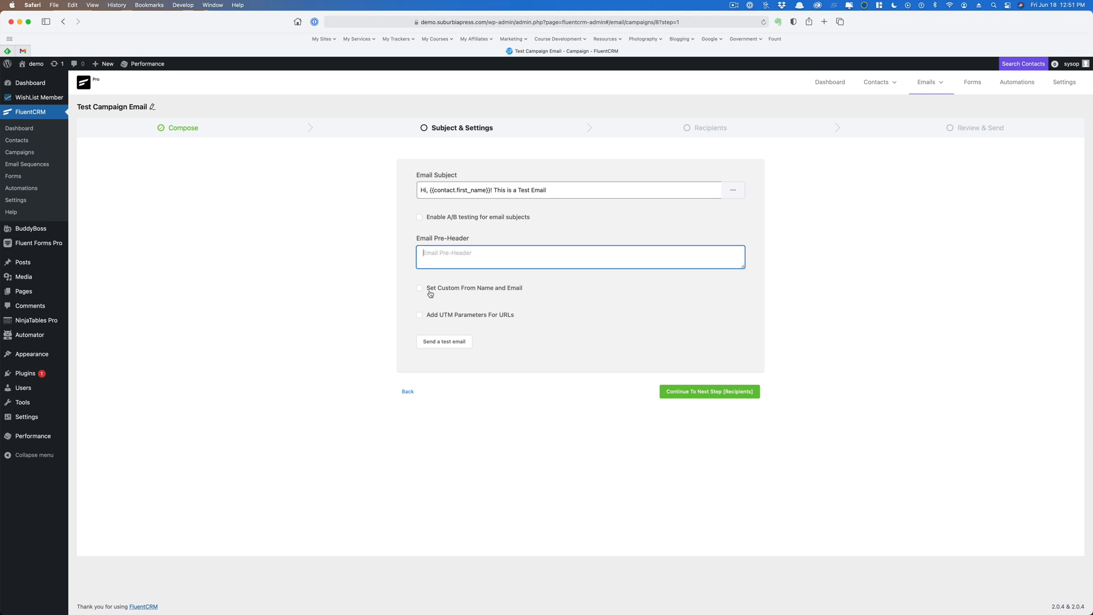
mouse_move(501, 294)
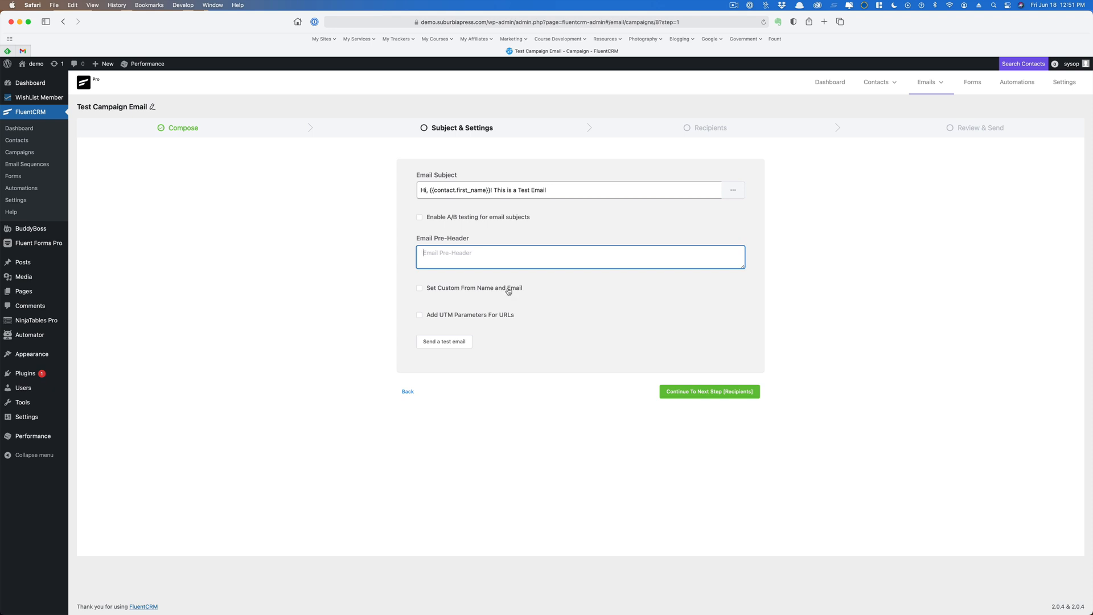
mouse_move(506, 322)
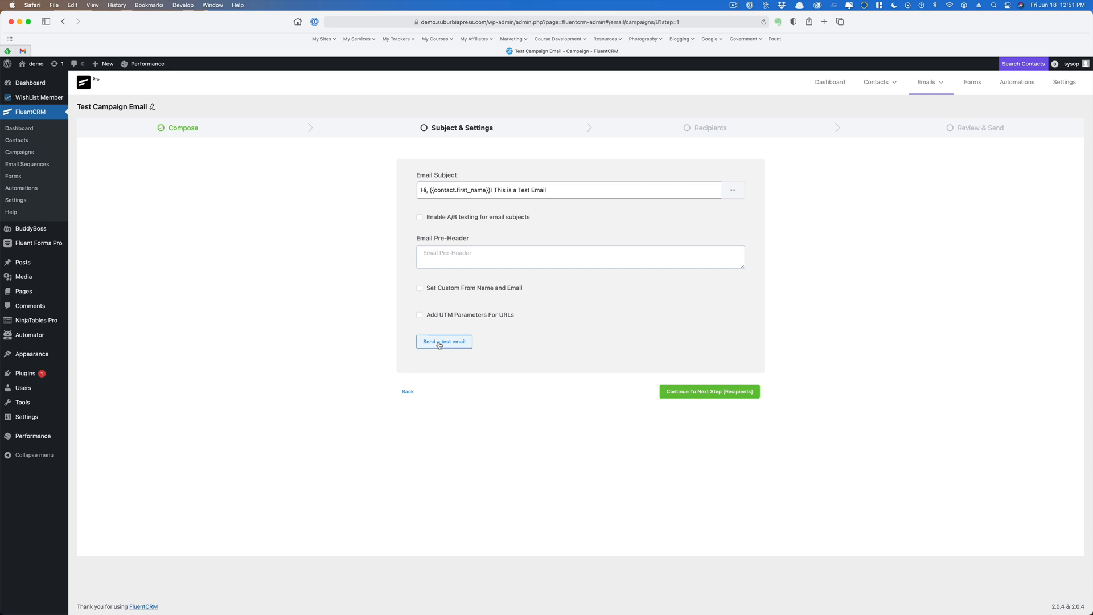
Bring up the Send a test email popover with its Email Address field.
click(443, 340)
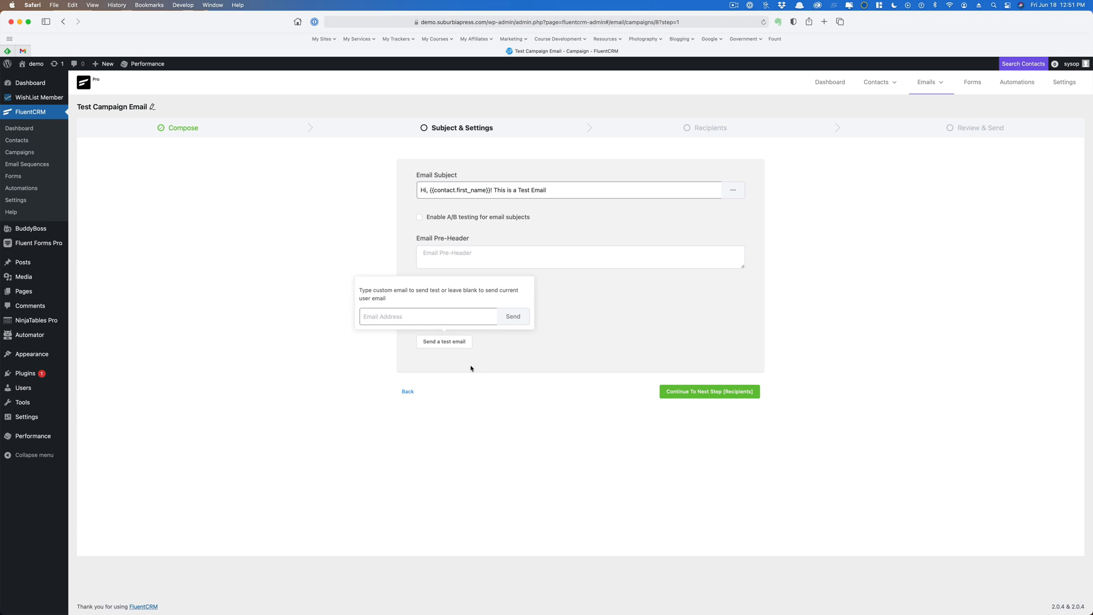
mouse_move(583, 315)
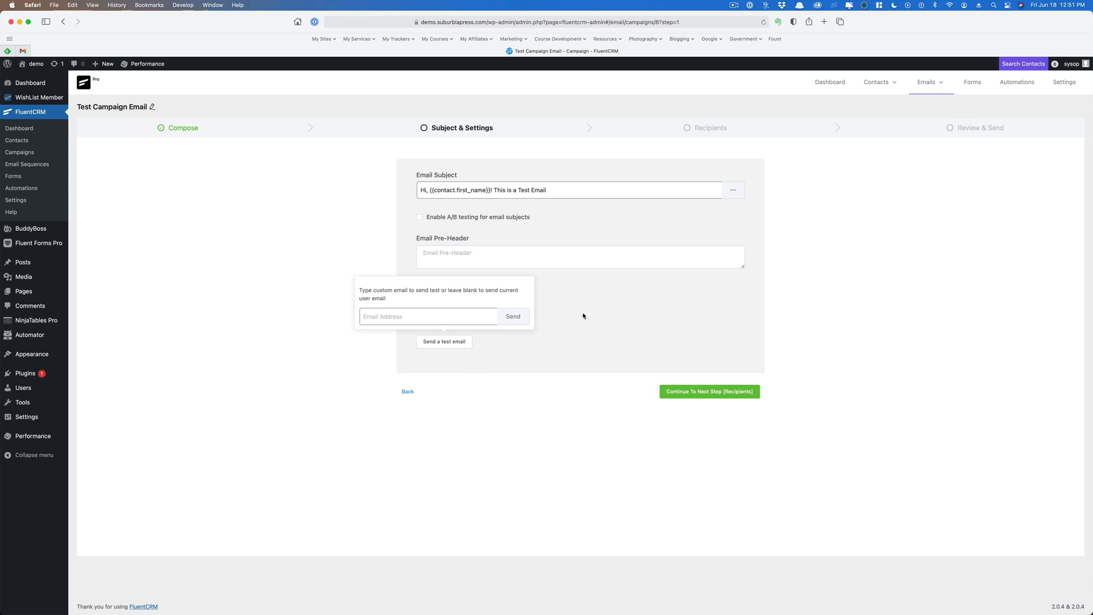
mouse_move(606, 365)
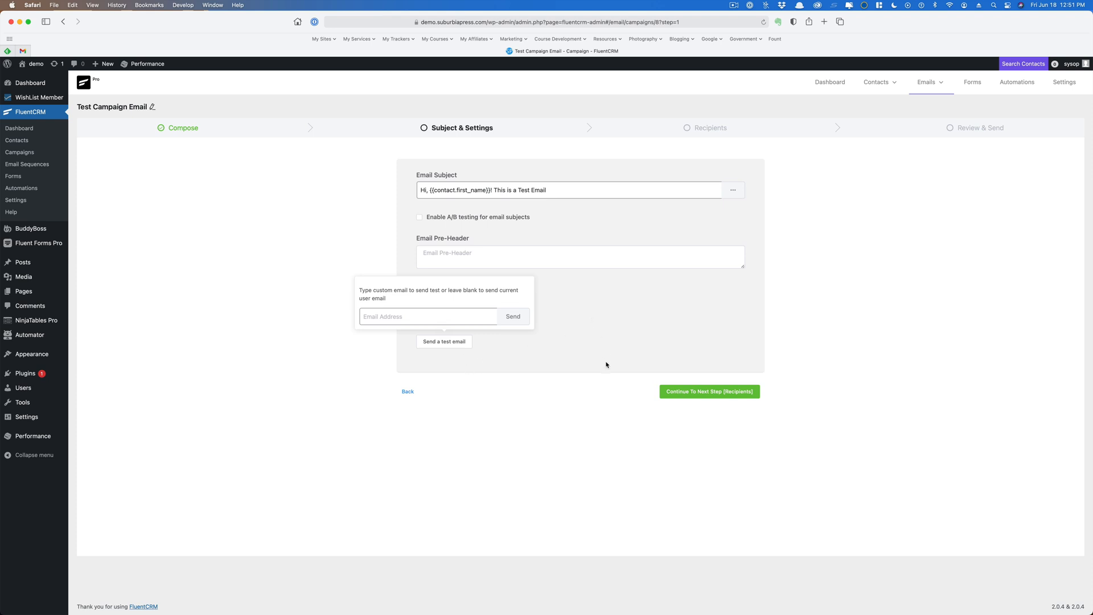
mouse_move(709, 391)
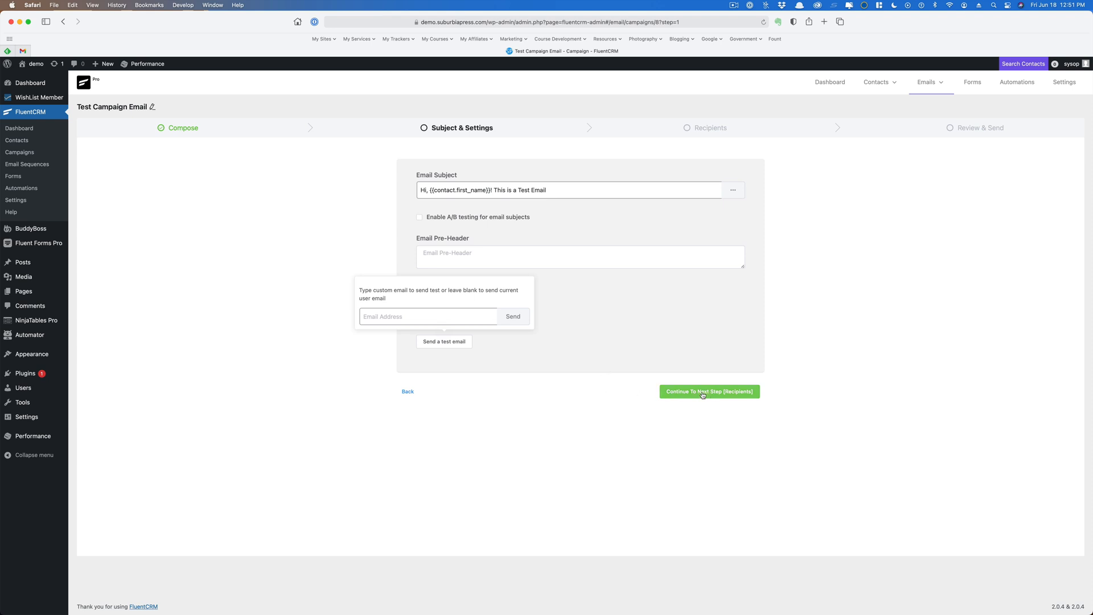
Advance to Recipients and include All Lists filtered to the Test Tag tag.
click(710, 391)
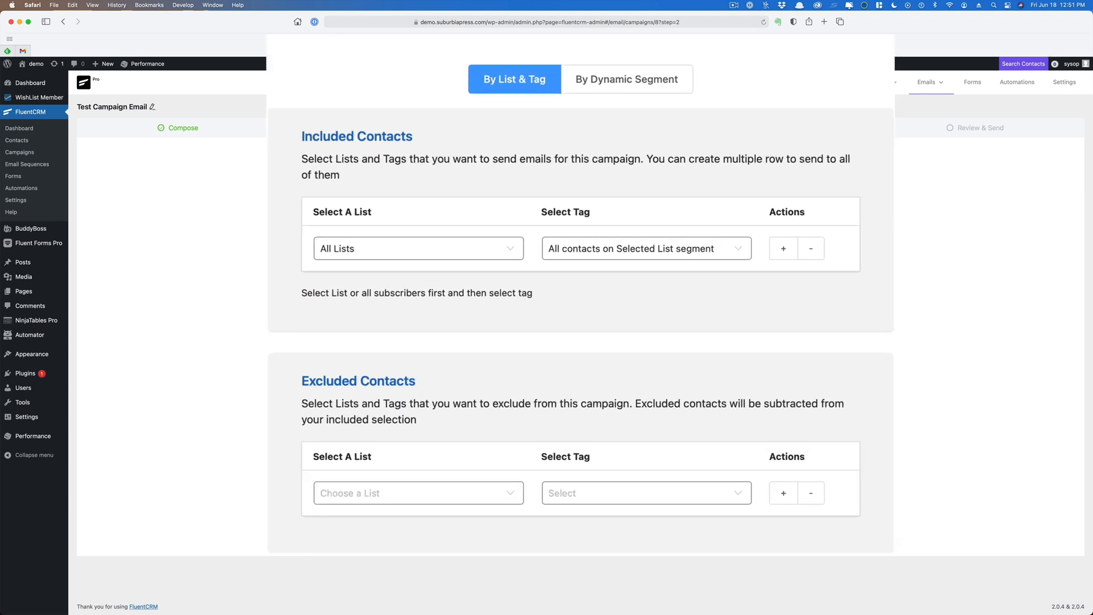
mouse_move(505, 256)
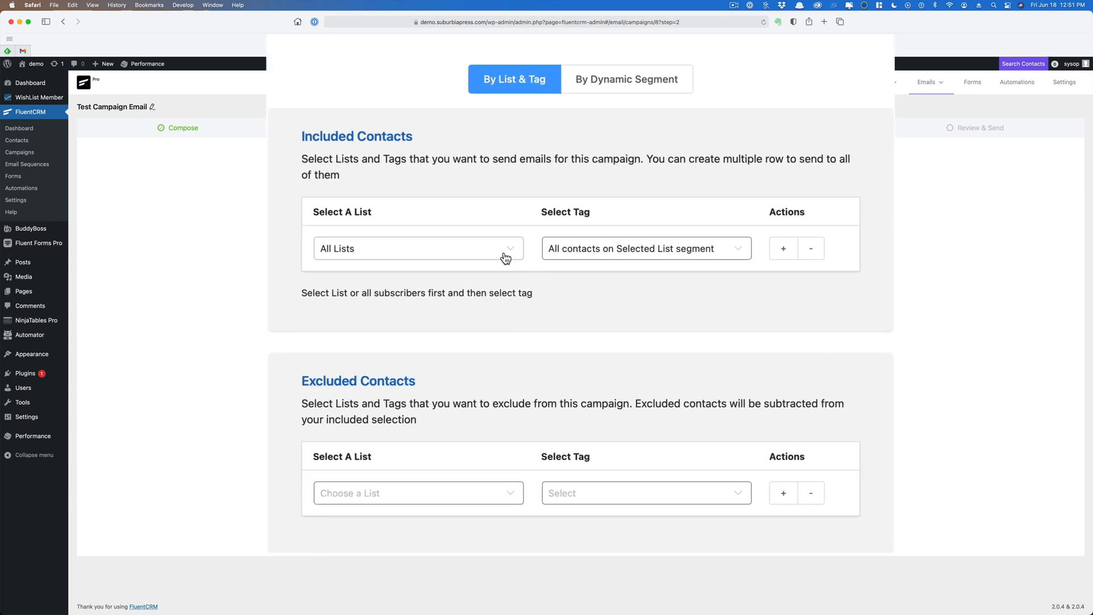
click(418, 249)
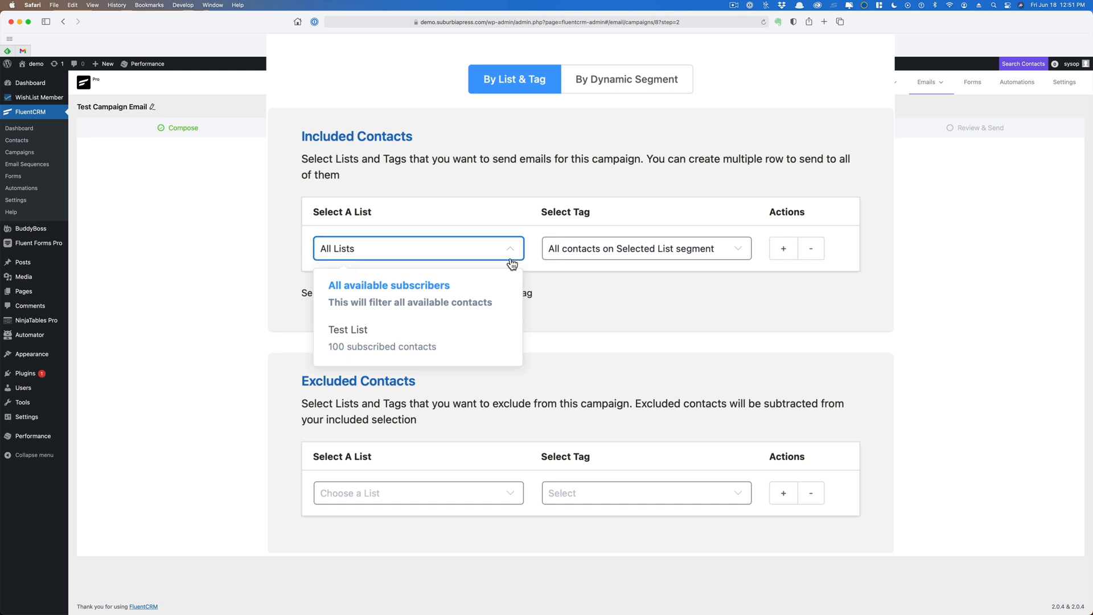
mouse_move(395, 308)
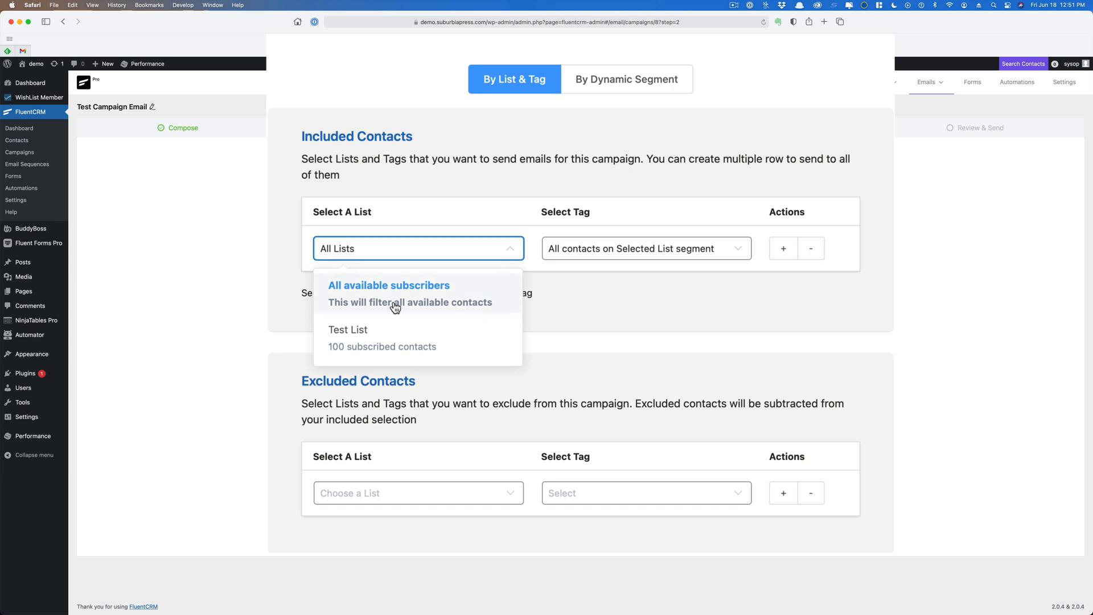
click(644, 248)
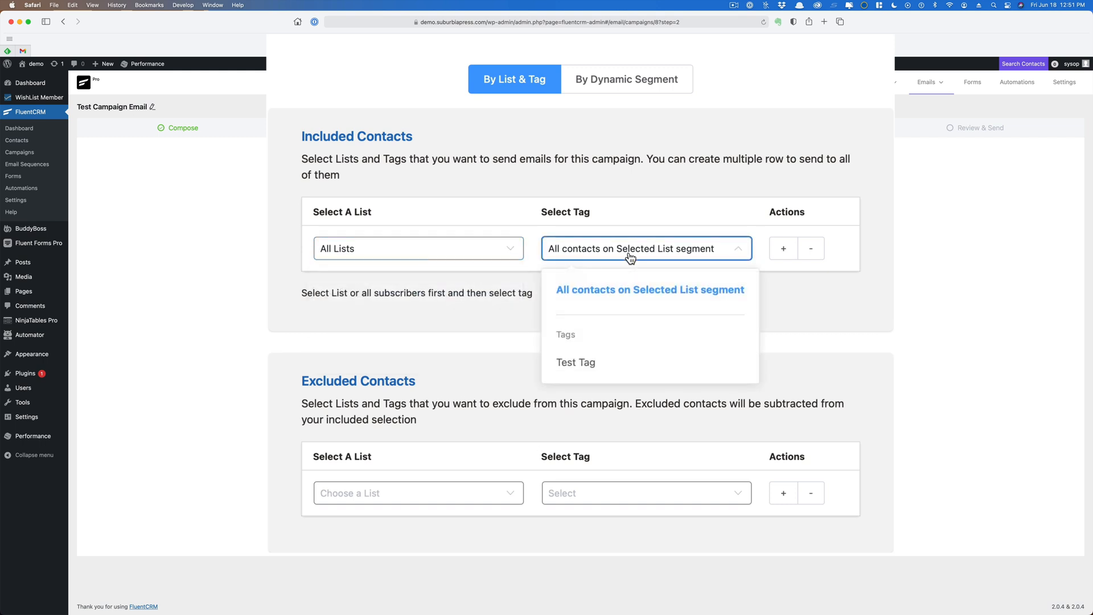
click(575, 363)
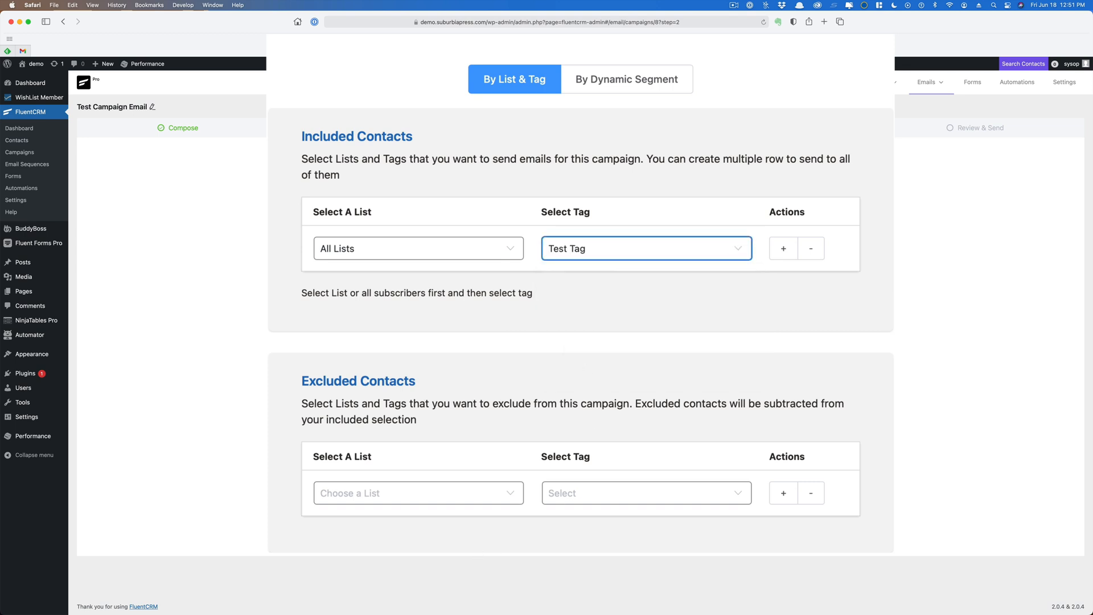
mouse_move(535, 383)
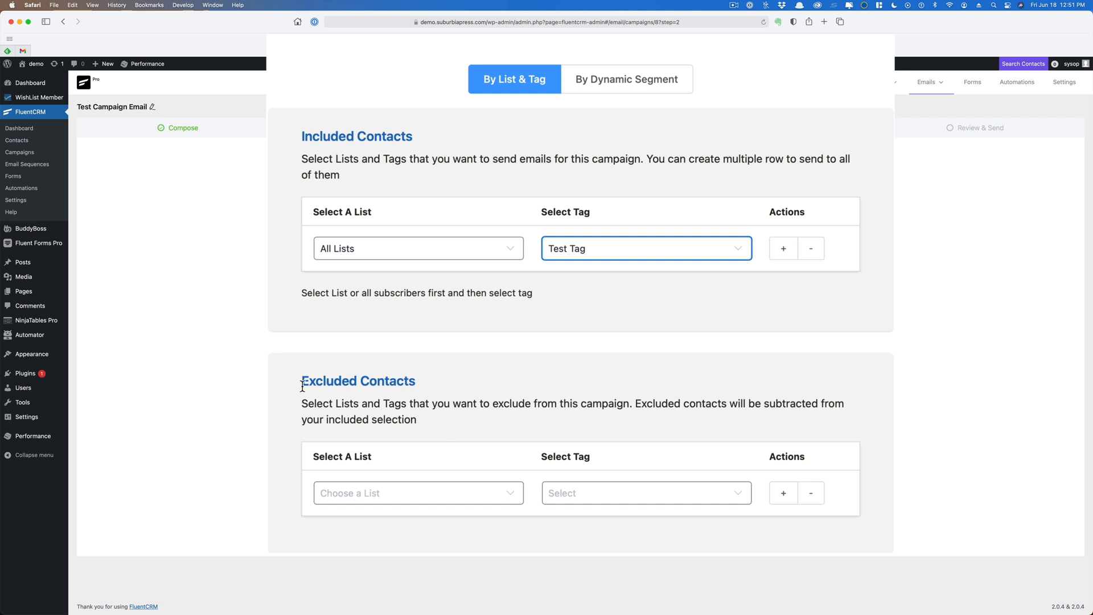
mouse_move(457, 387)
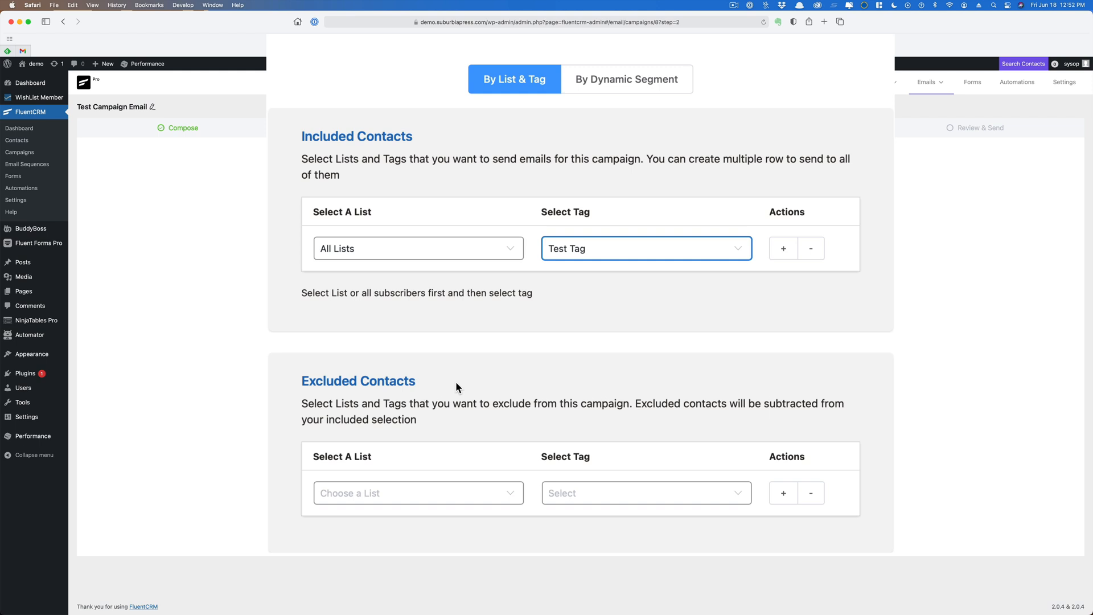
mouse_move(455, 225)
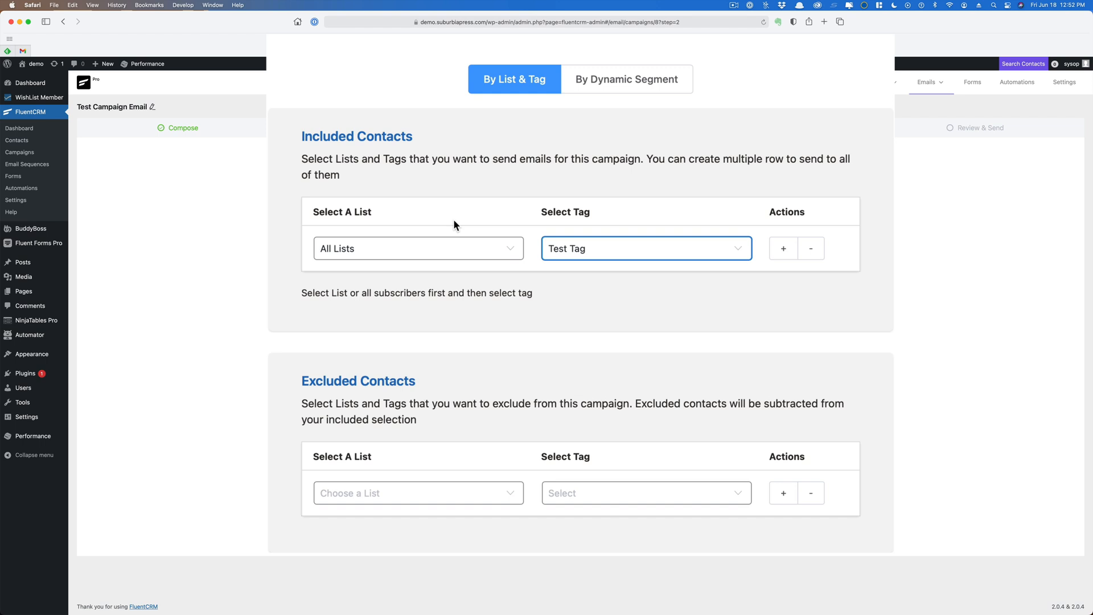
mouse_move(479, 493)
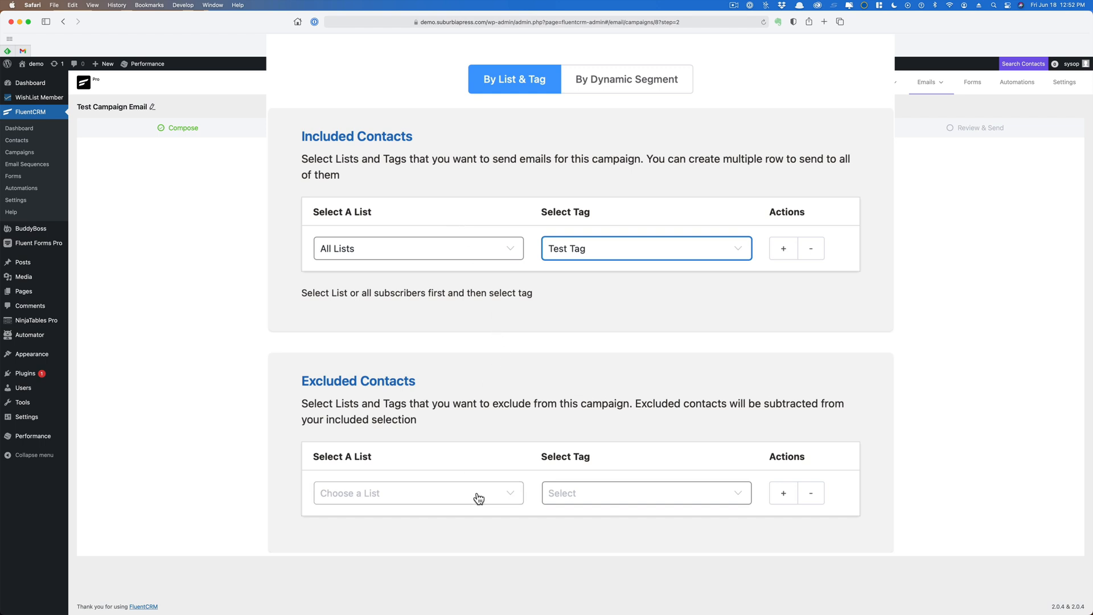
mouse_move(583, 501)
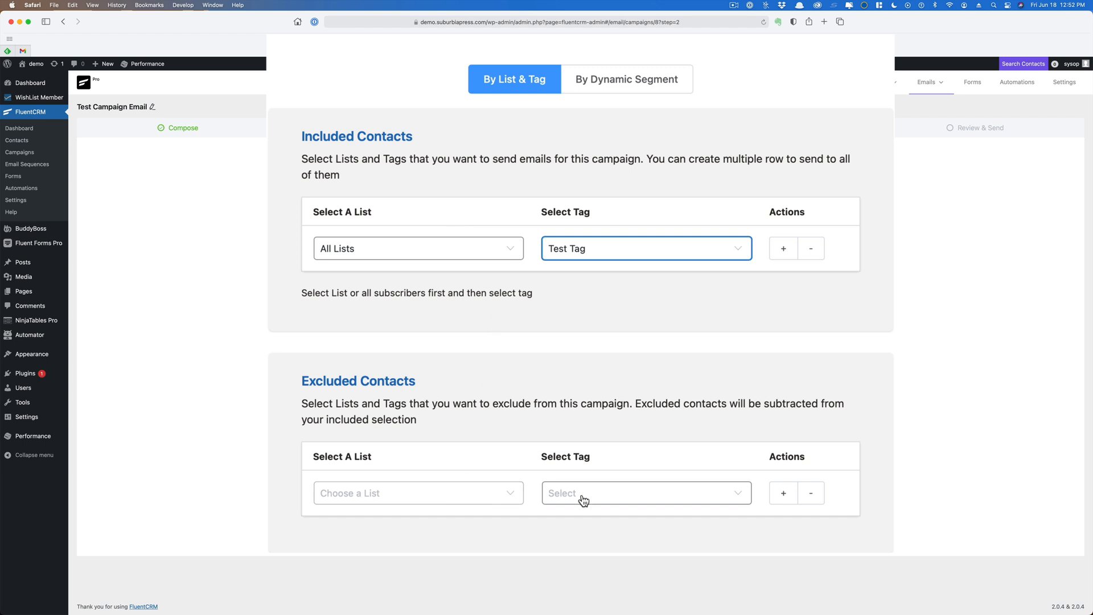
mouse_move(596, 431)
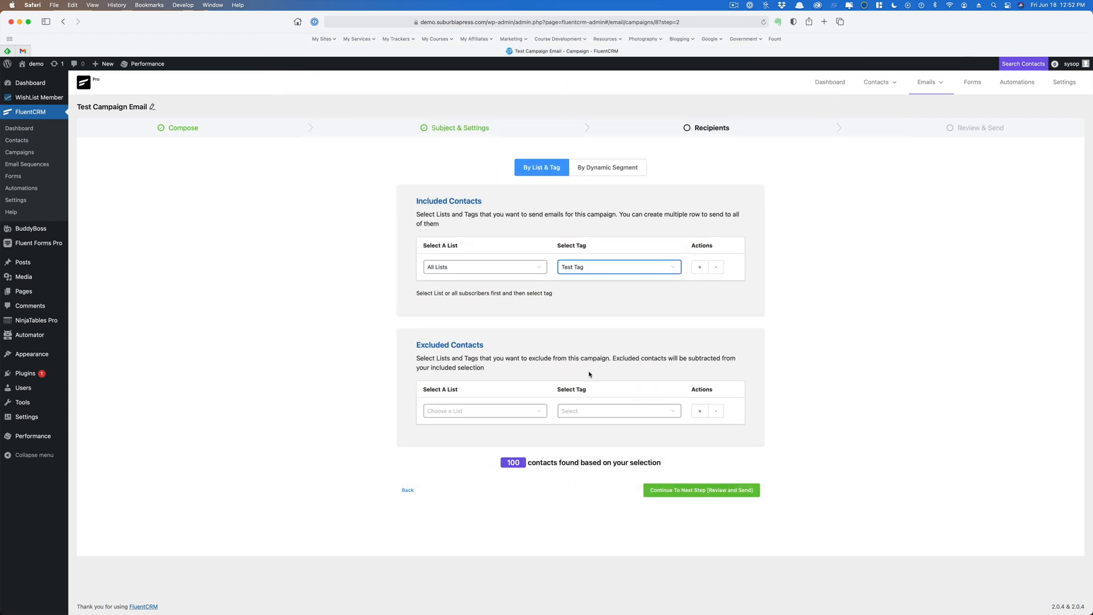
mouse_move(580, 231)
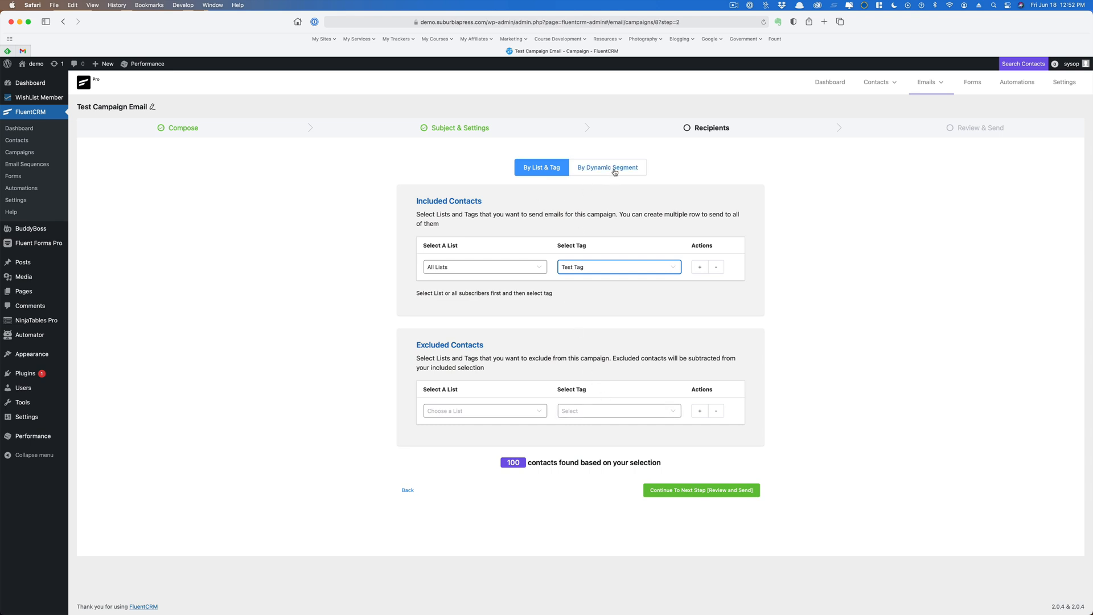
click(607, 167)
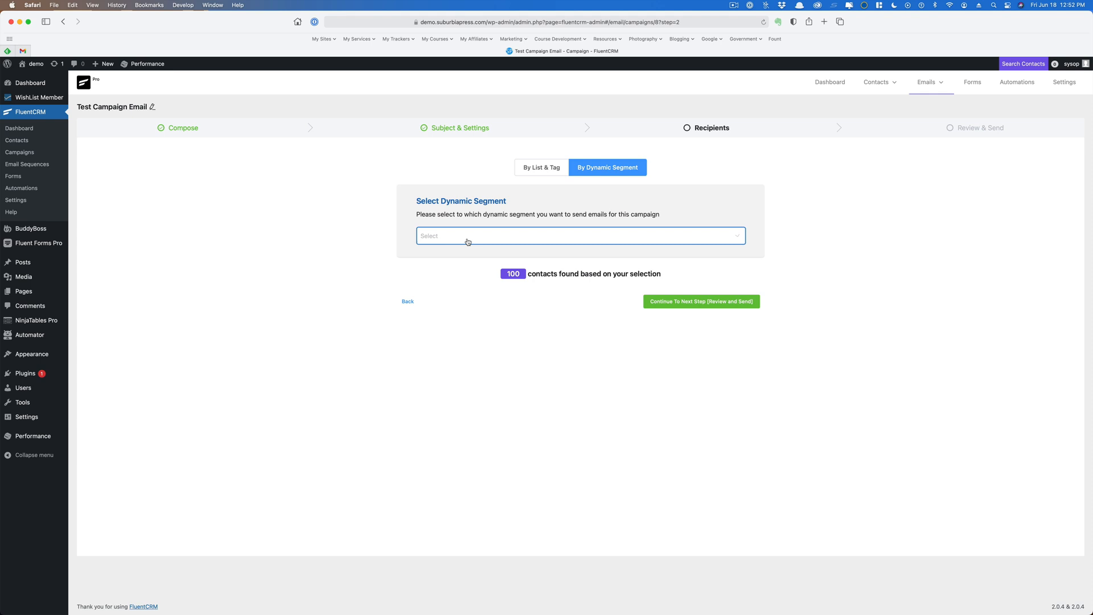
click(580, 235)
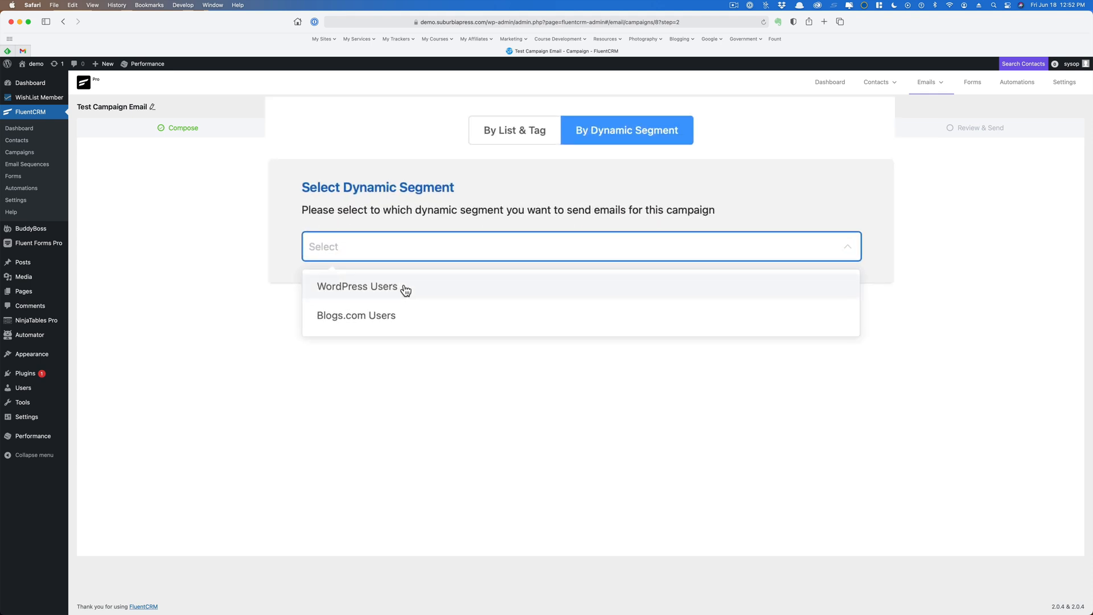
mouse_move(420, 290)
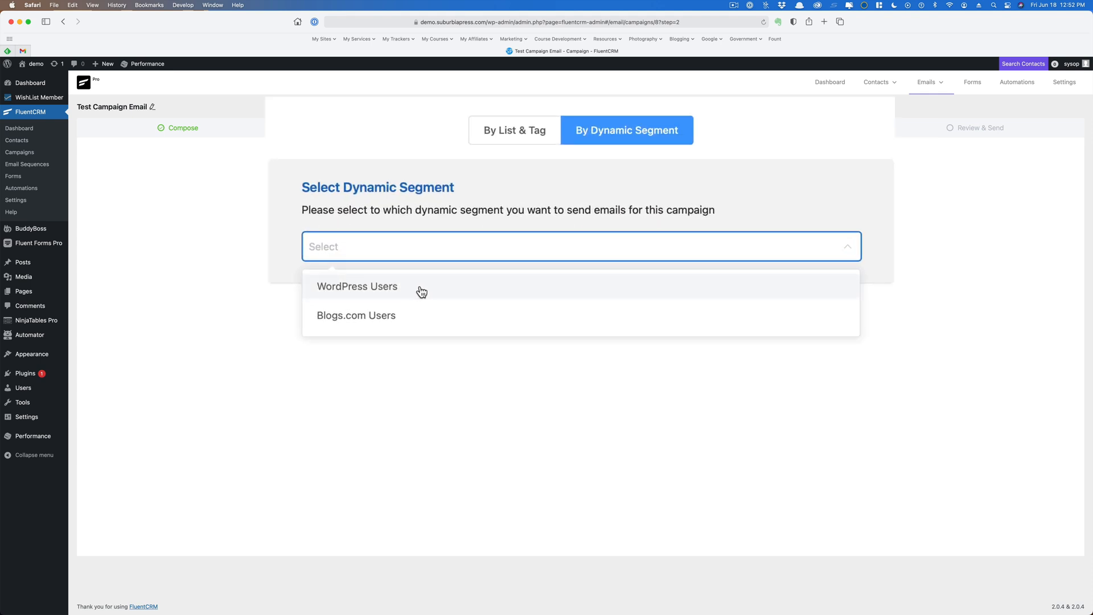
mouse_move(402, 328)
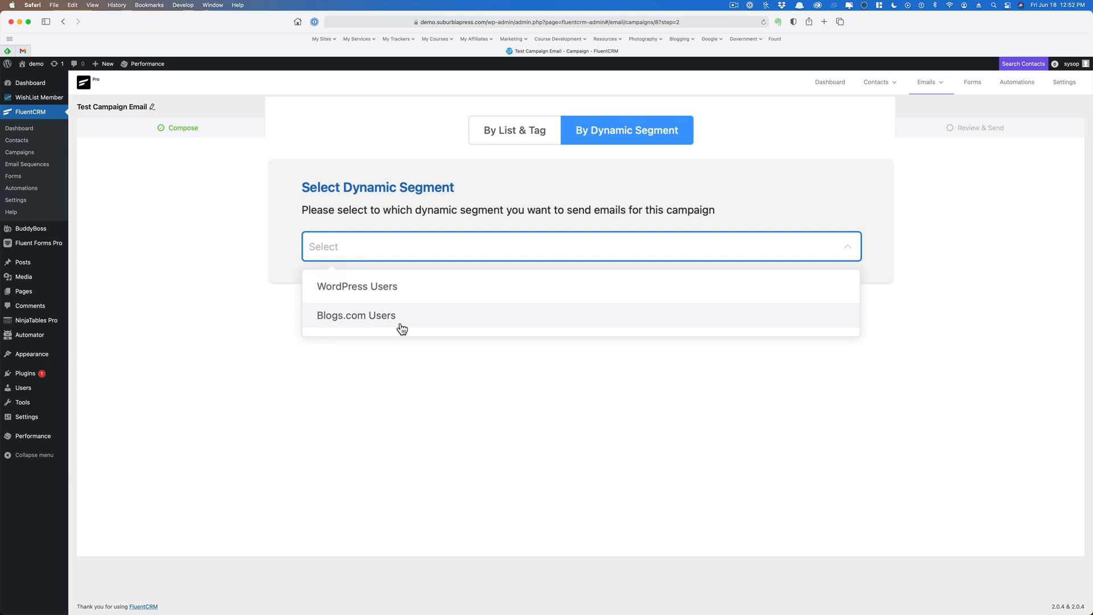
mouse_move(345, 320)
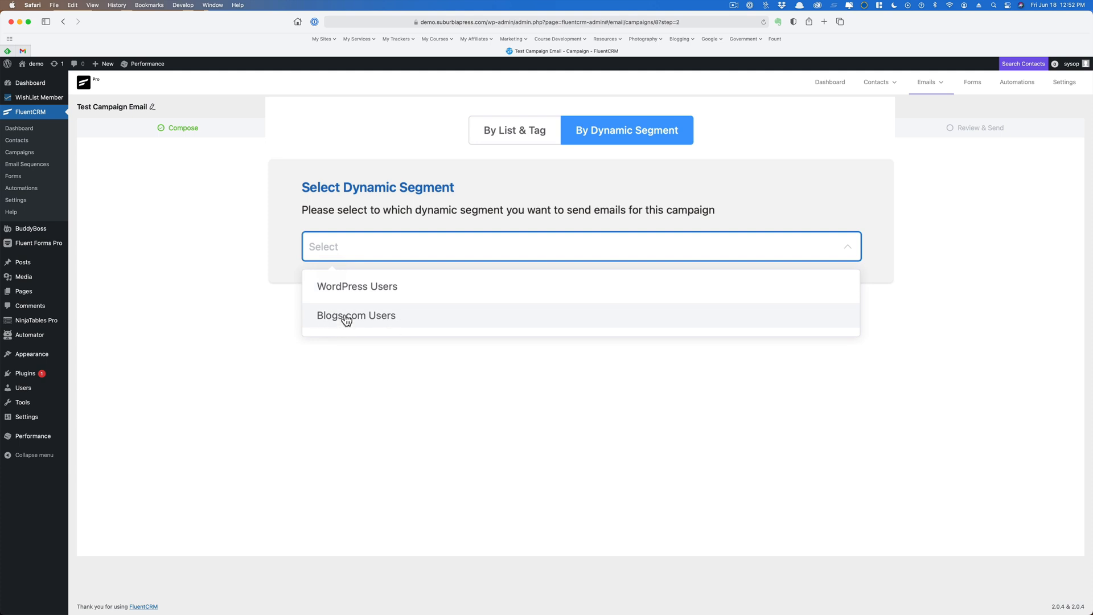
click(514, 130)
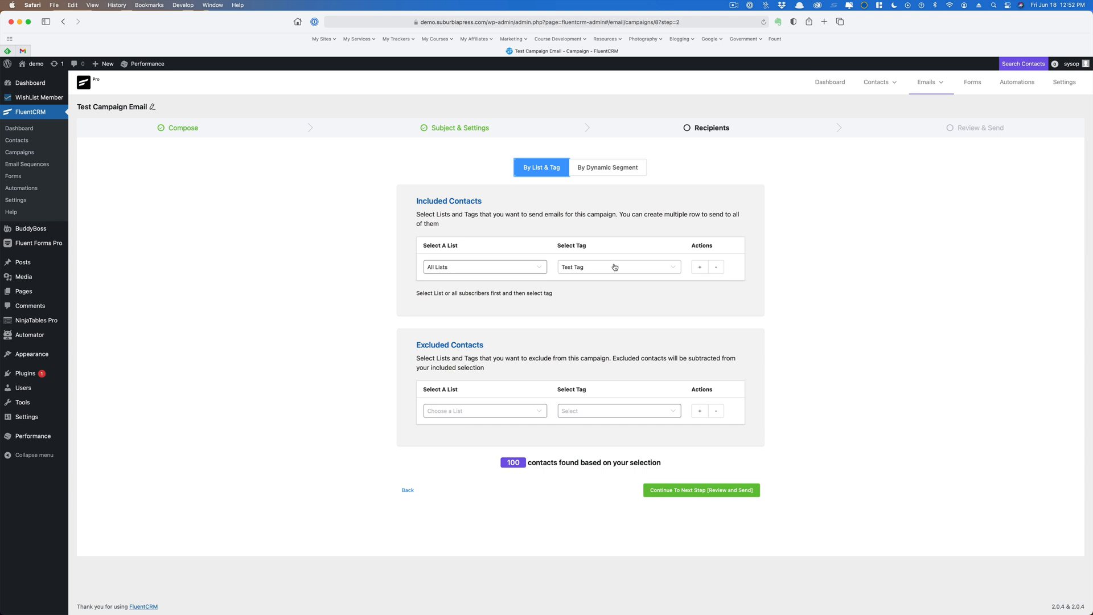
click(484, 266)
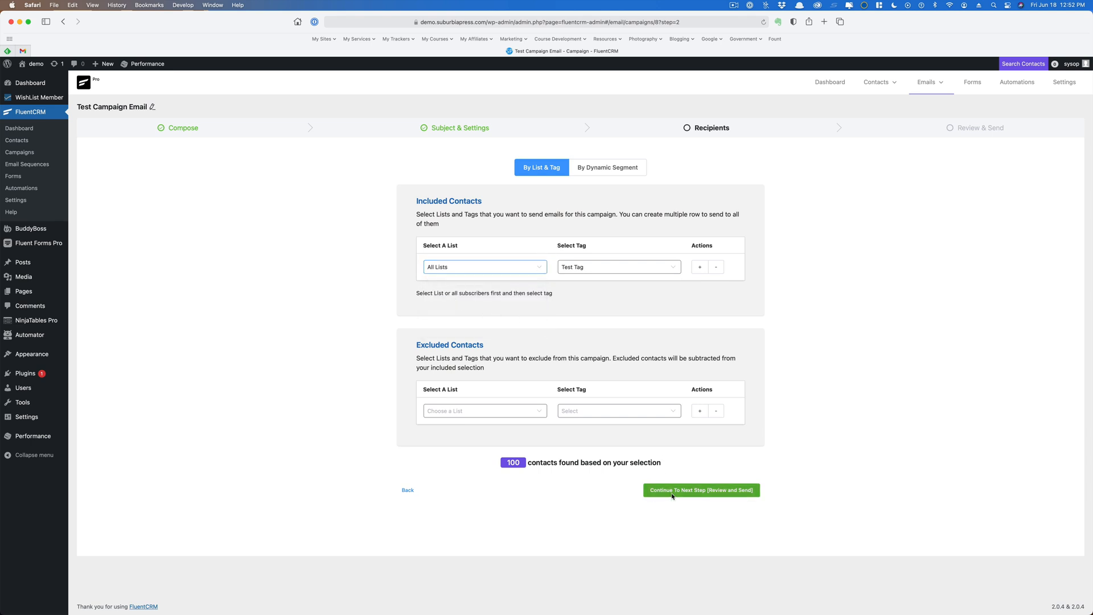
Advance Test Campaign Email to the Review & Send summary of 100 recipients.
click(700, 489)
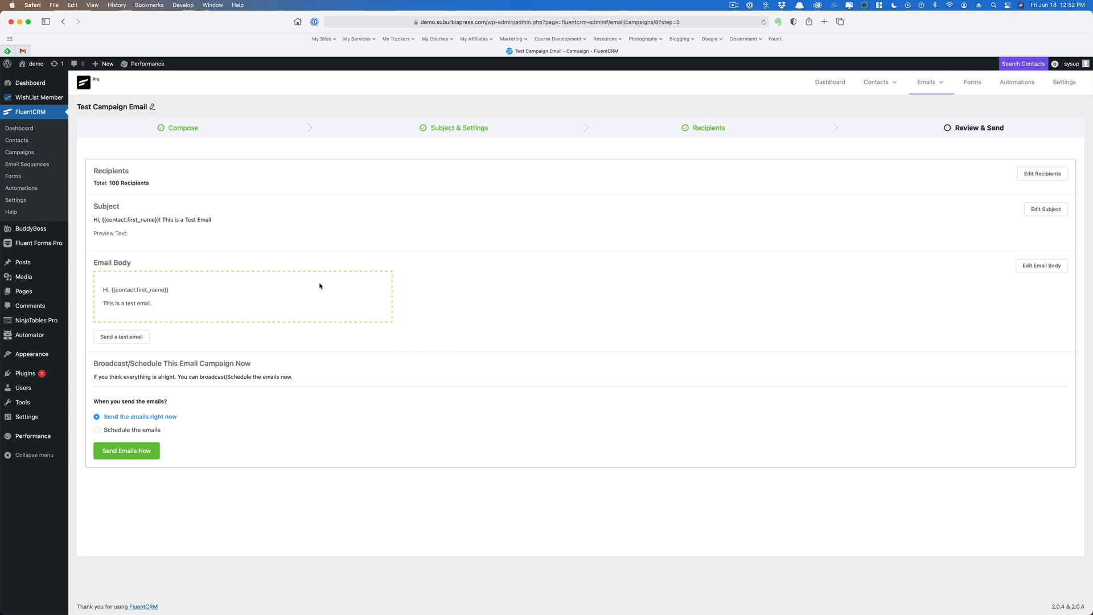
mouse_move(111, 280)
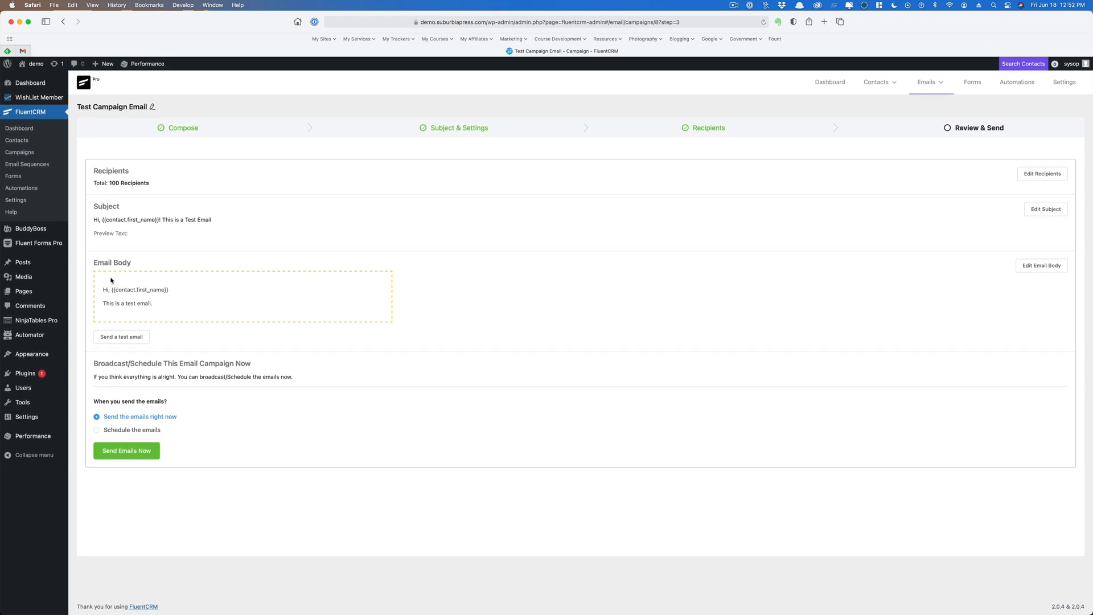
mouse_move(183, 303)
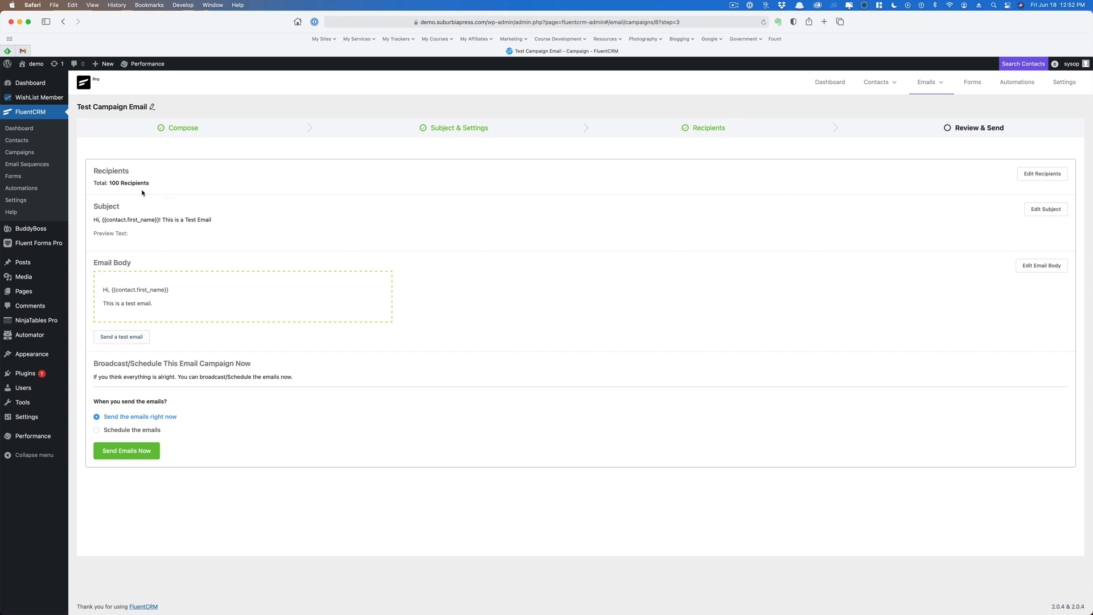
mouse_move(114, 237)
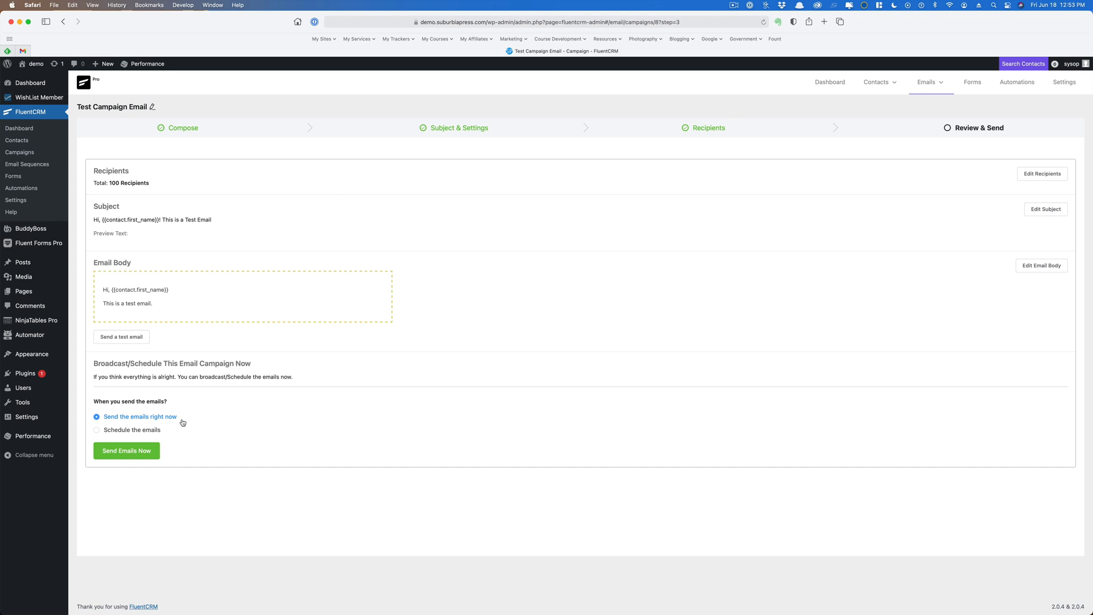
mouse_move(159, 190)
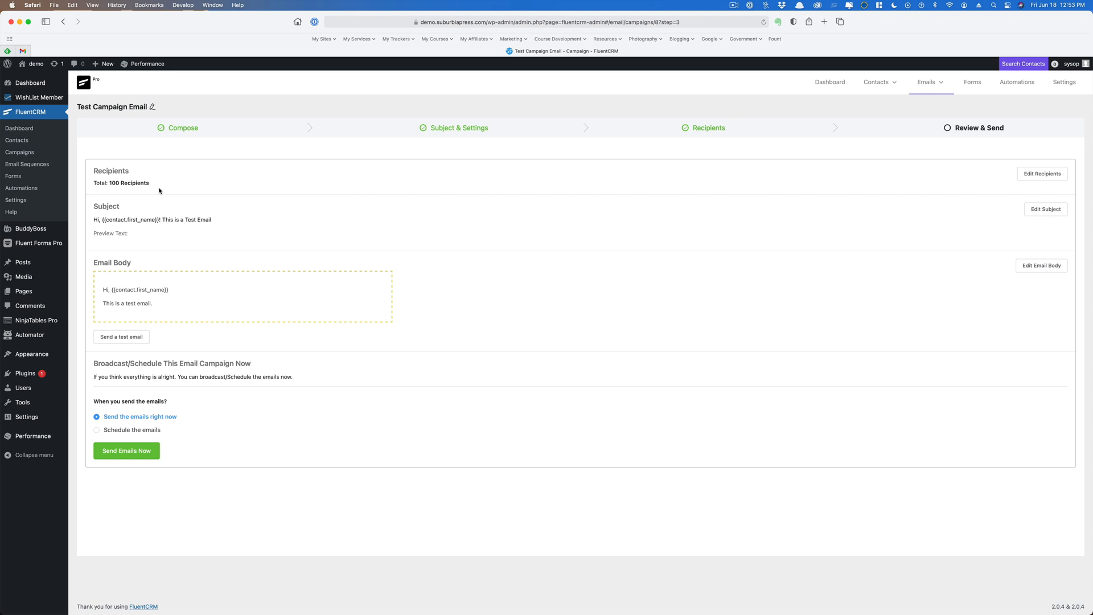
mouse_move(367, 326)
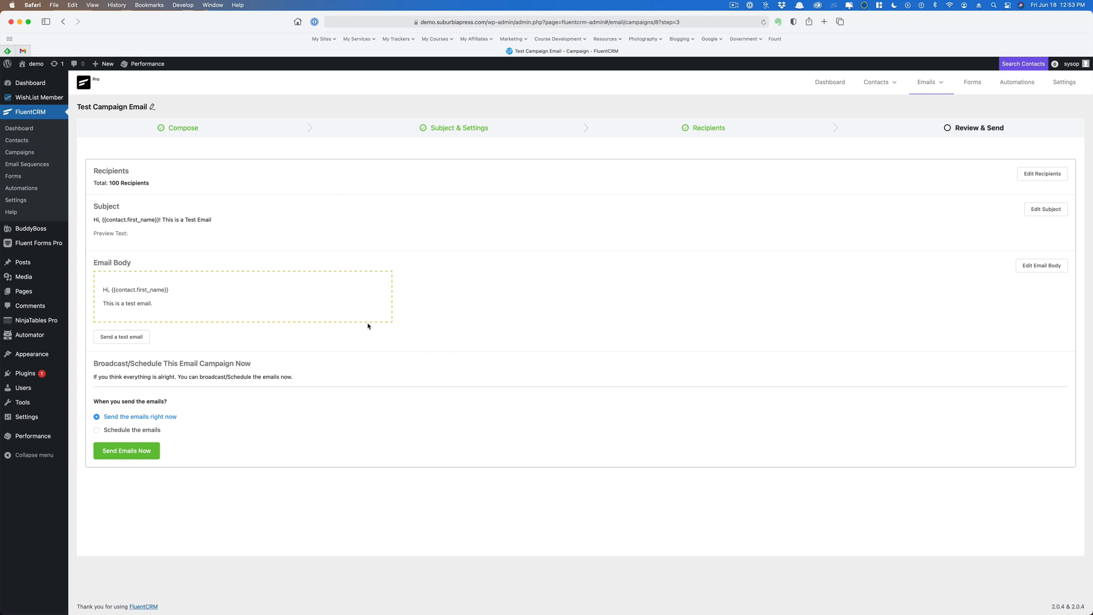
mouse_move(411, 322)
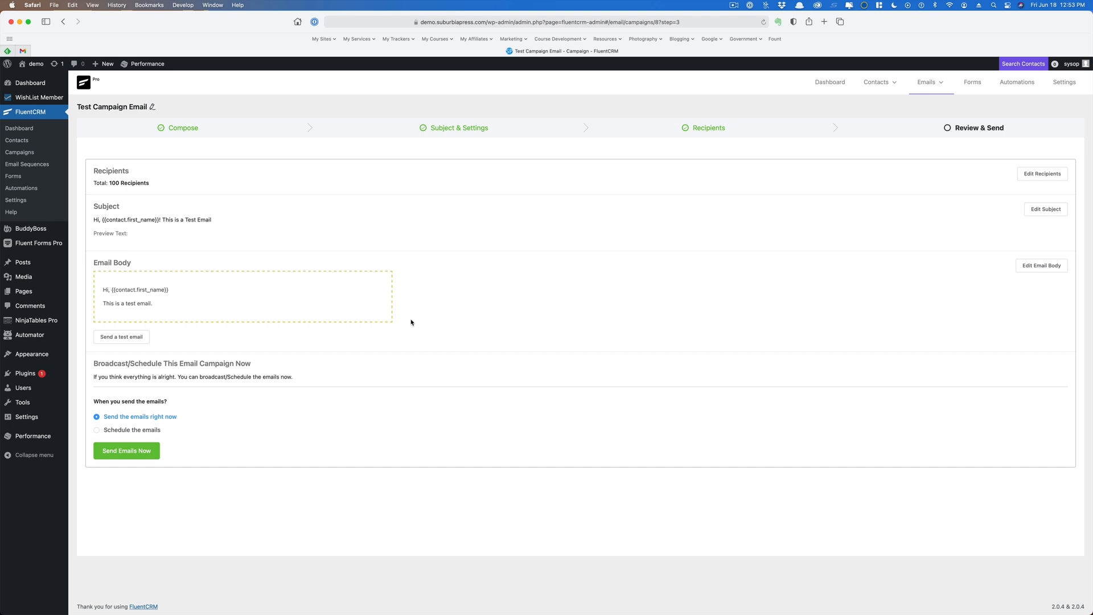
mouse_move(384, 308)
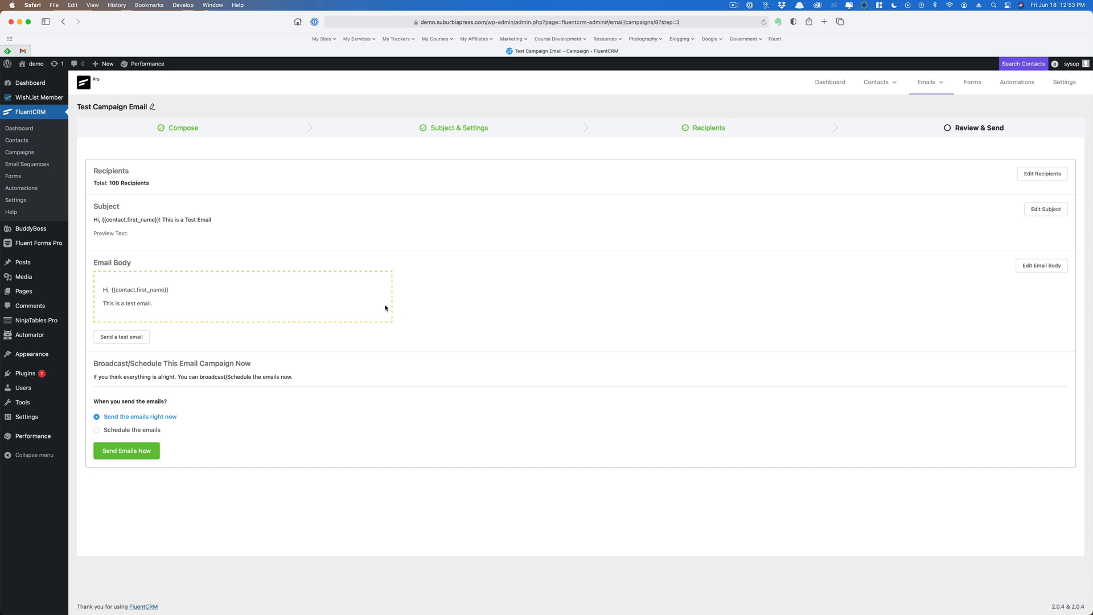
mouse_move(465, 282)
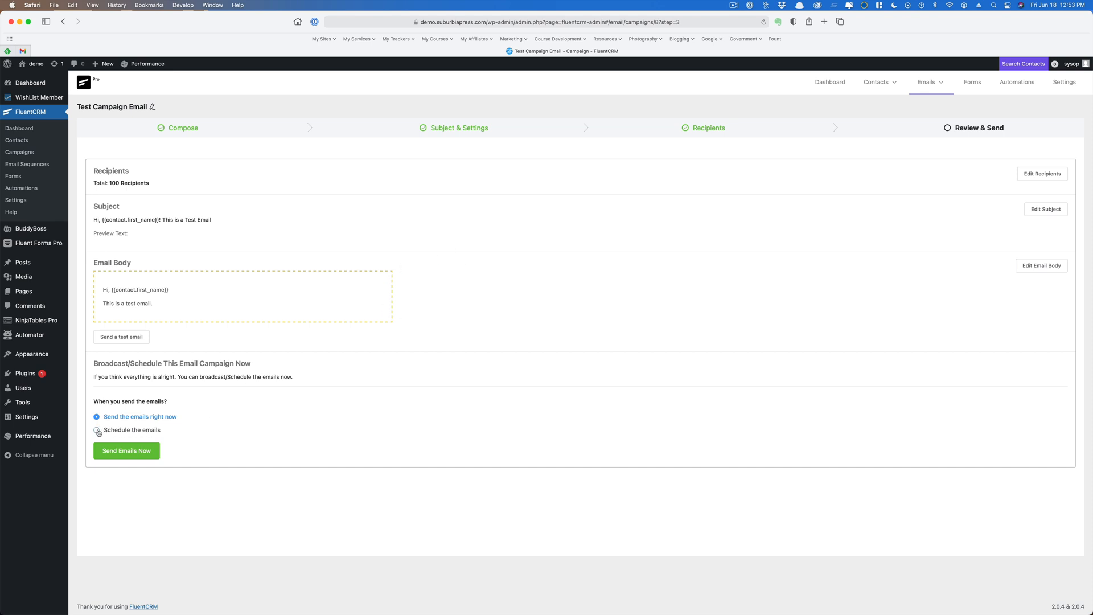
Choose to schedule the emails and pick June 18 as the send date.
click(95, 430)
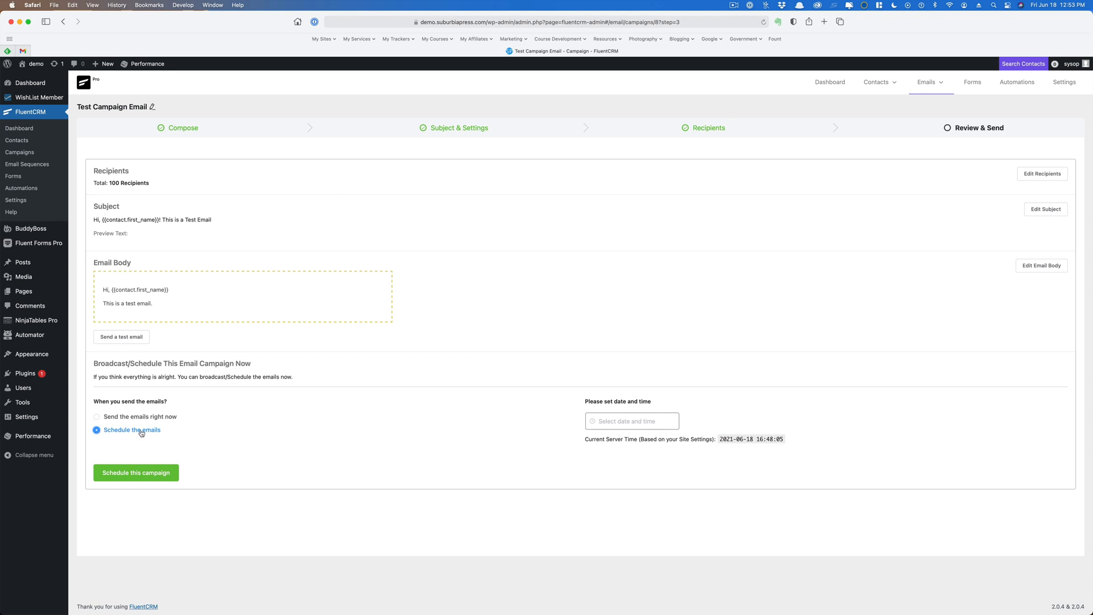
click(630, 420)
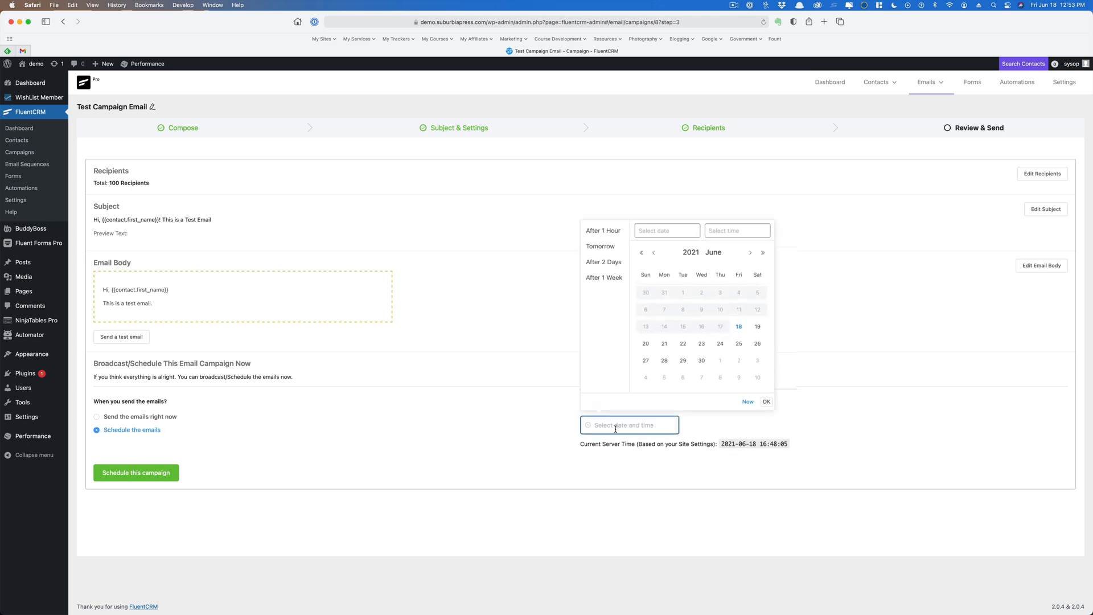
click(627, 425)
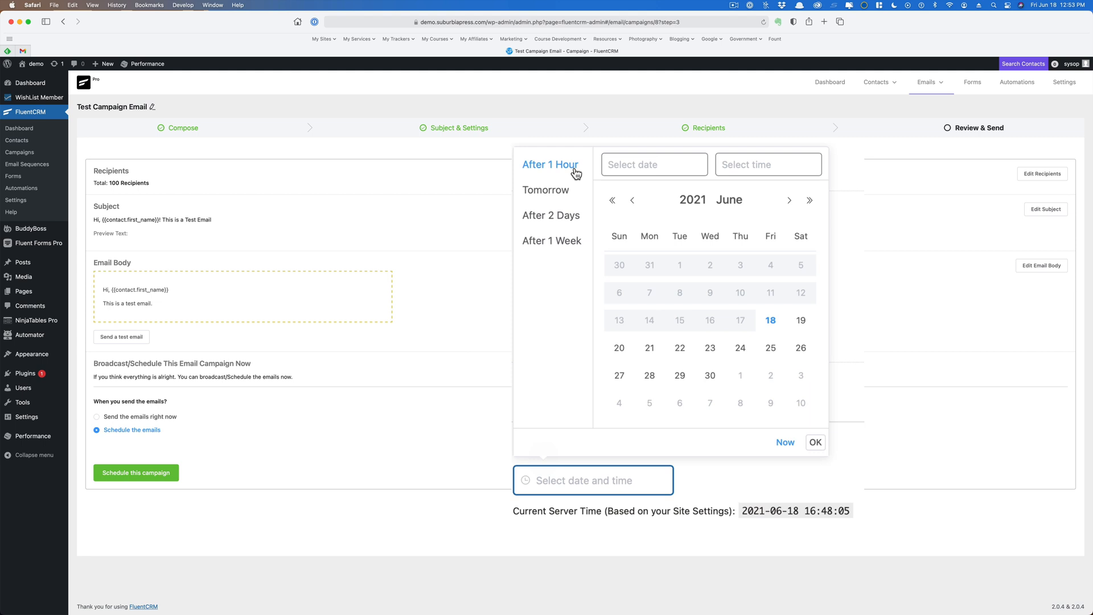
mouse_move(750, 312)
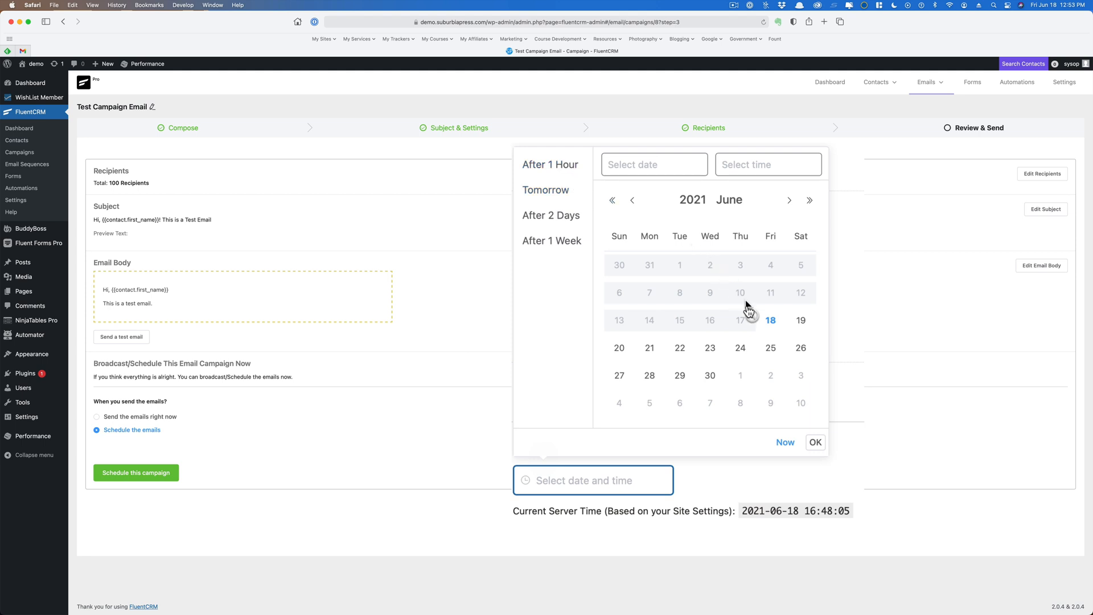
mouse_move(772, 326)
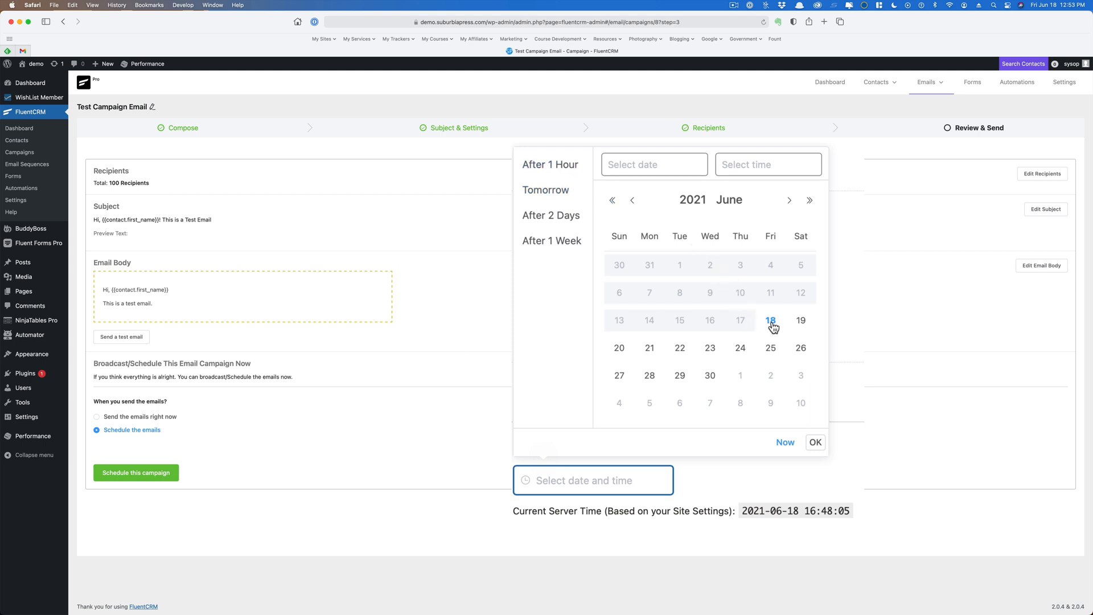
click(771, 321)
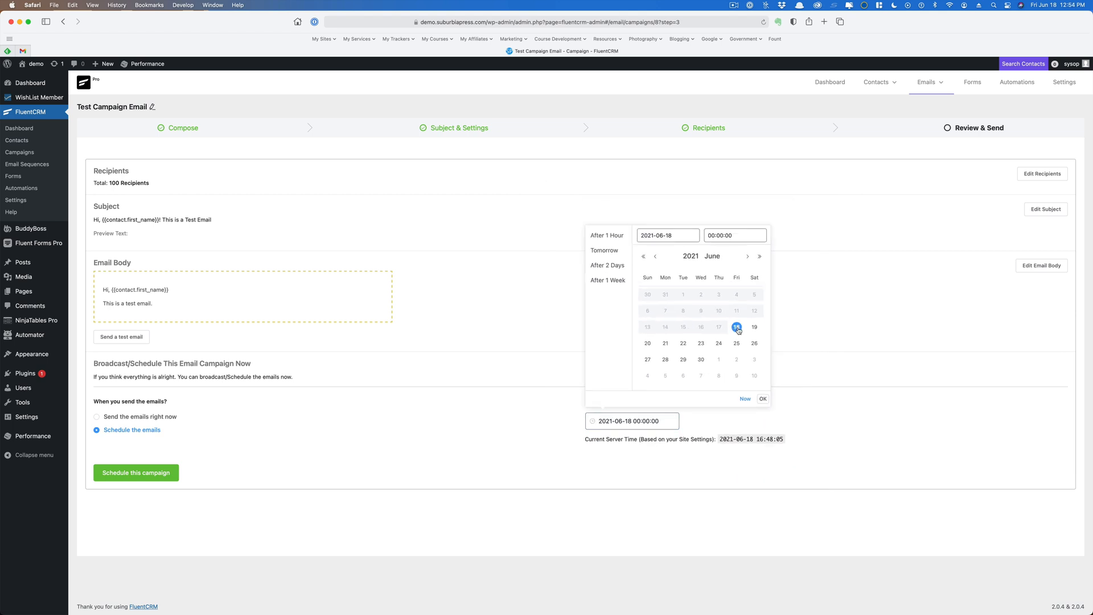
click(735, 235)
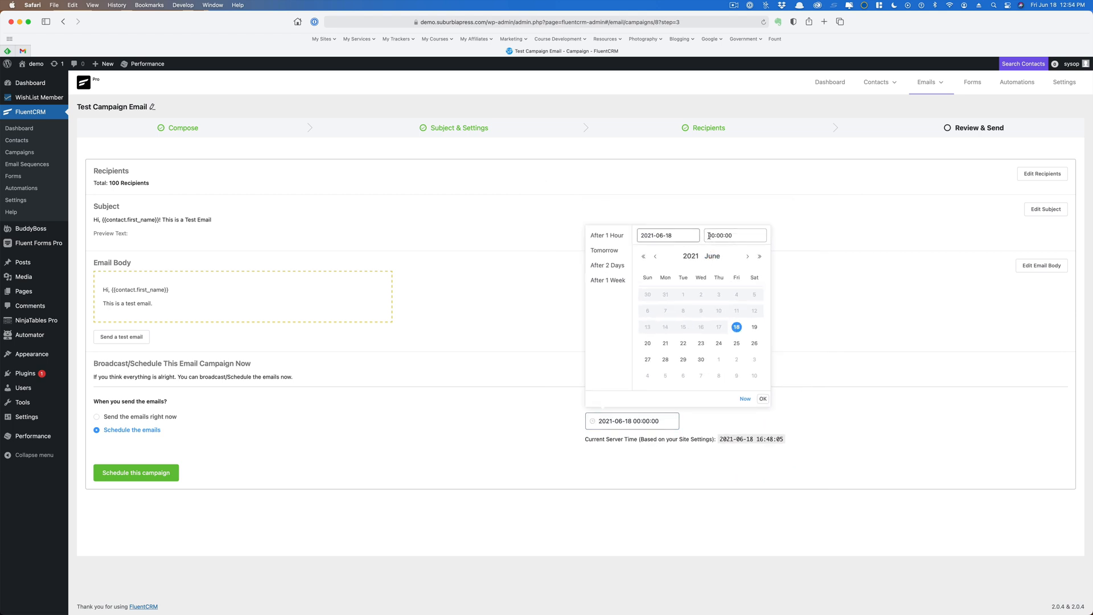
click(735, 234)
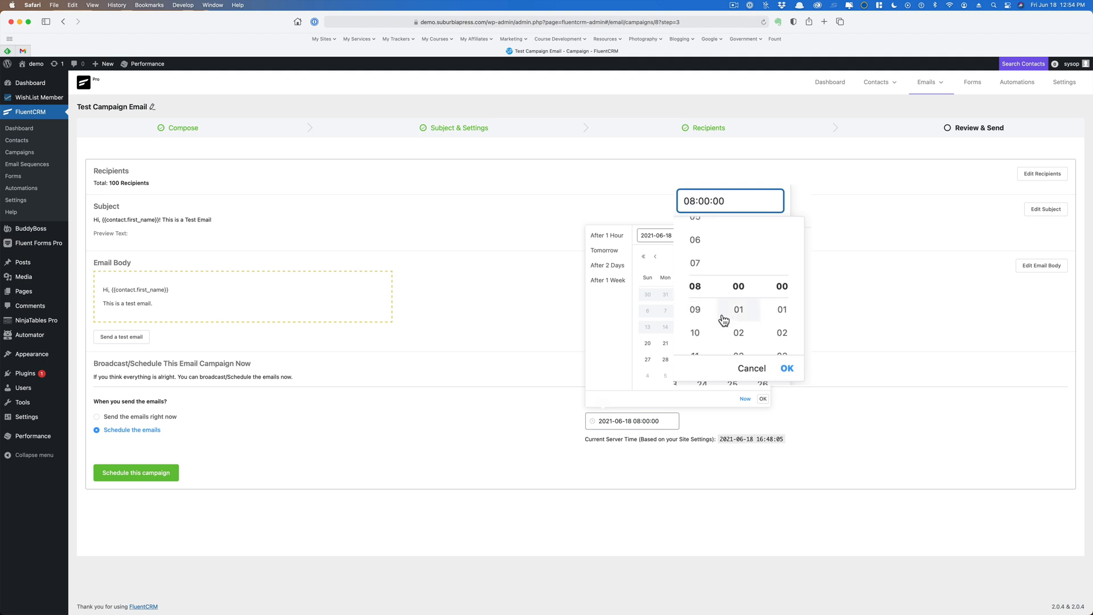
click(694, 290)
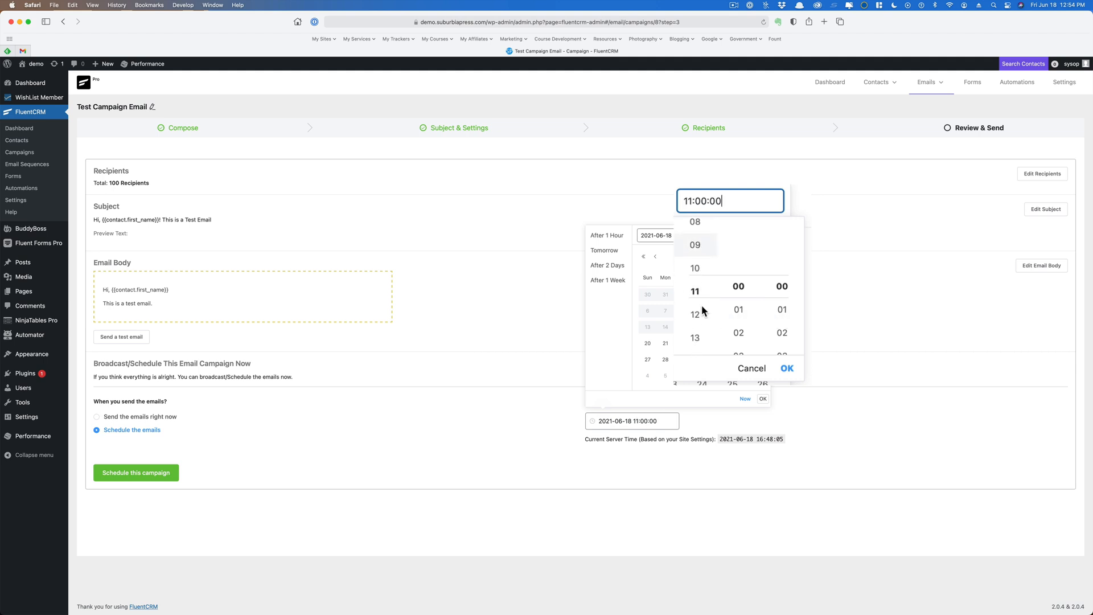
click(695, 286)
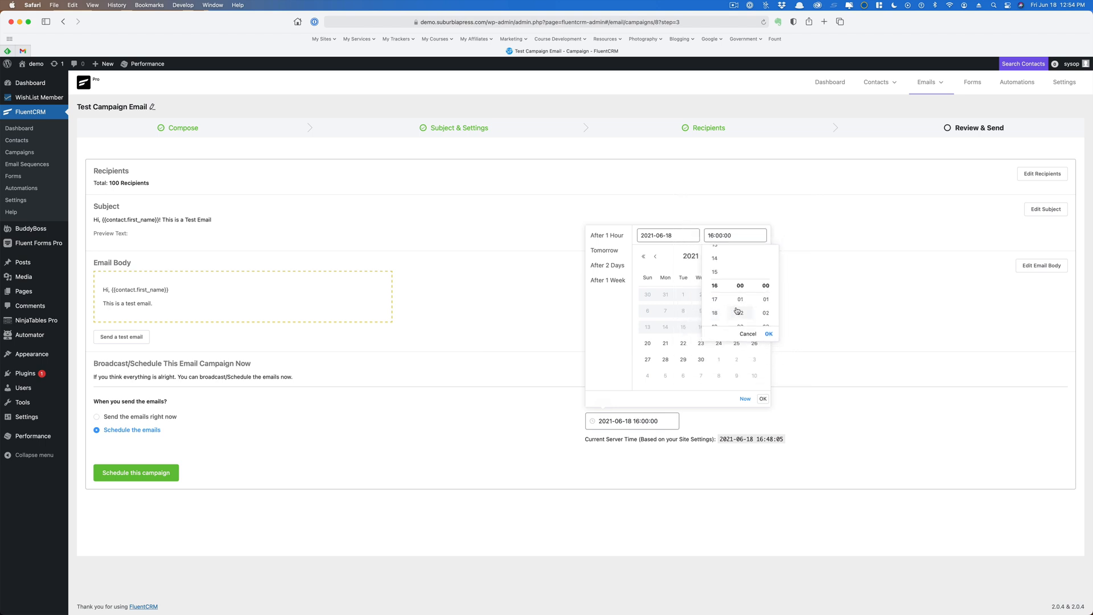
click(763, 399)
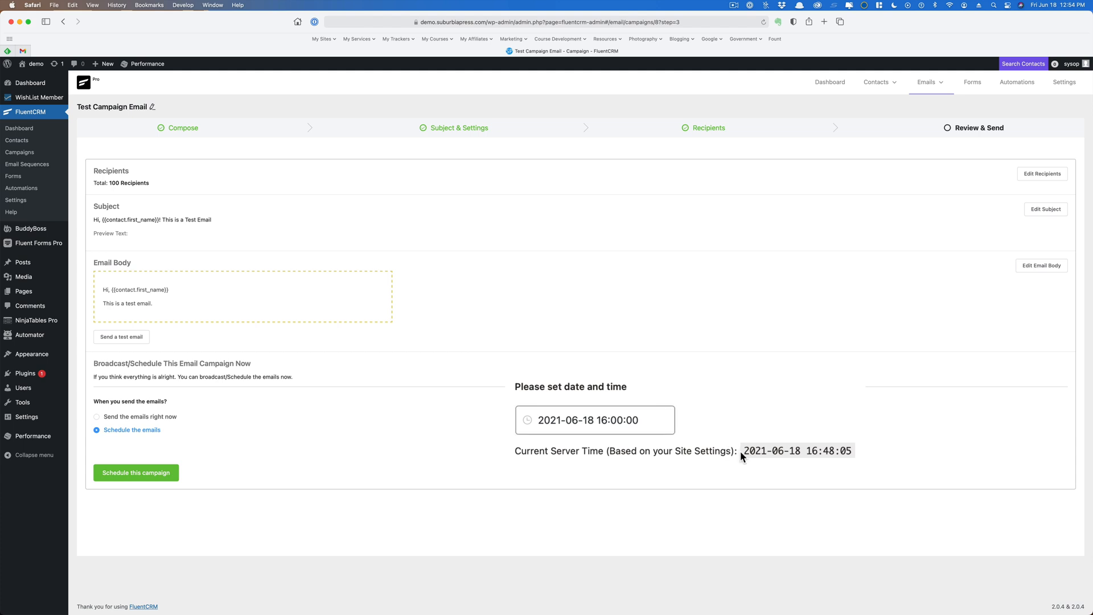
mouse_move(830, 456)
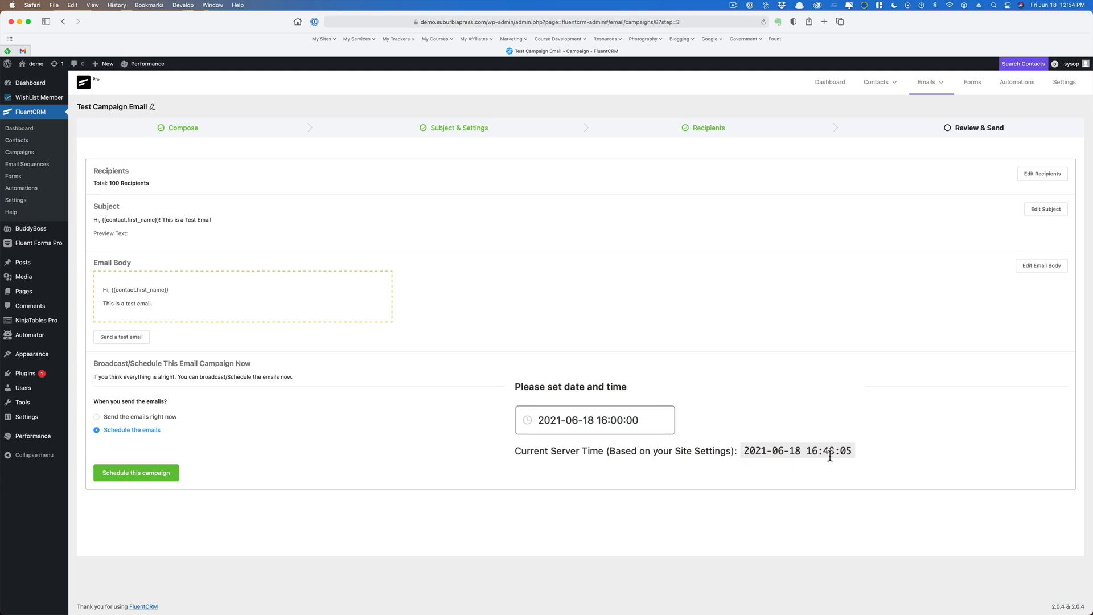
mouse_move(635, 455)
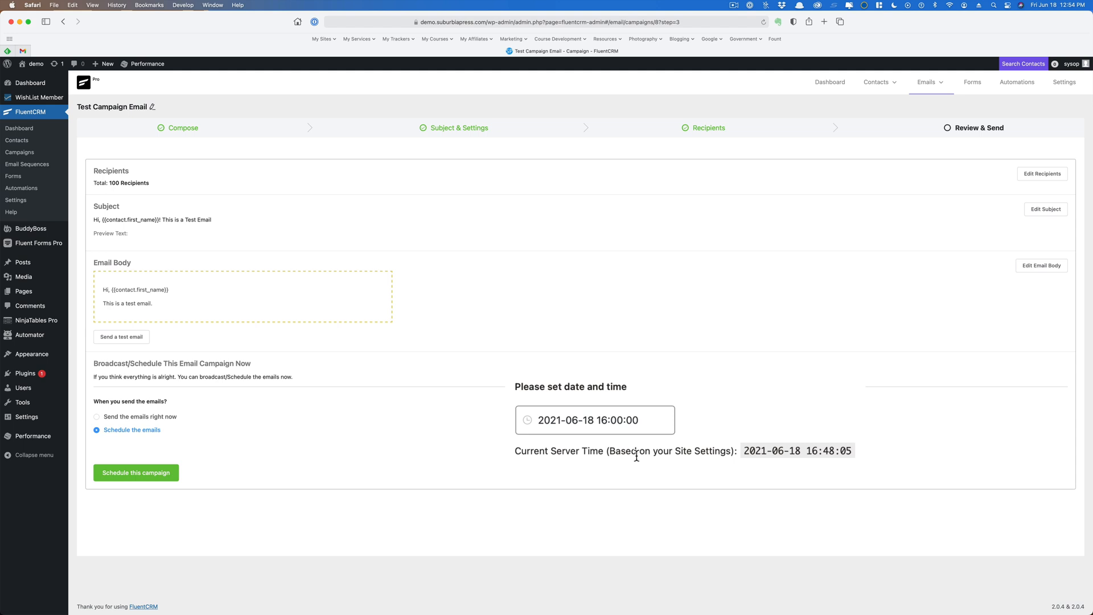
click(594, 420)
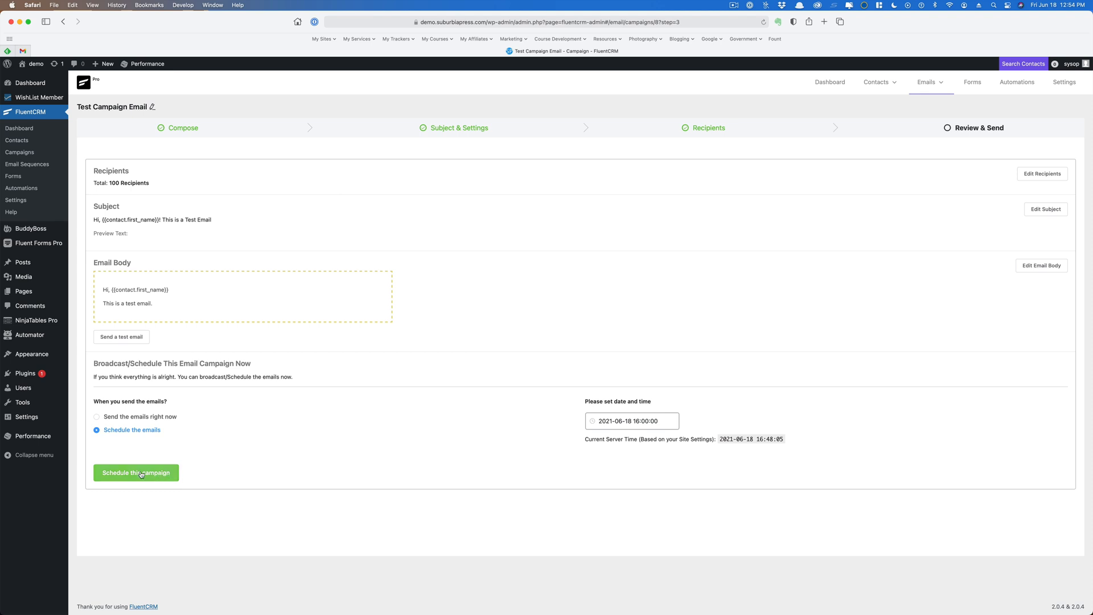
mouse_move(282, 411)
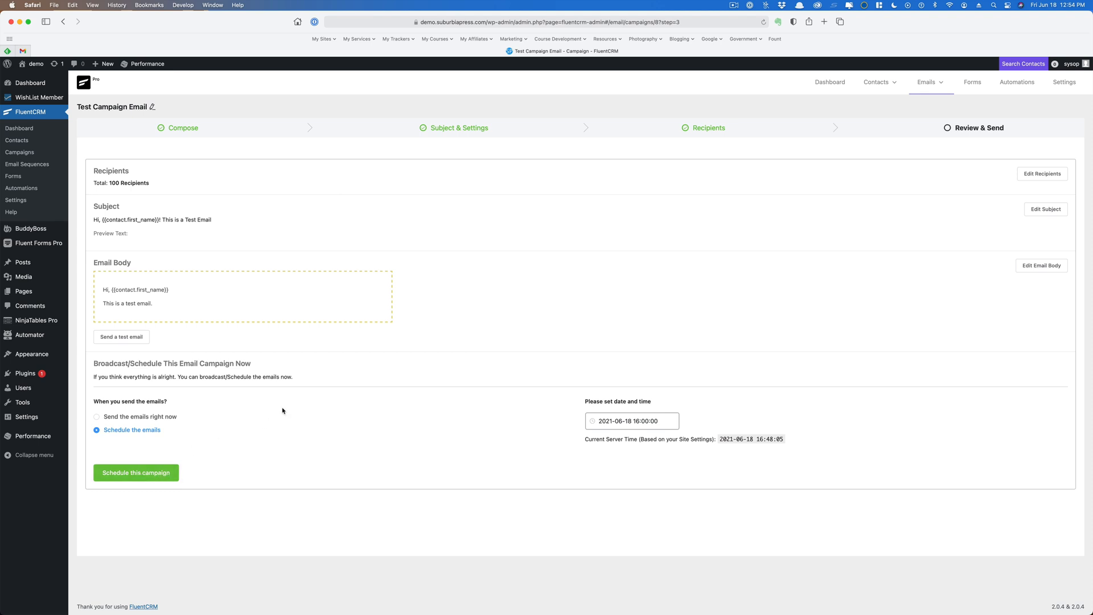
mouse_move(1007, 185)
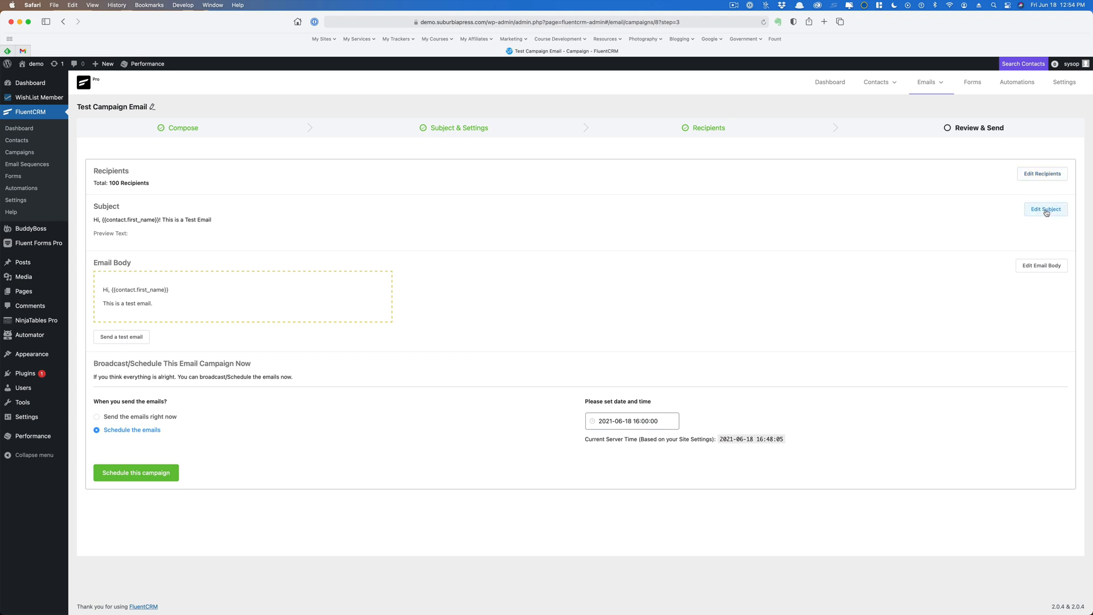
mouse_move(1041, 212)
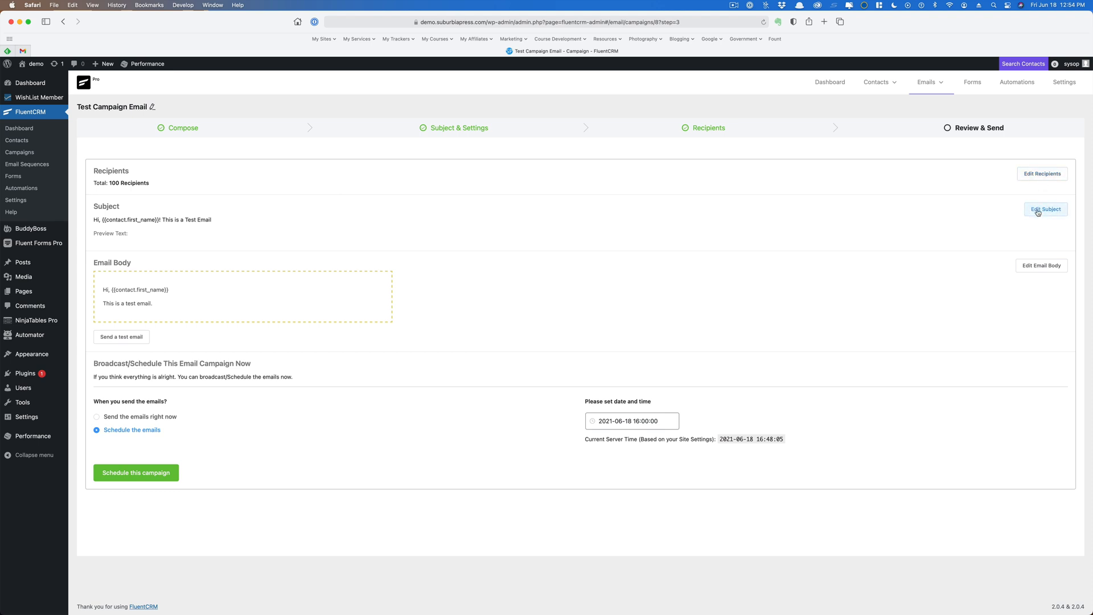
mouse_move(1058, 216)
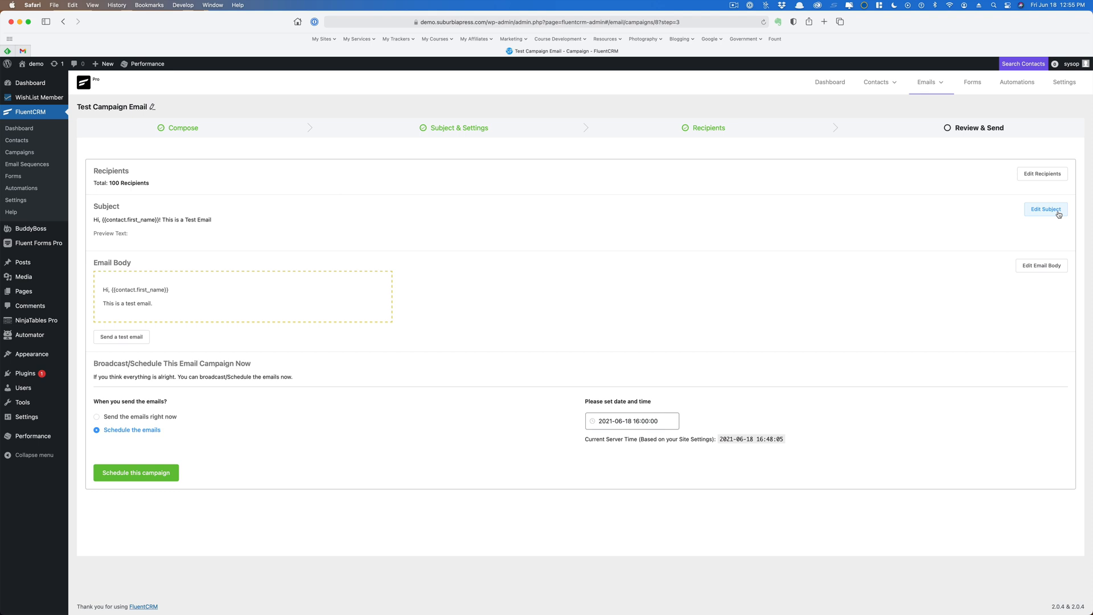
mouse_move(1027, 281)
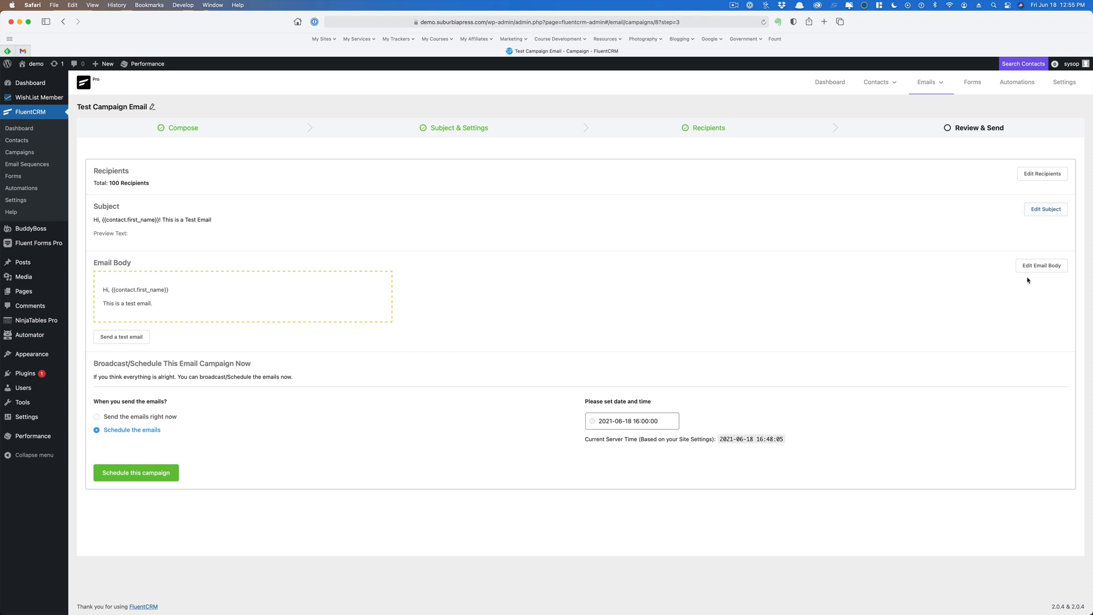
mouse_move(810, 241)
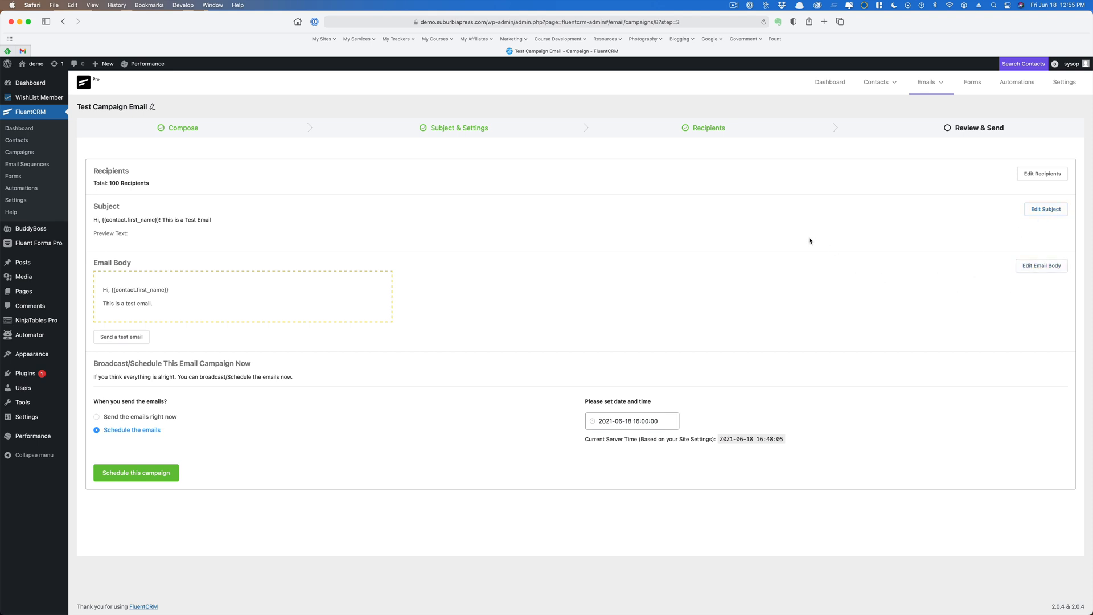
mouse_move(526, 284)
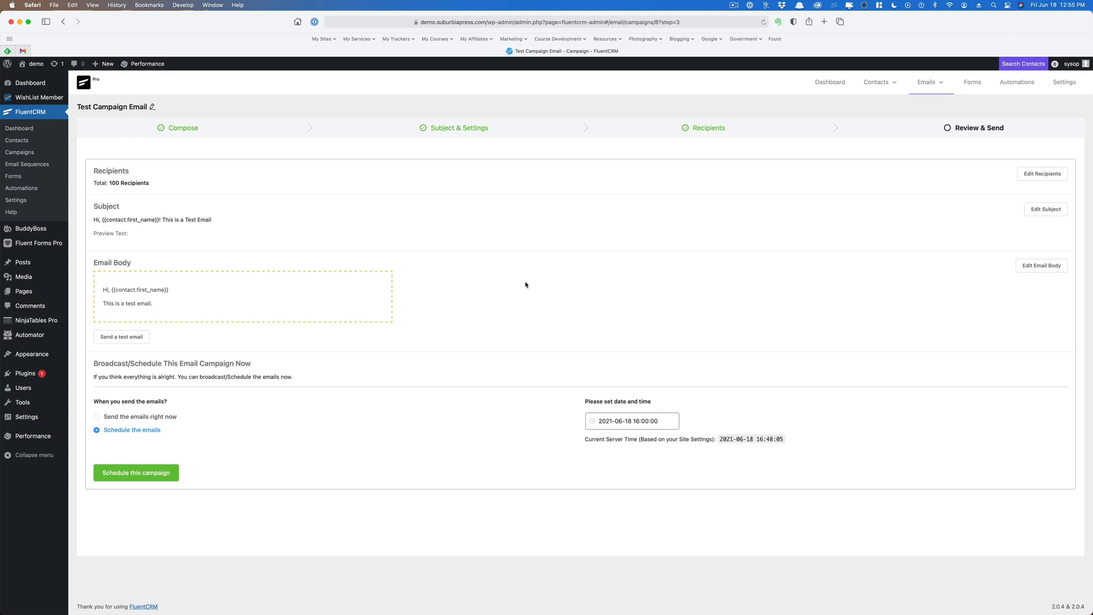
mouse_move(173, 361)
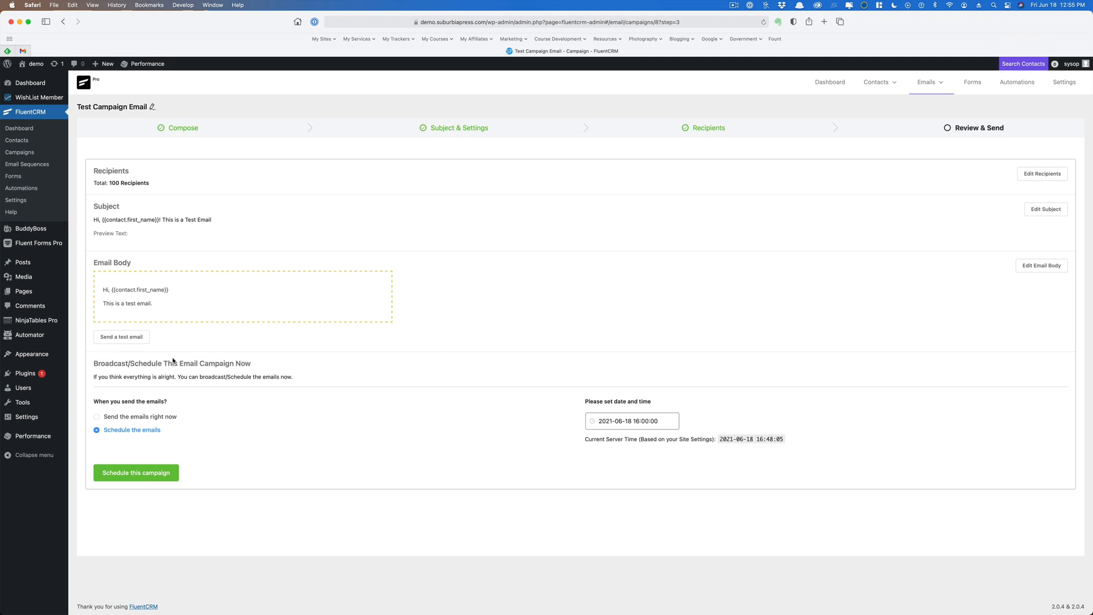
Bring up the 'Send a test email' prompt on the Review & Send step.
click(121, 337)
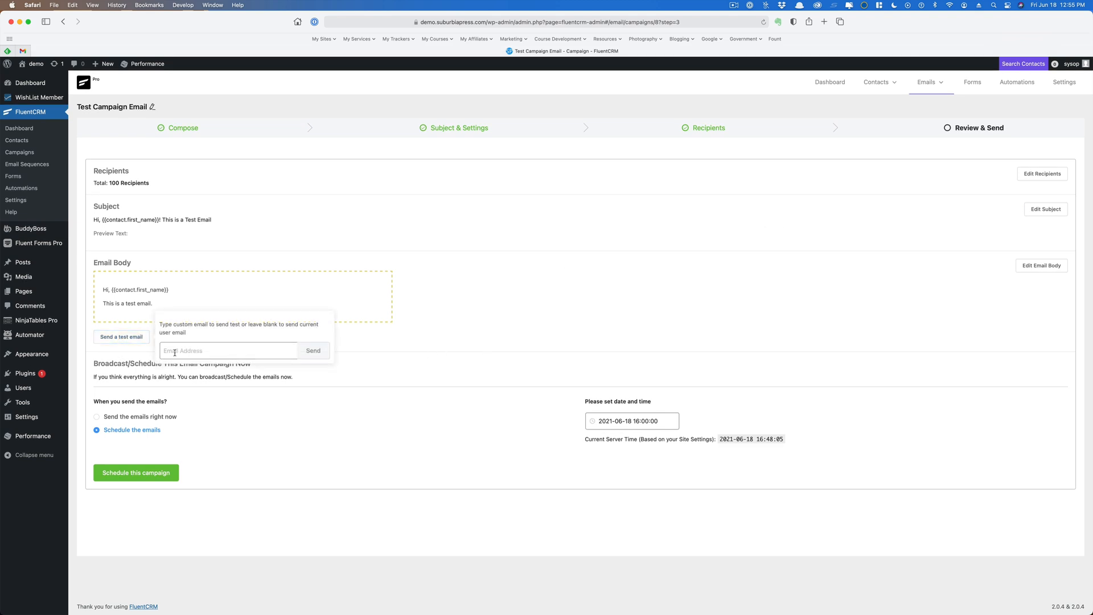
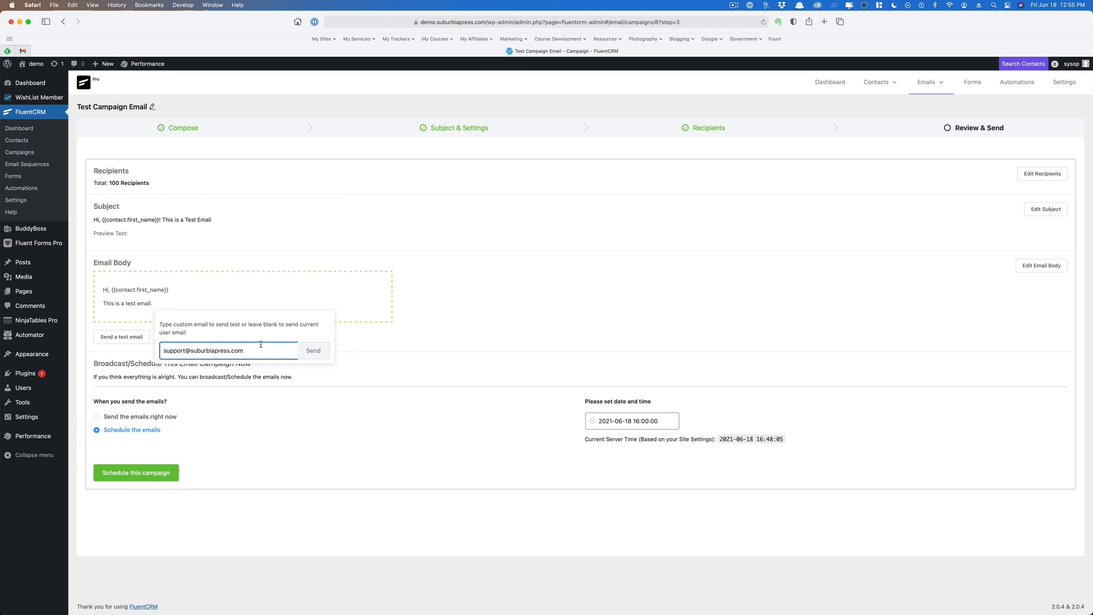
click(313, 349)
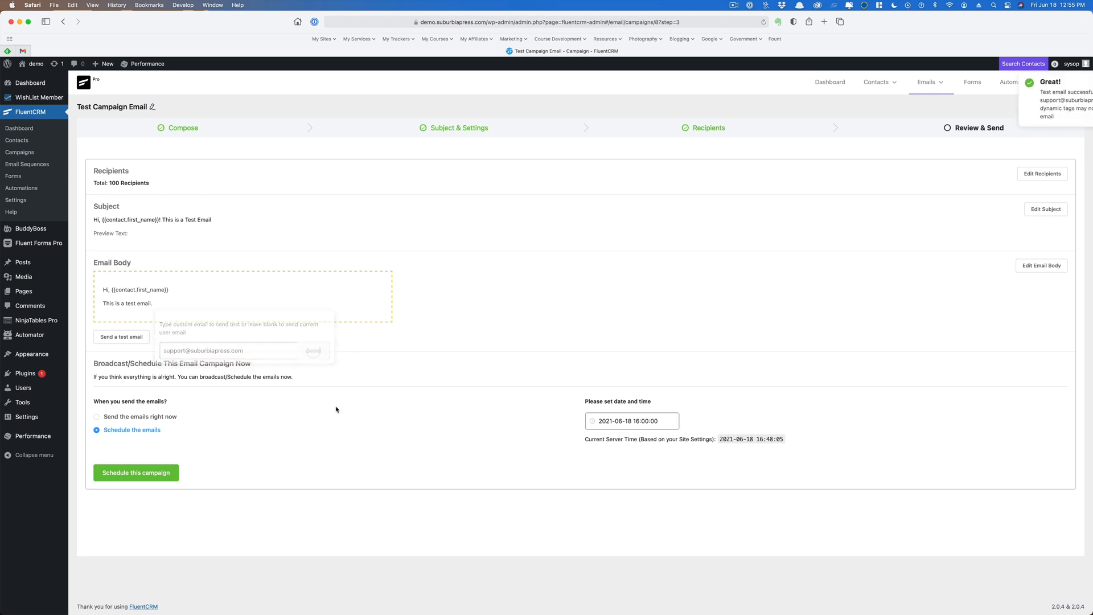
click(312, 351)
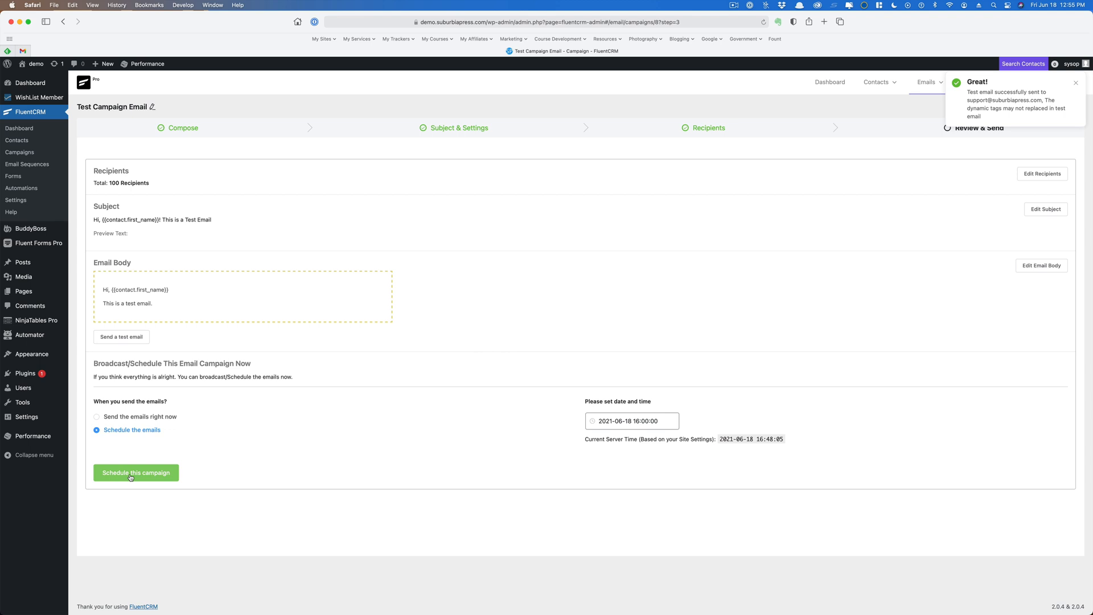
Schedule the campaign, then review its Emails, Link Metrics and Actions report tabs.
click(136, 472)
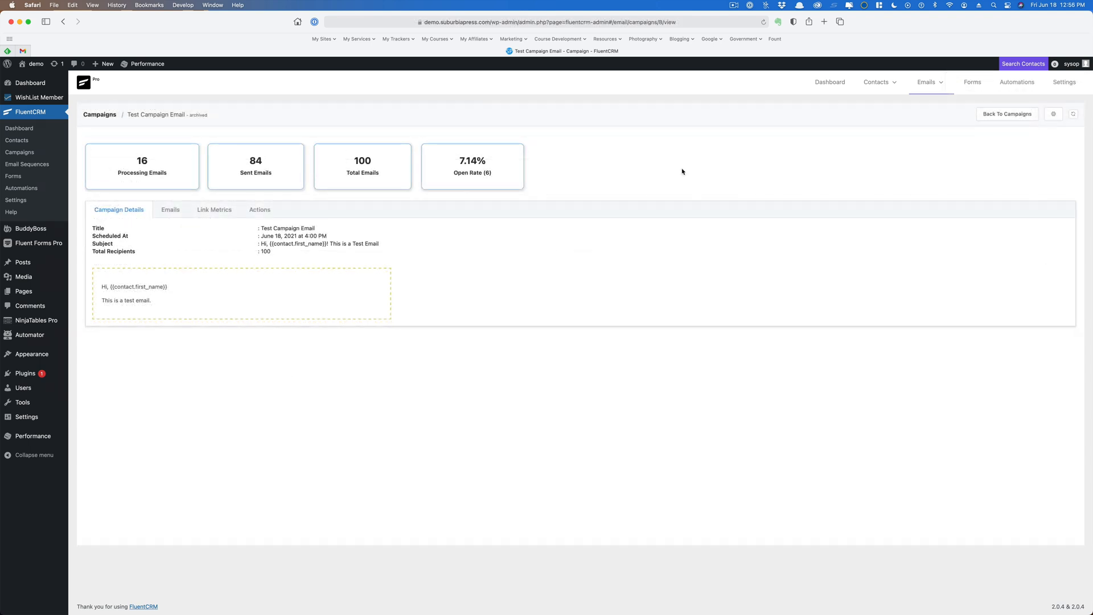
mouse_move(167, 224)
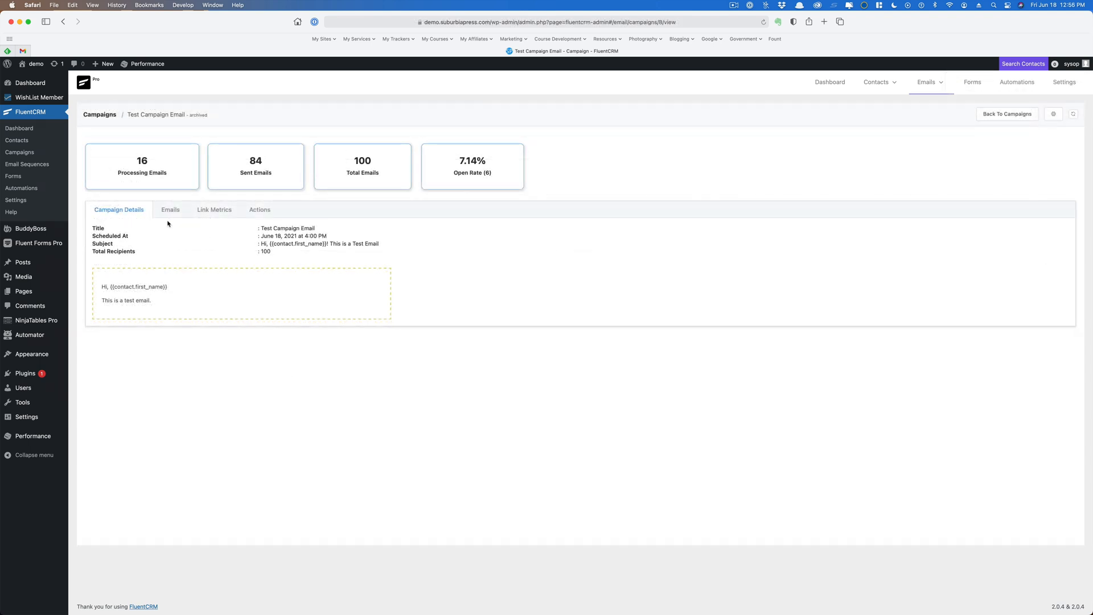
click(169, 210)
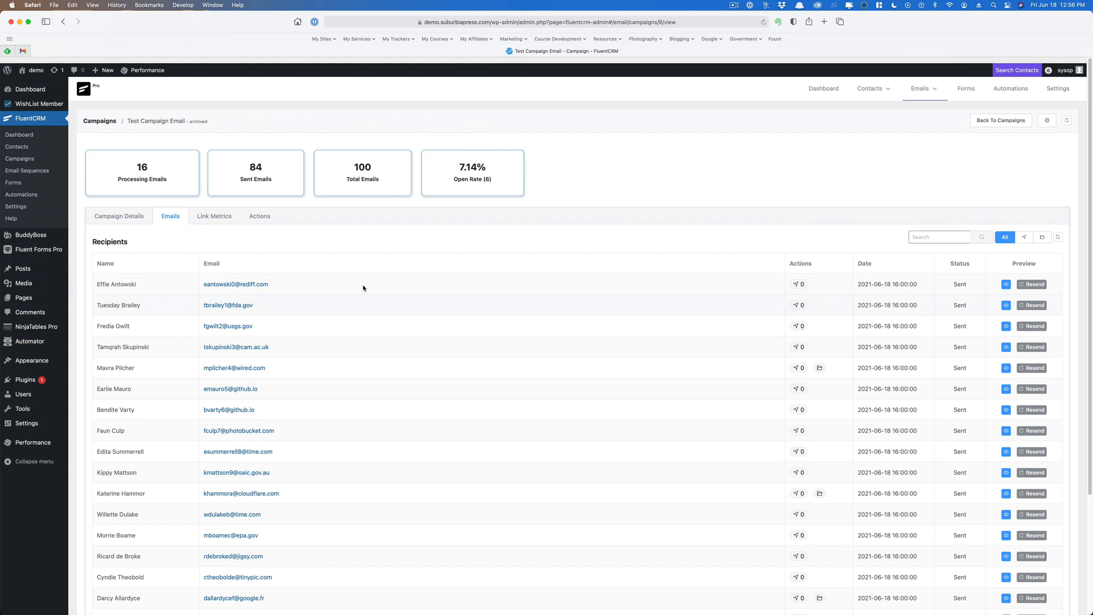
click(214, 215)
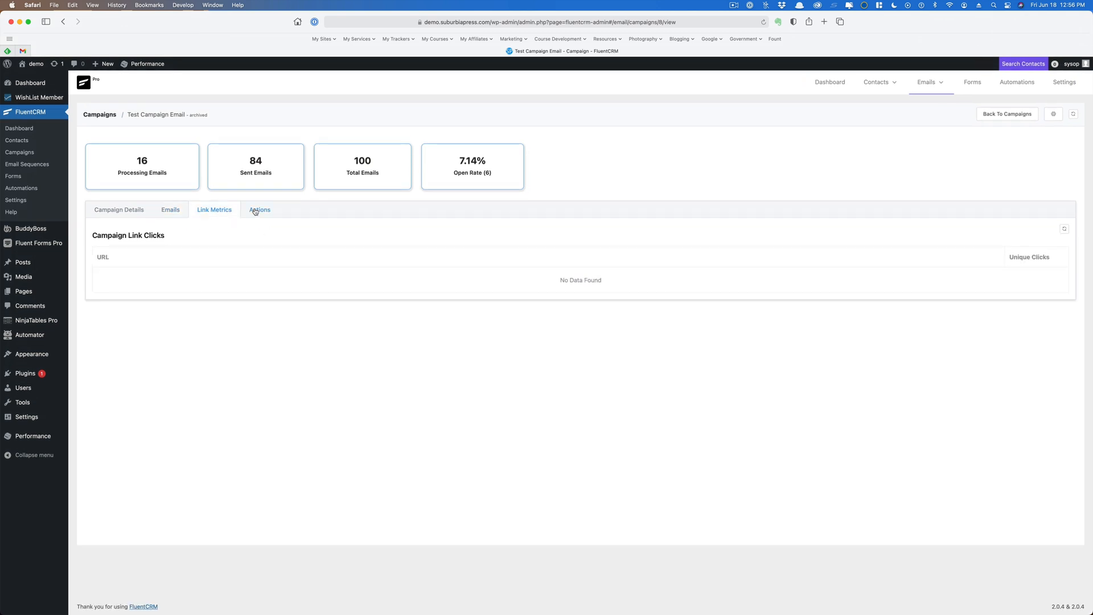
click(260, 209)
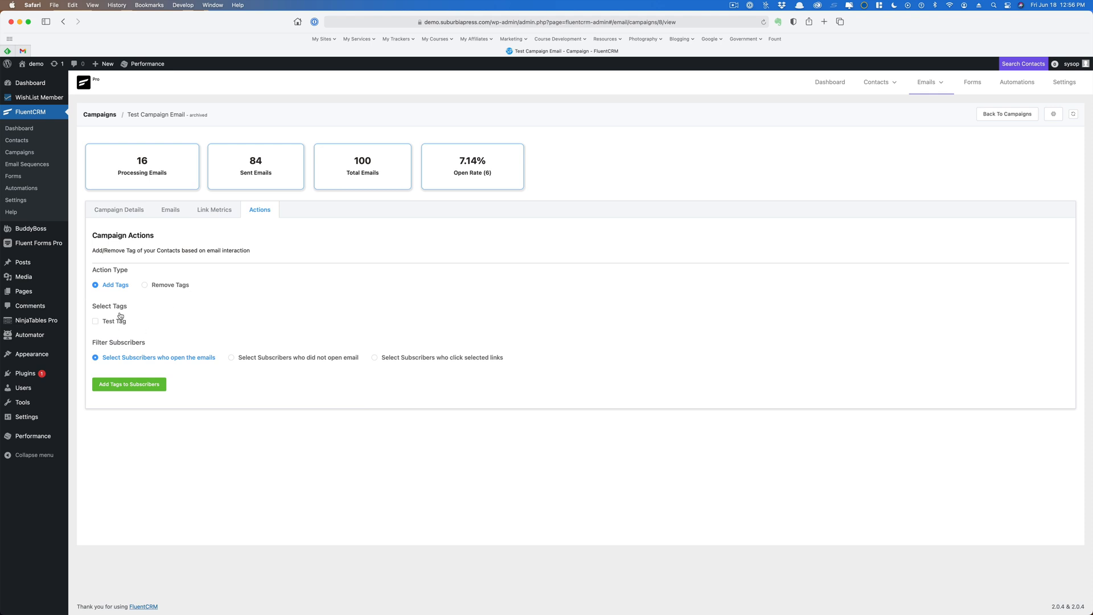
mouse_move(173, 290)
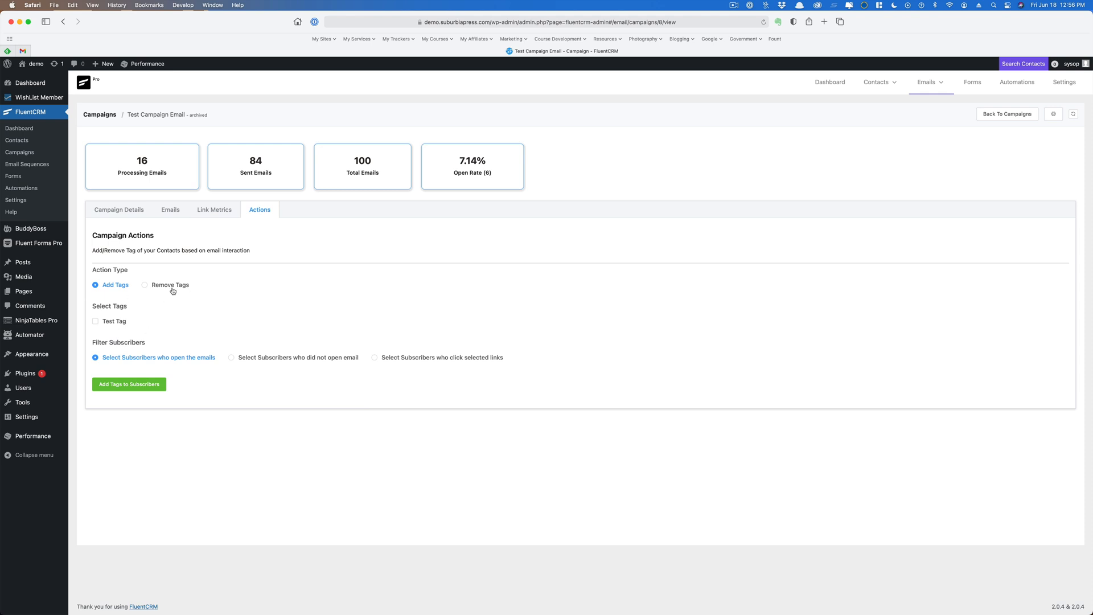
mouse_move(122, 367)
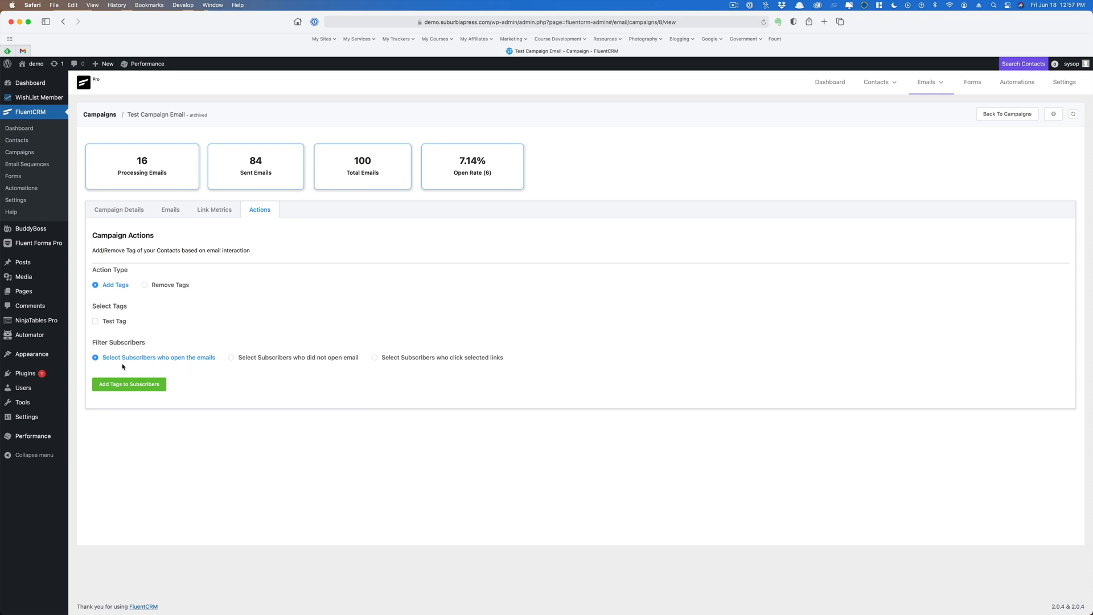
mouse_move(293, 374)
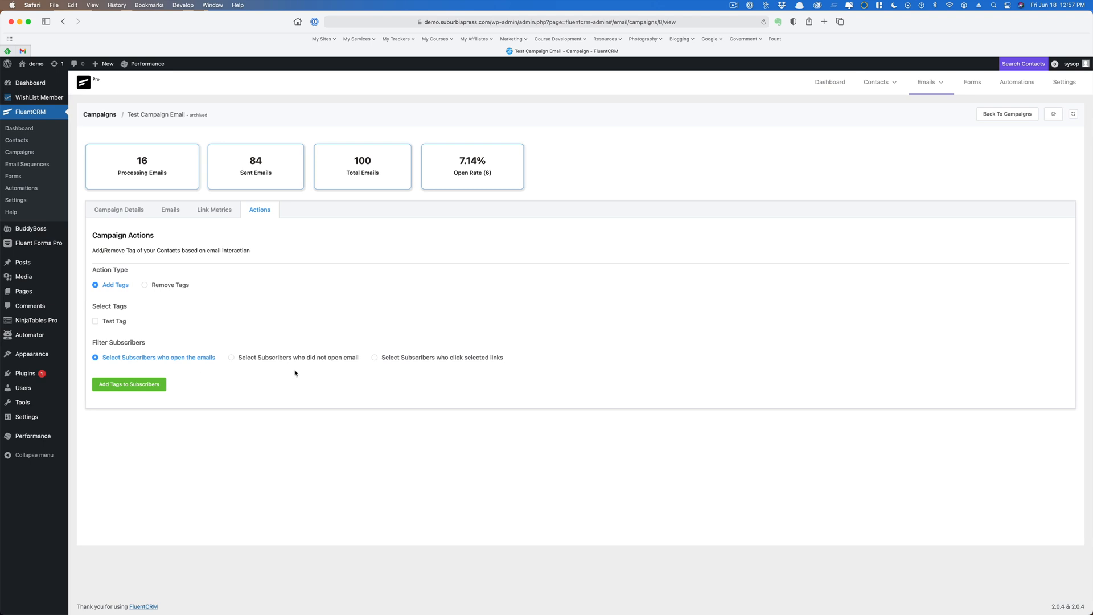
mouse_move(351, 368)
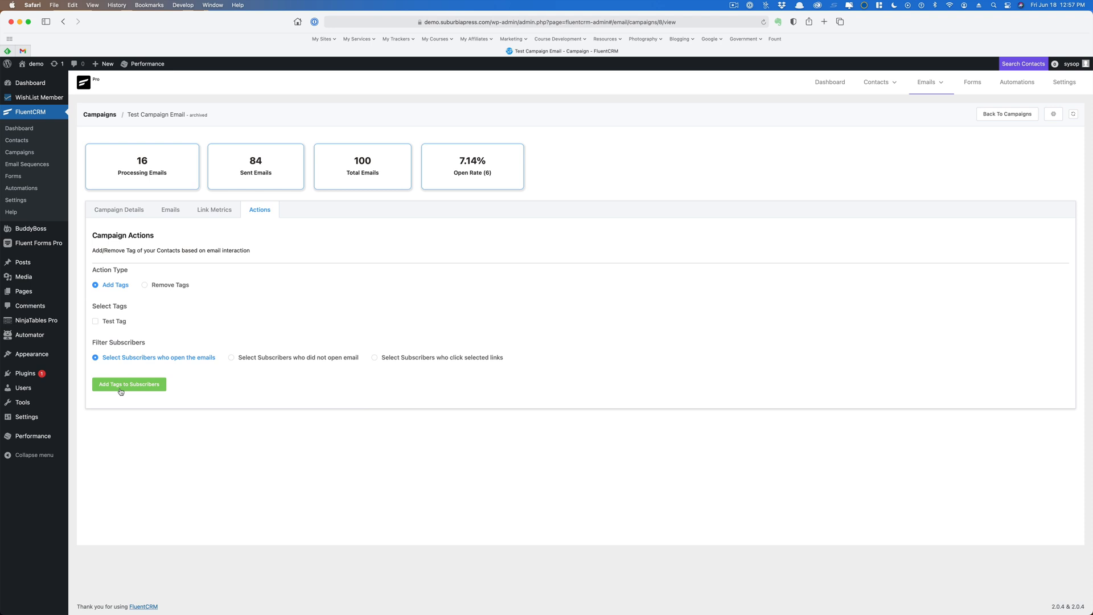
mouse_move(281, 141)
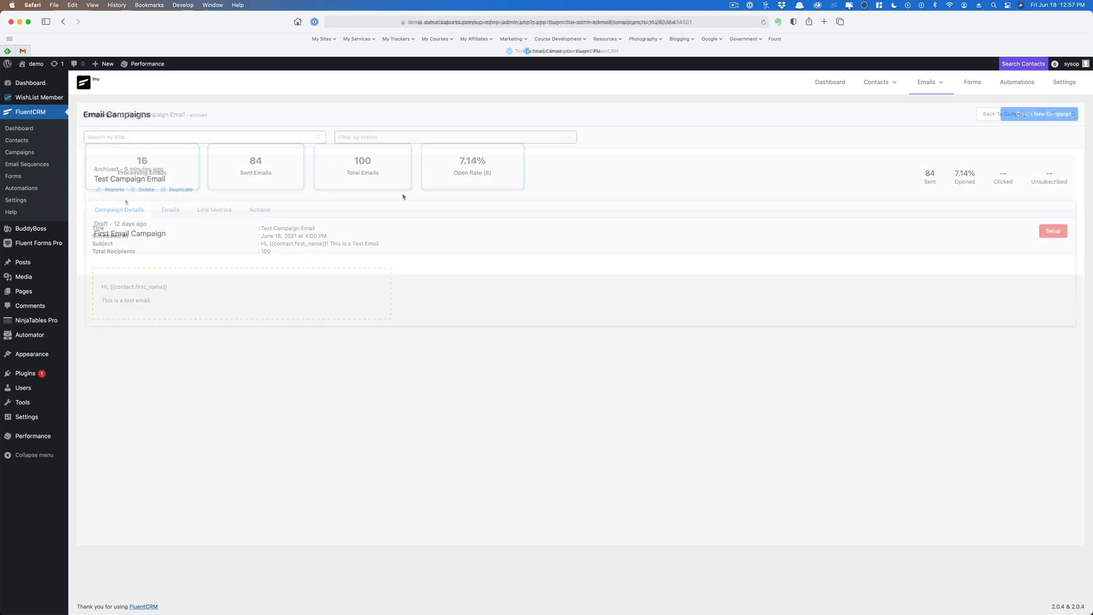
Go back to the Email Campaigns list showing Test Campaign Email archived.
click(989, 114)
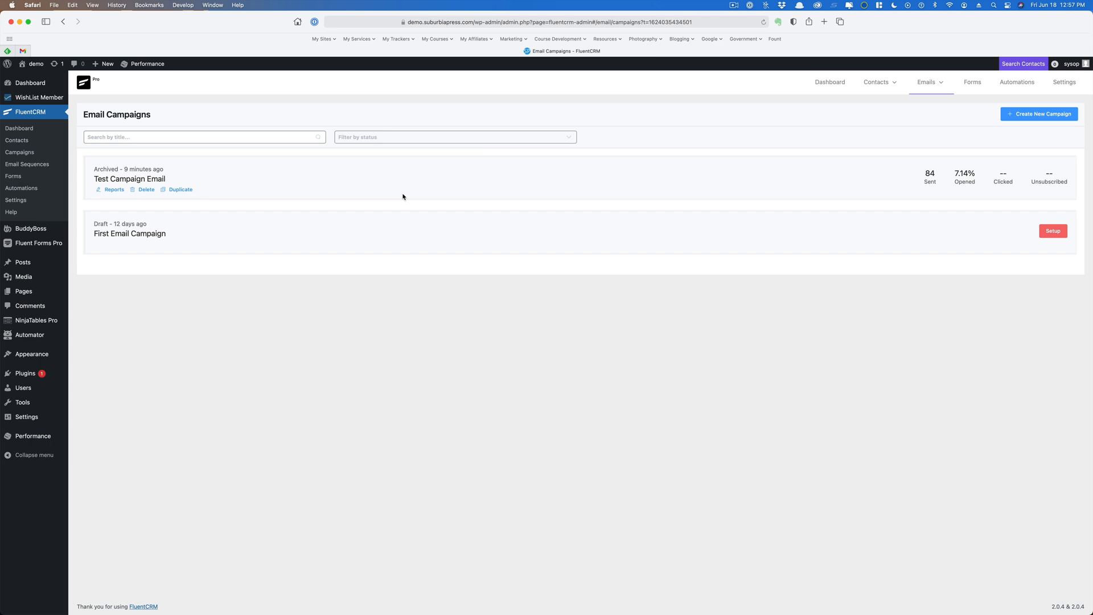
mouse_move(206, 170)
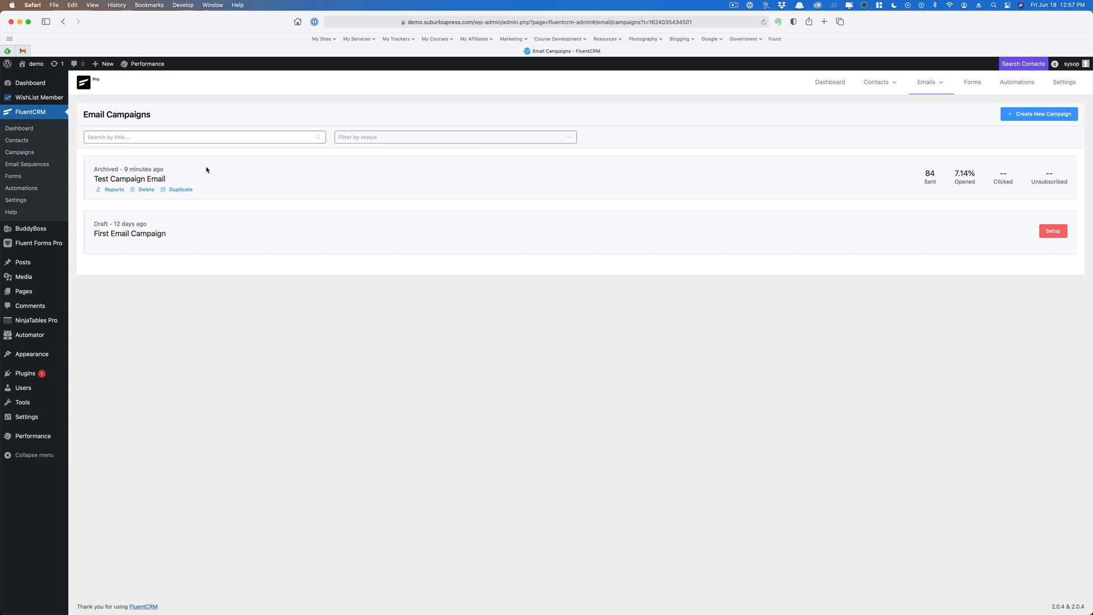
mouse_move(256, 170)
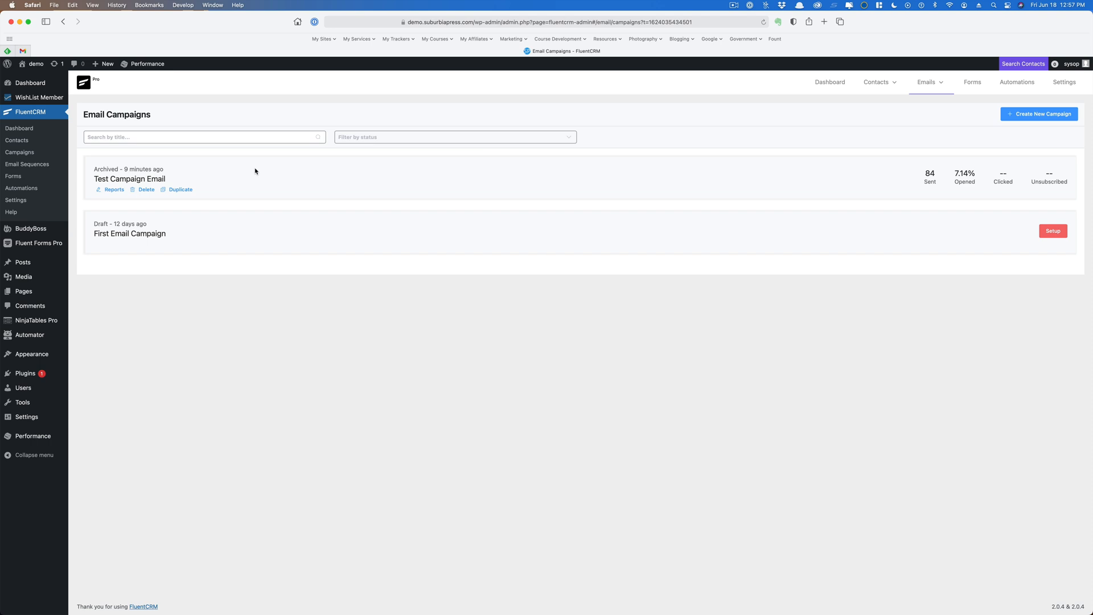
mouse_move(340, 182)
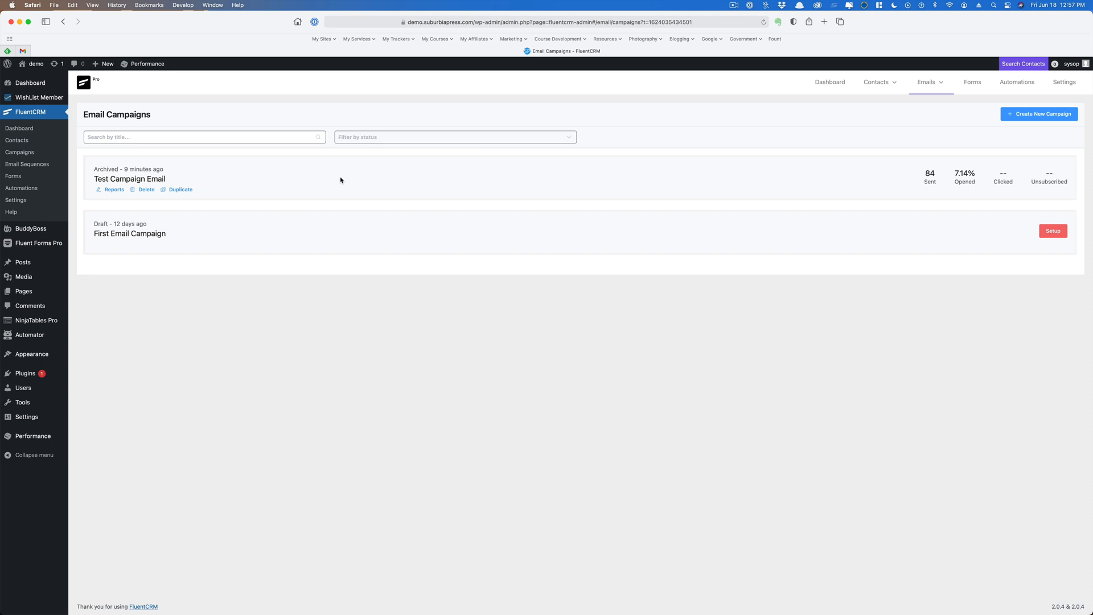
mouse_move(250, 176)
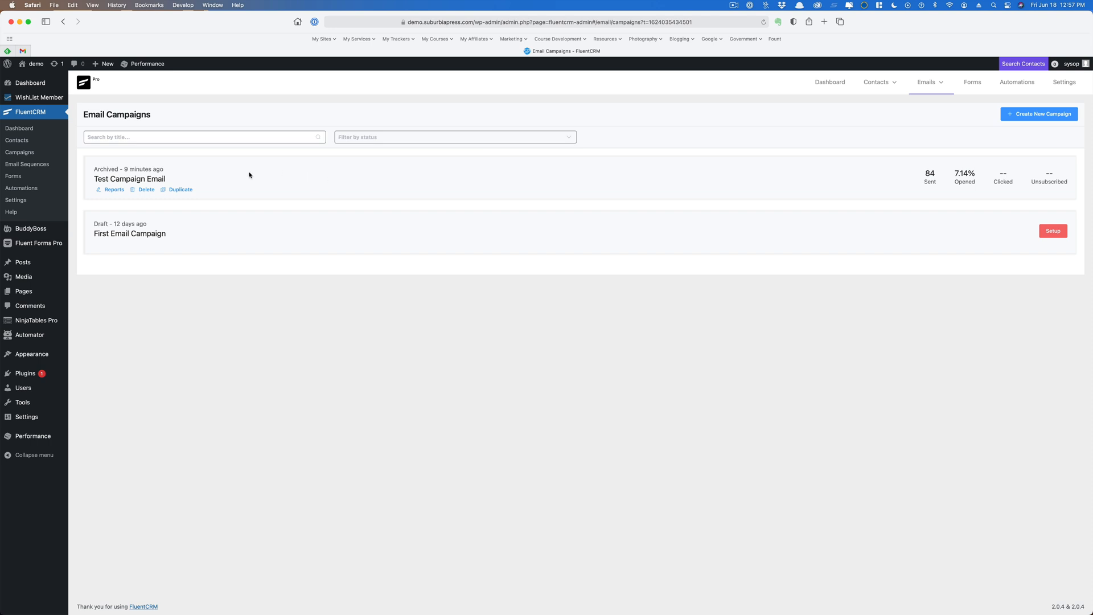